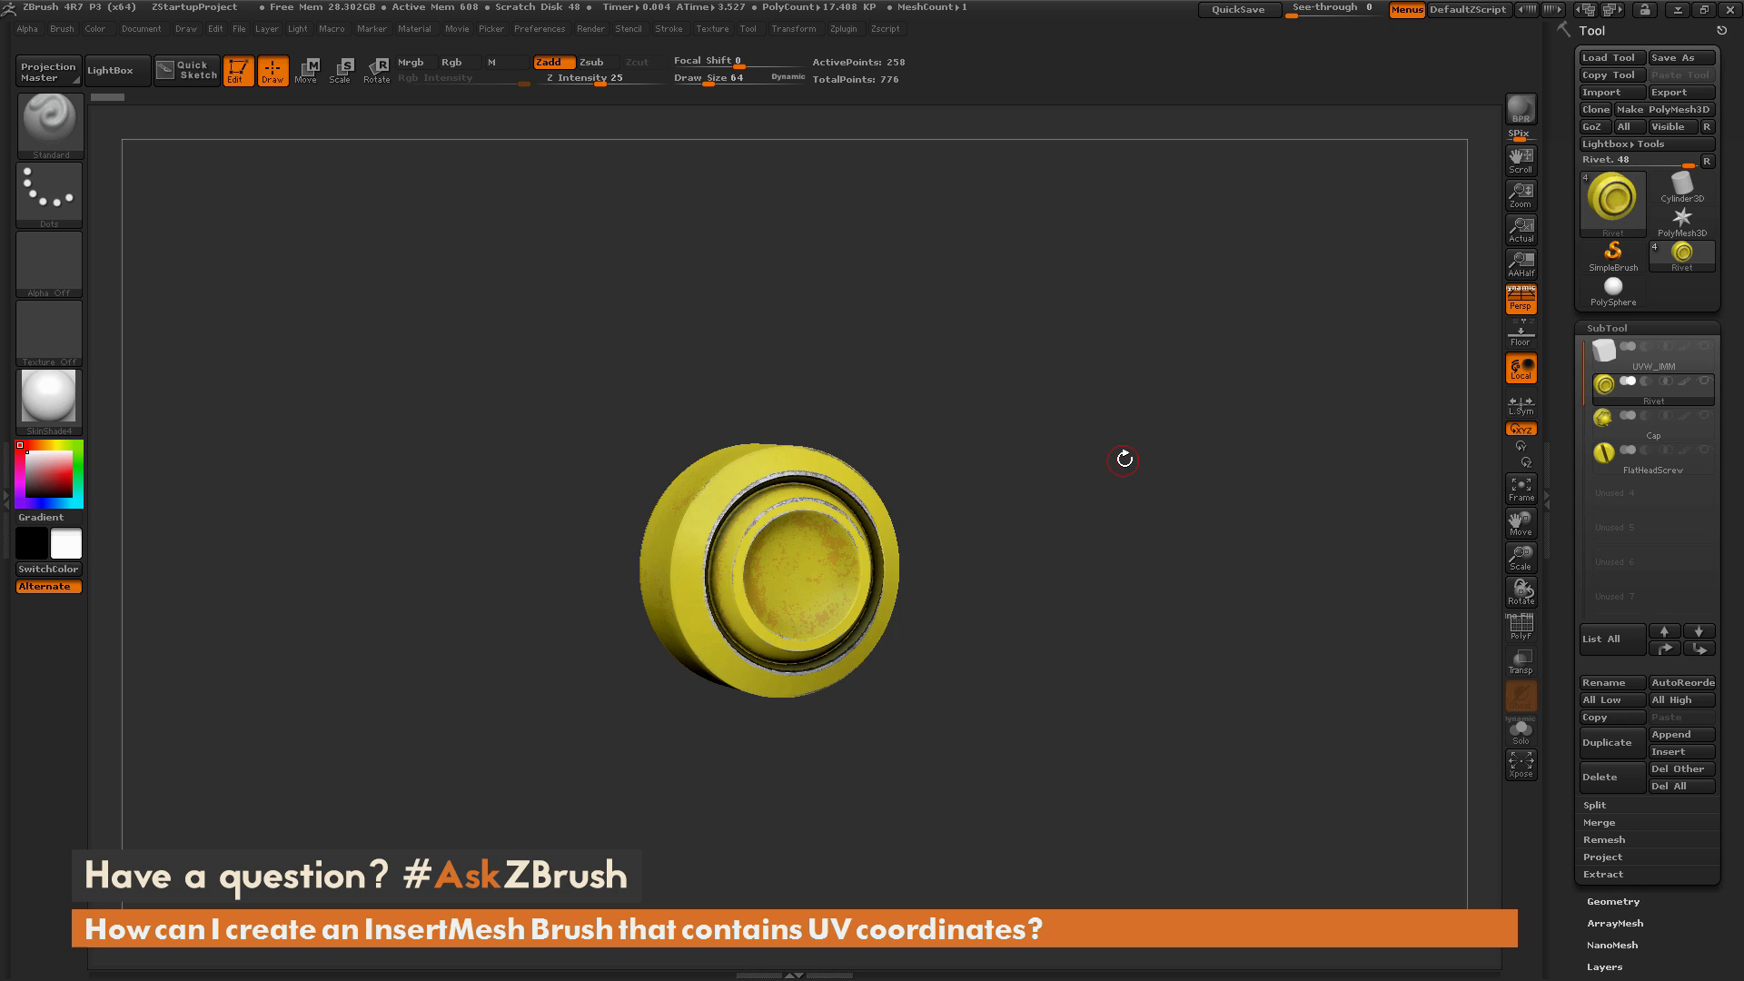
pyautogui.moveTo(1129, 465)
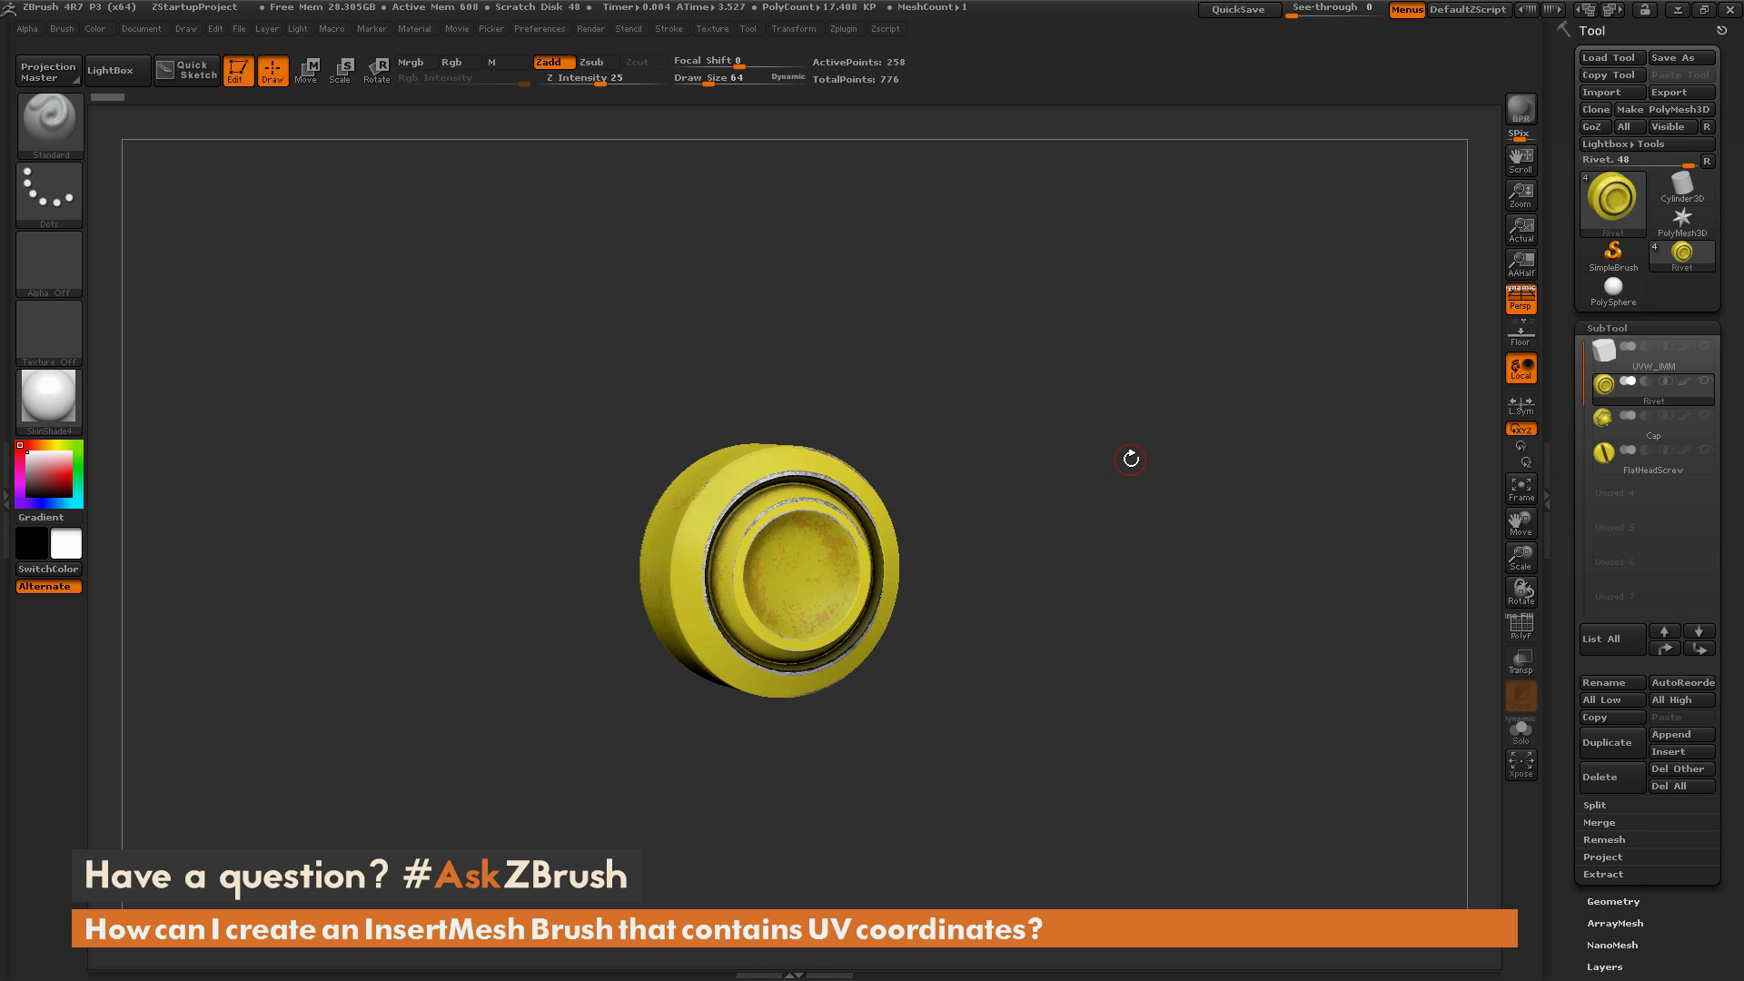
pyautogui.moveTo(1136, 323)
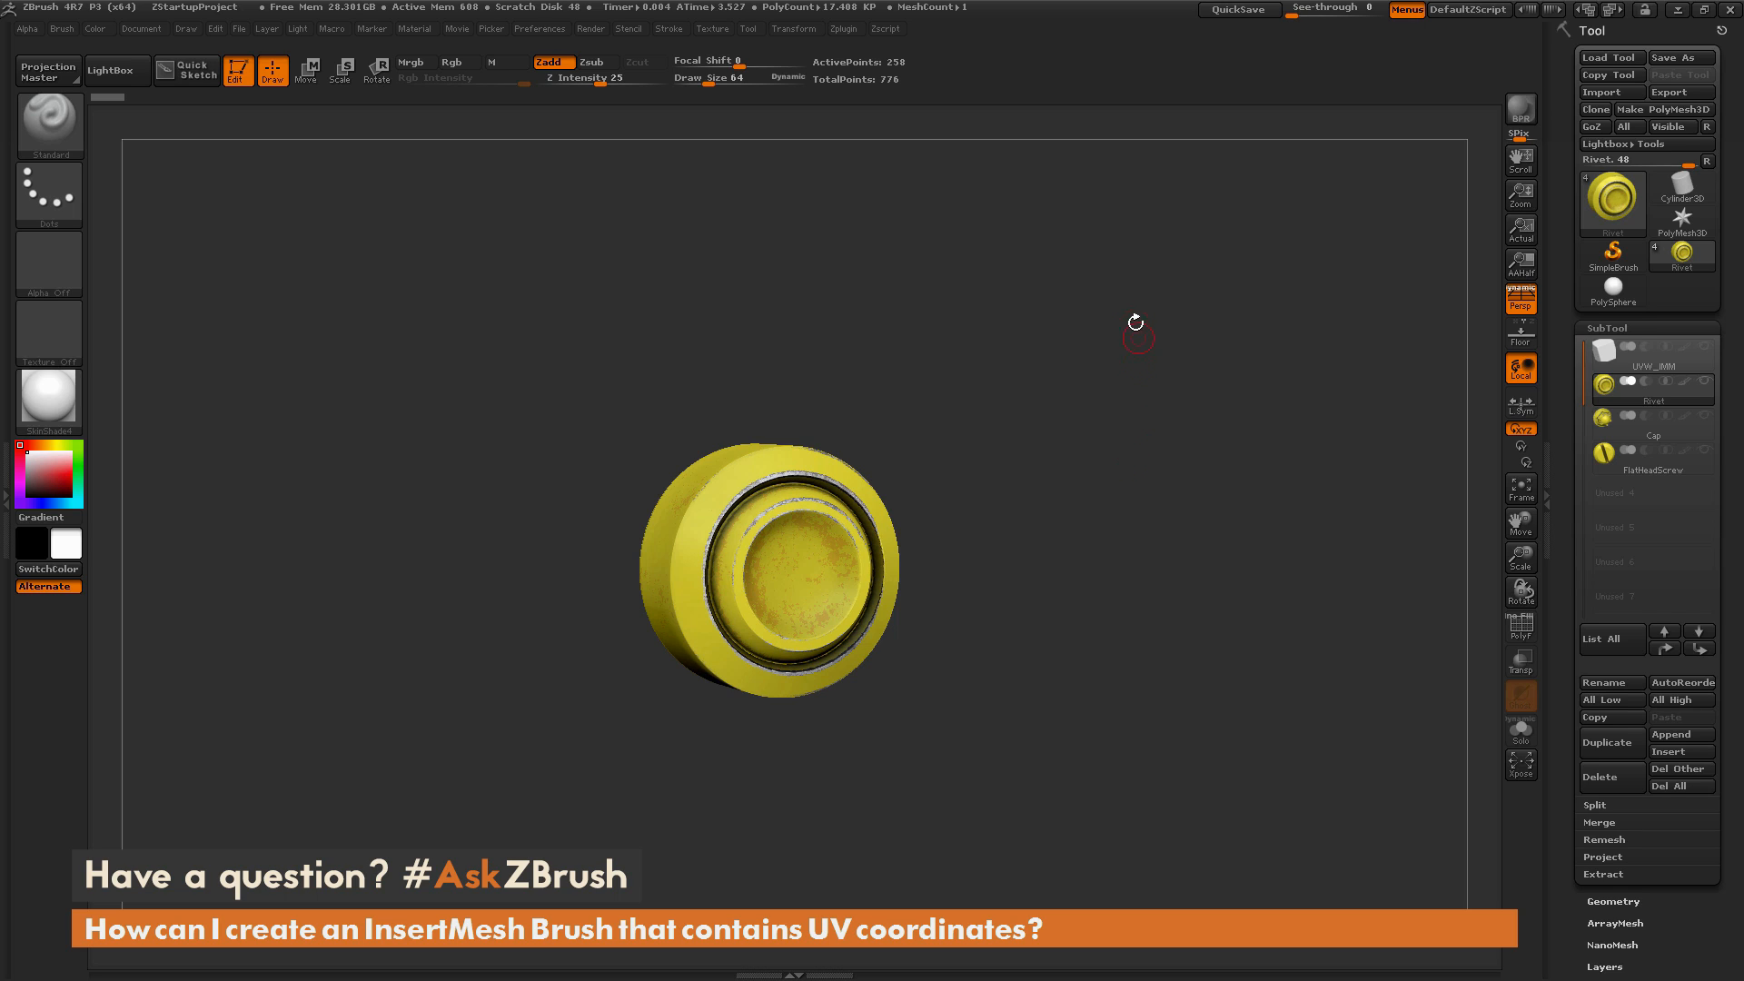
pyautogui.moveTo(1160, 540)
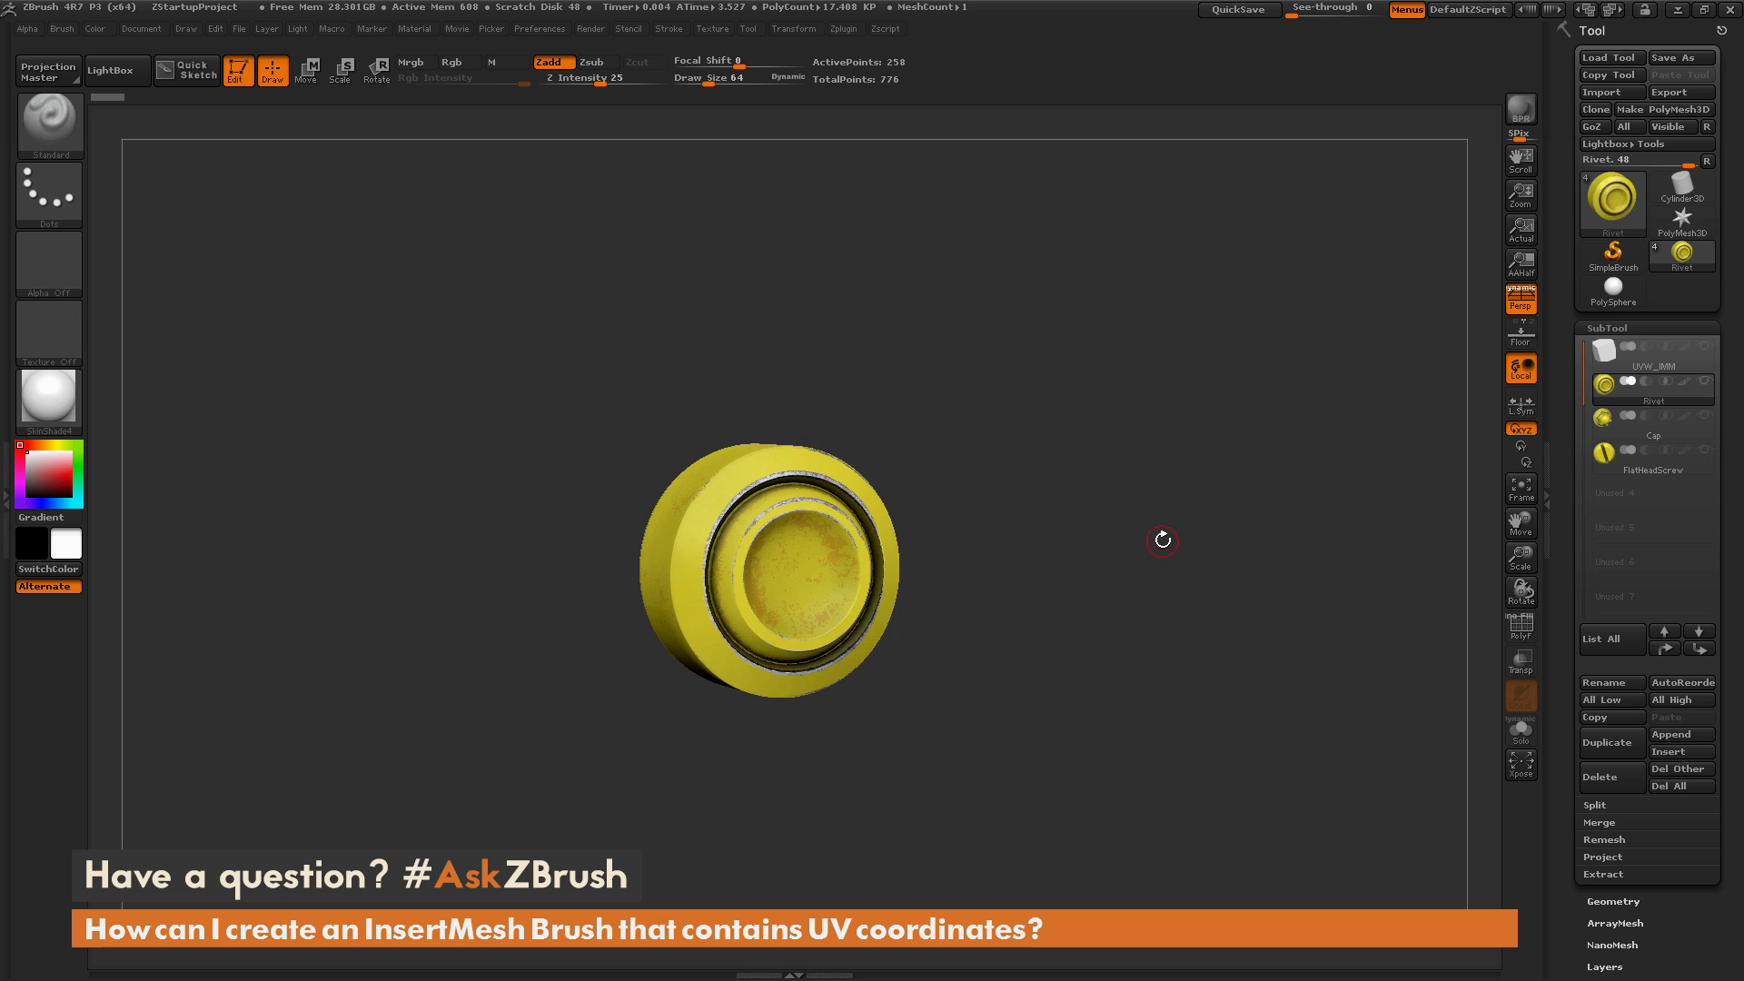
pyautogui.moveTo(1200, 516)
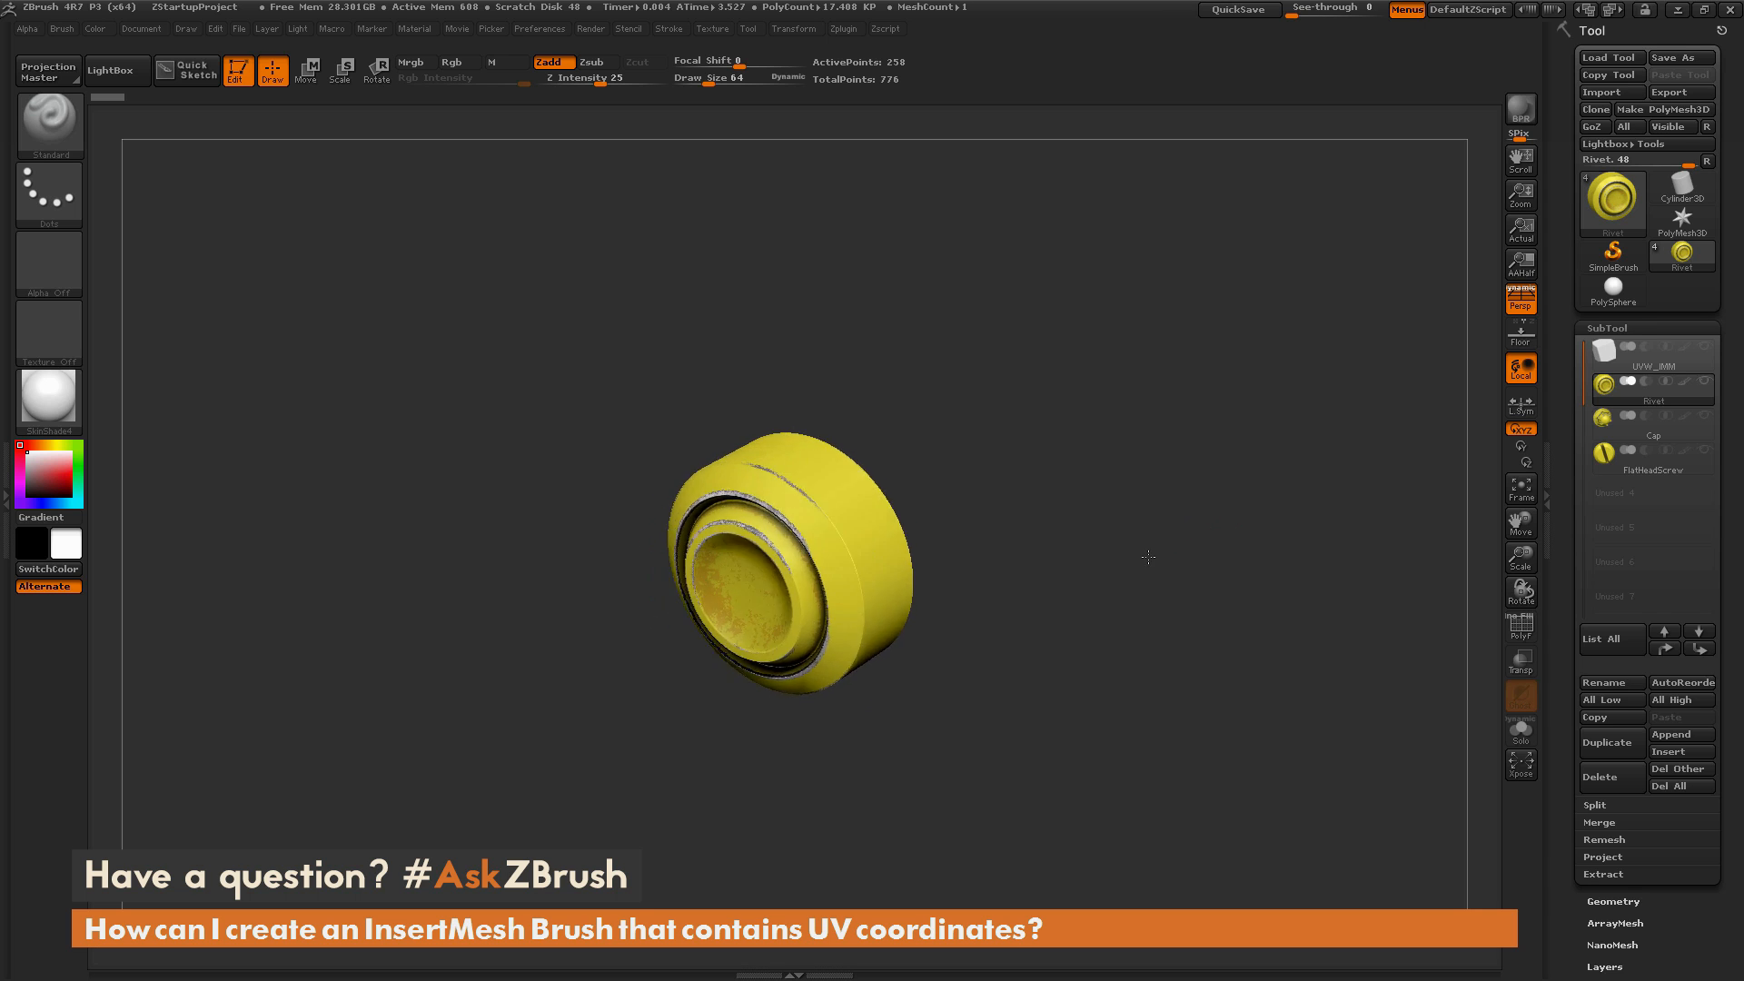
# Orbit the textured rivet, then turn it to a straight-on front view
pyautogui.moveTo(1149, 556); pyautogui.dragTo(1204, 531)
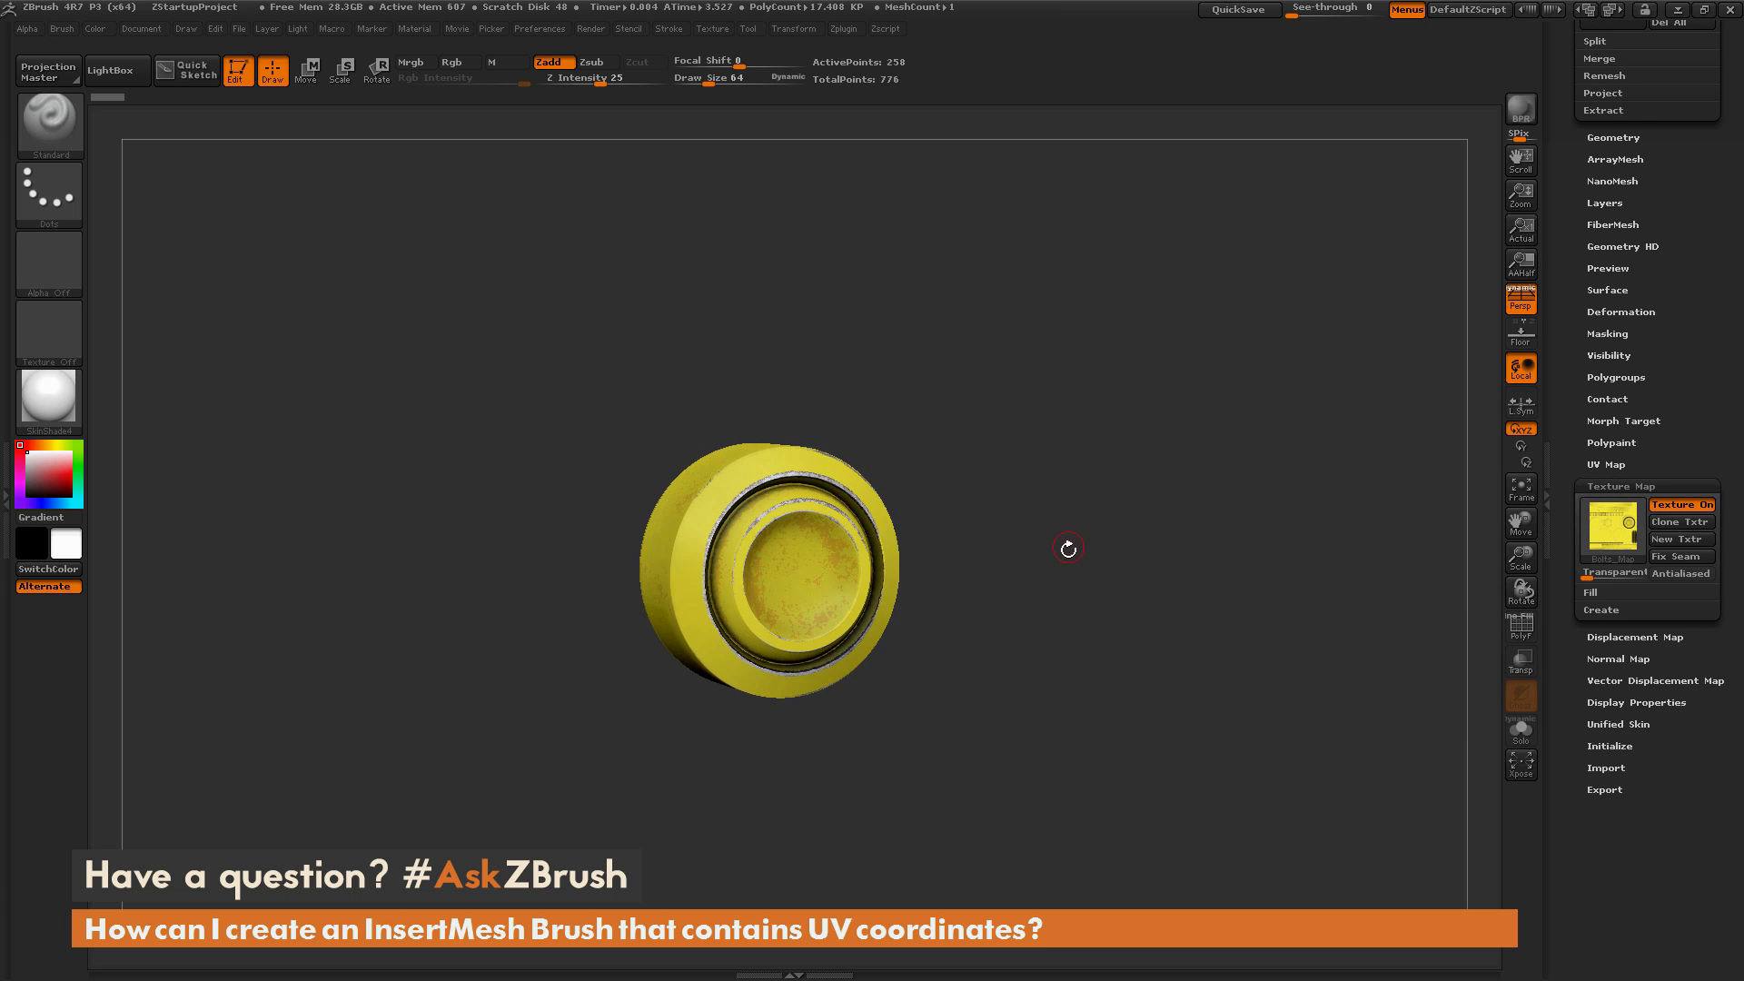
pyautogui.moveTo(1068, 547); pyautogui.dragTo(1115, 603)
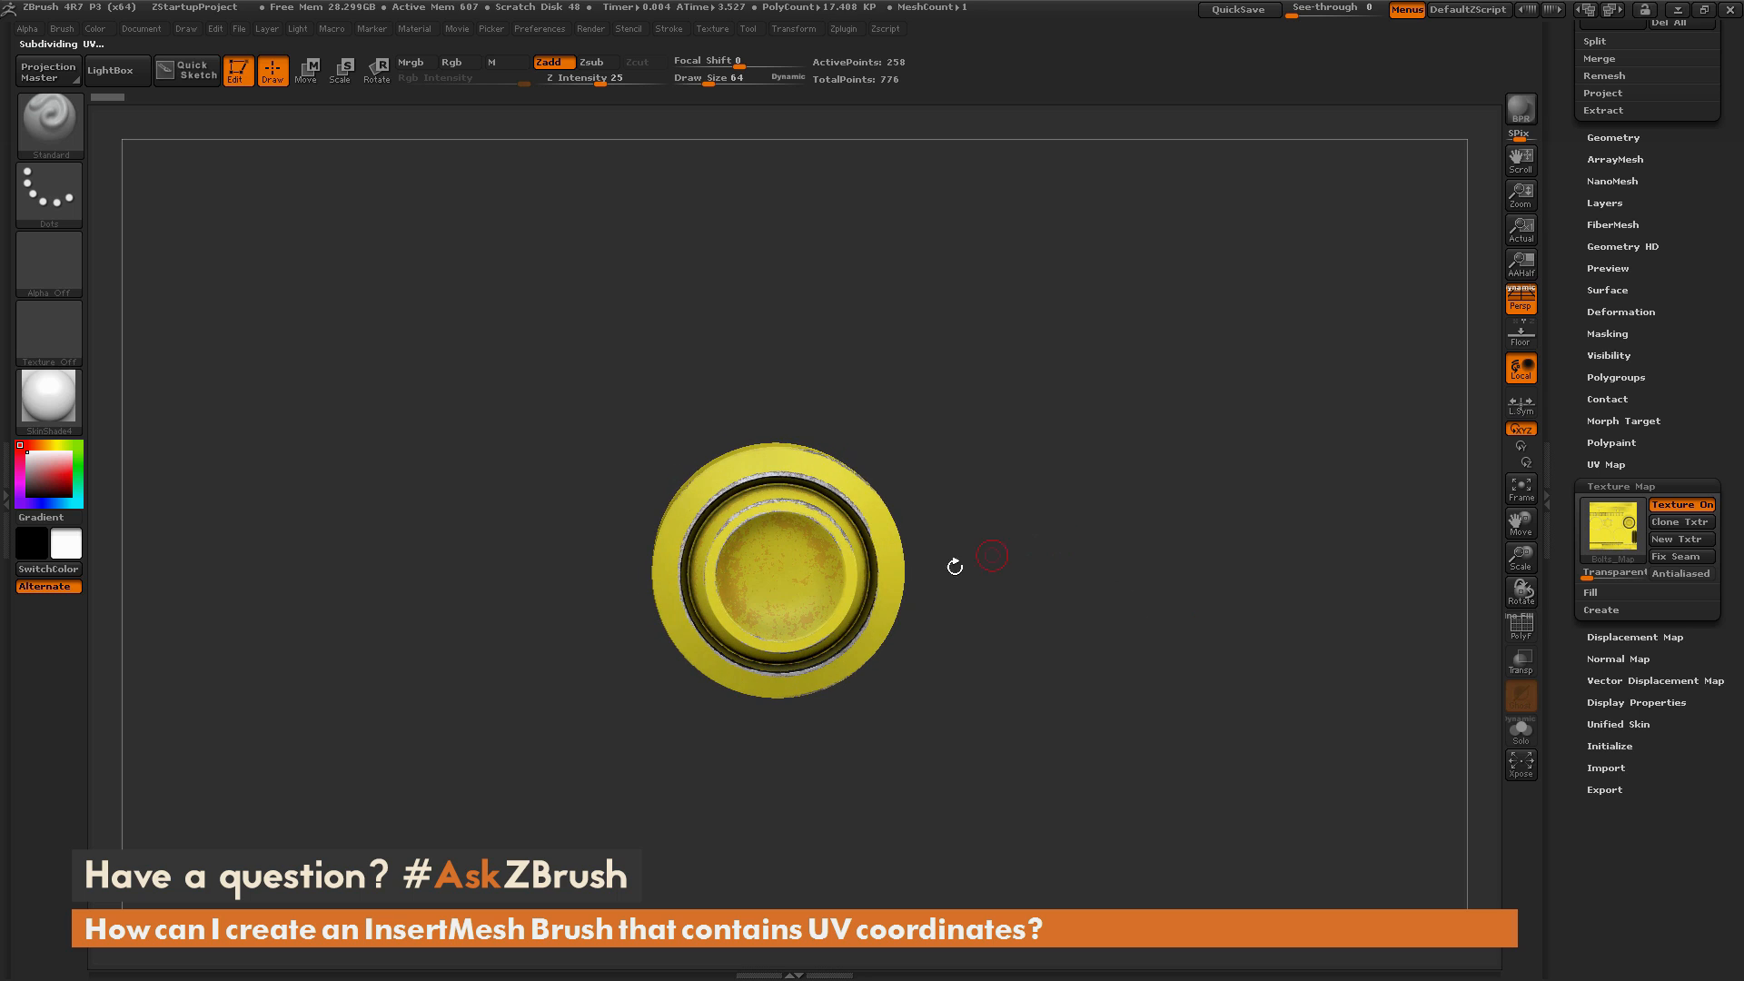
pyautogui.moveTo(1245, 608)
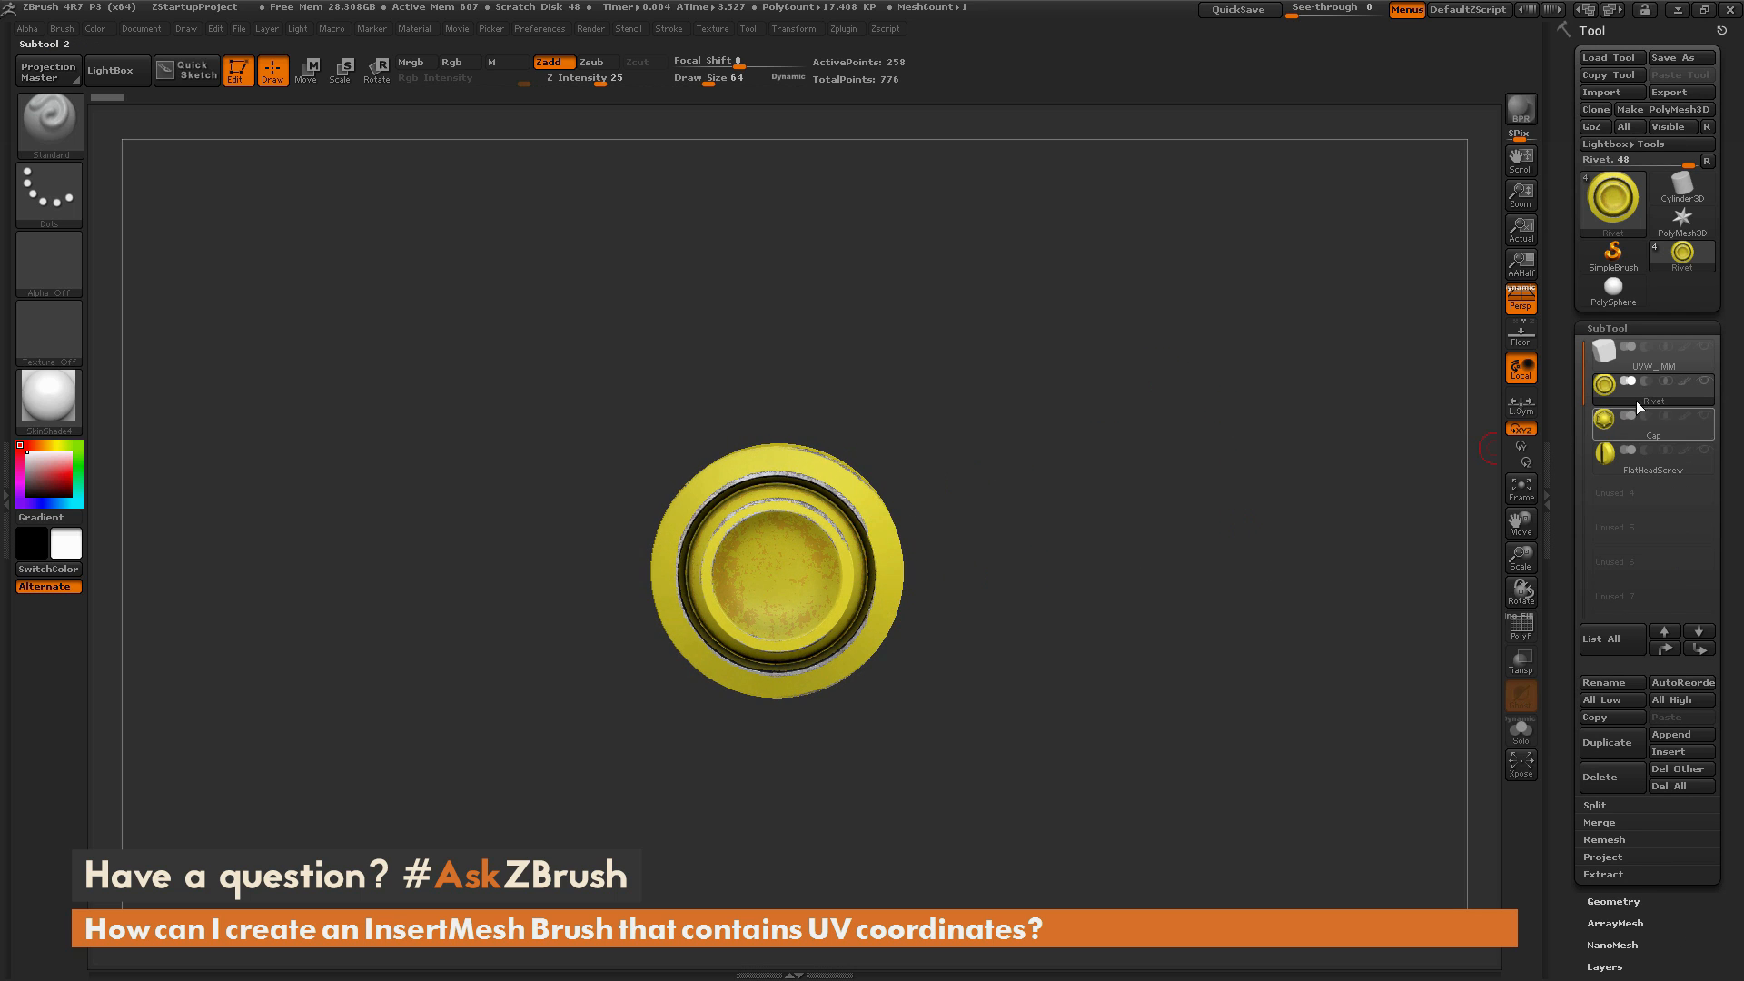
pyautogui.moveTo(1110, 540)
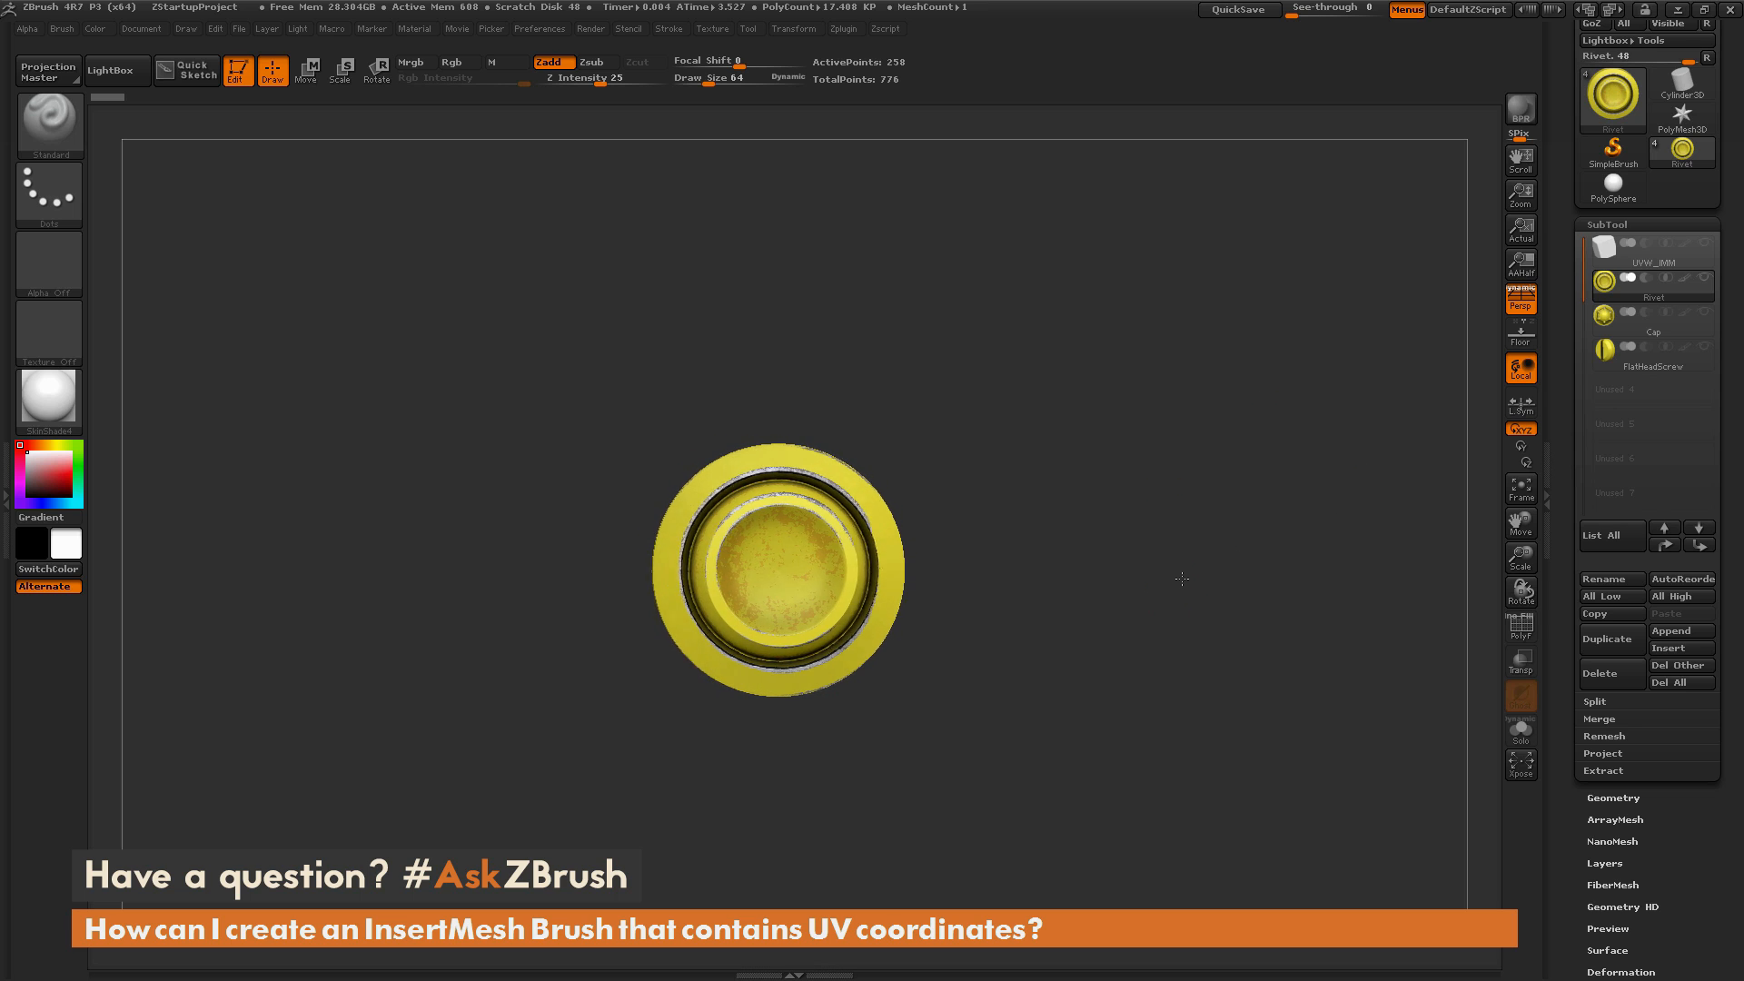
# Show the cap and screw subtools alongside the rivet
pyautogui.moveTo(1182, 579); pyautogui.dragTo(1199, 528)
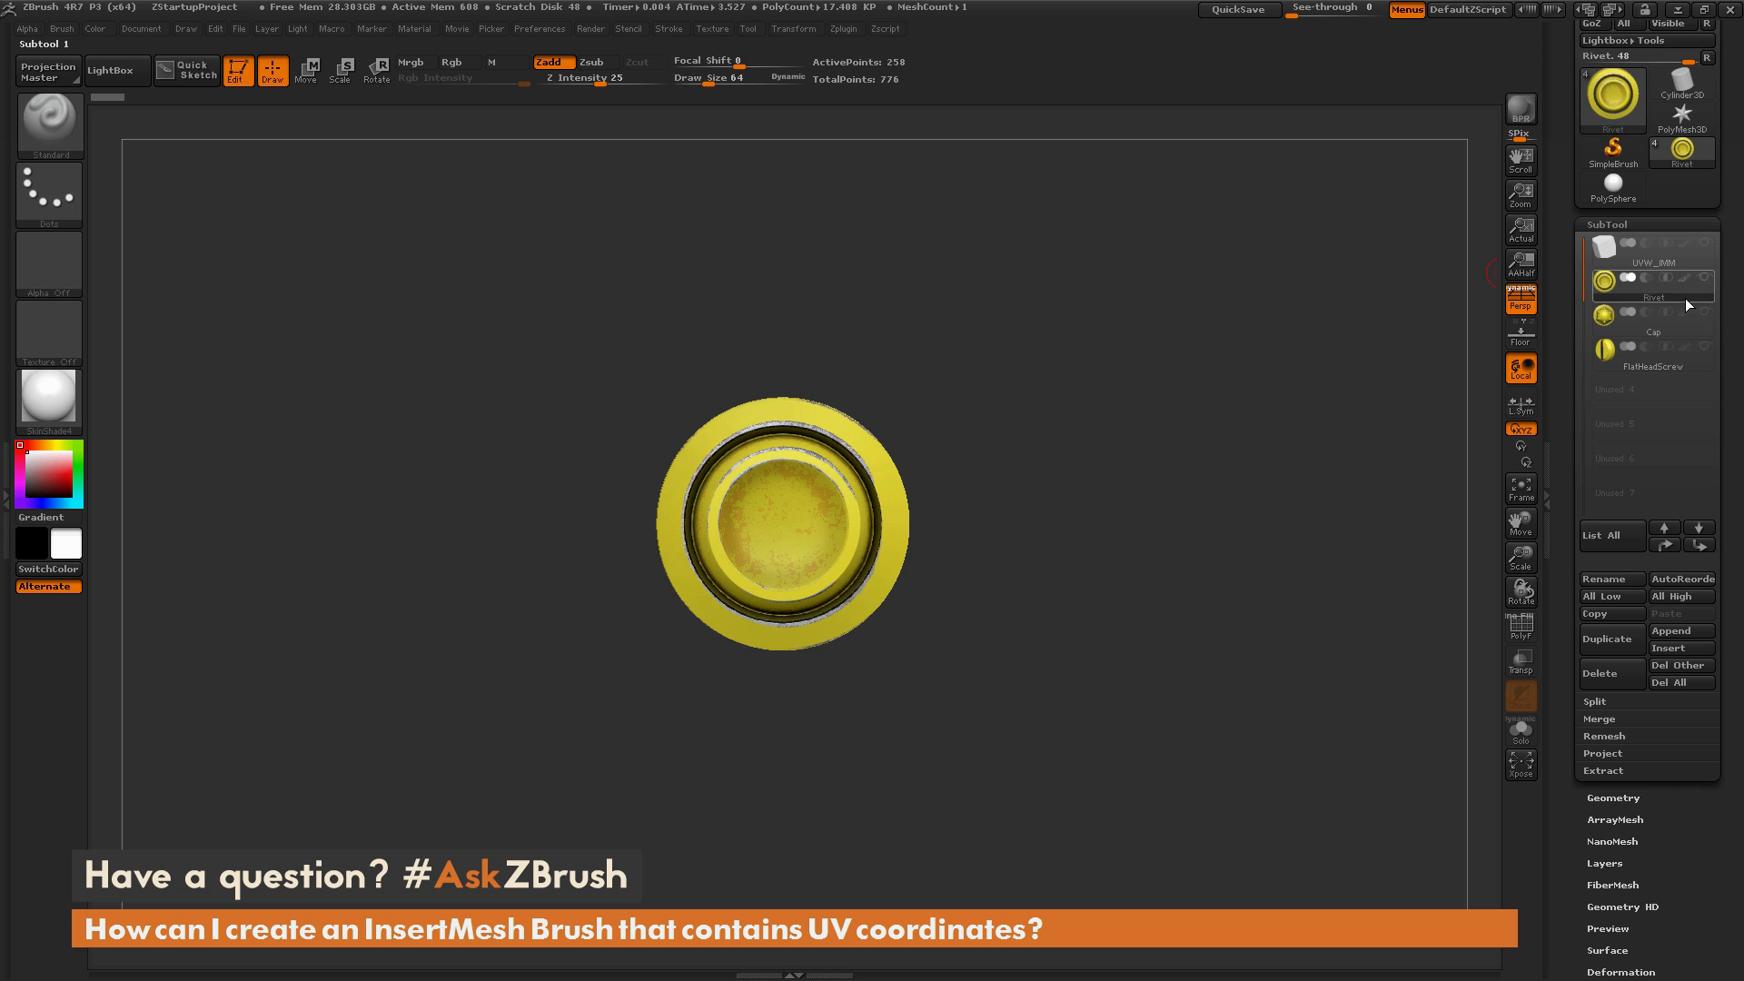
pyautogui.moveTo(778, 523); pyautogui.dragTo(1190, 464)
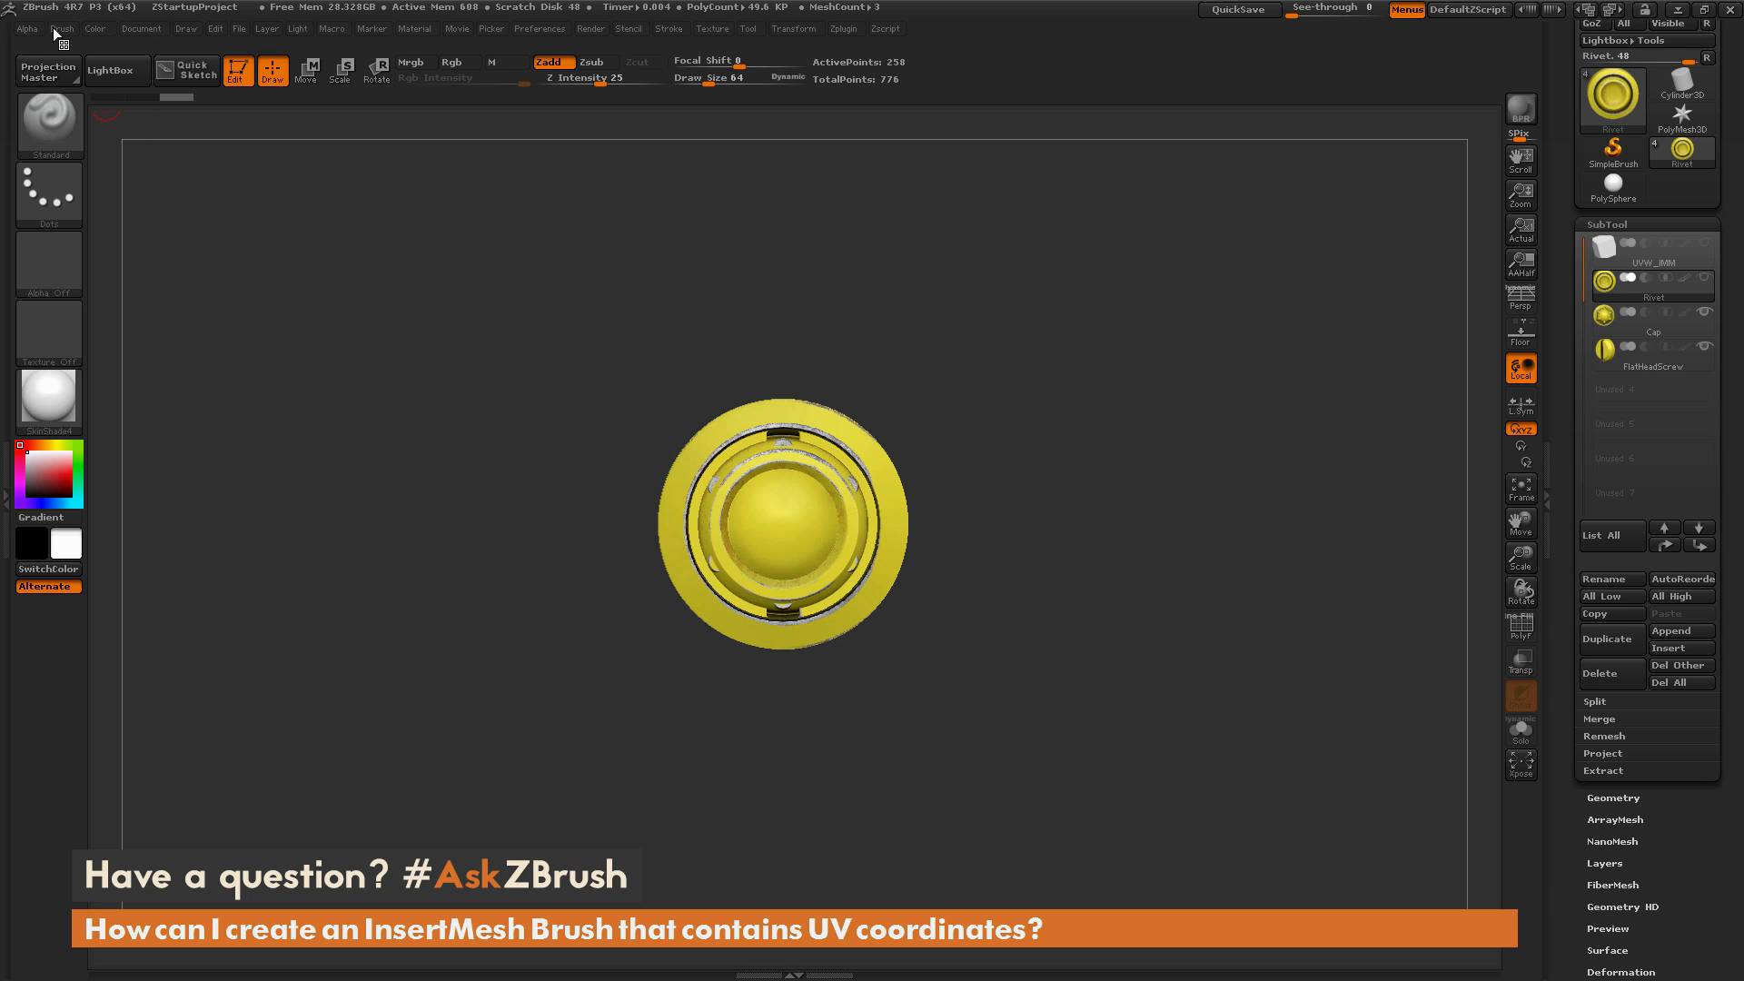
# Bring up the Brush palette options for building an InsertMultiMesh brush
pyautogui.click(61, 28)
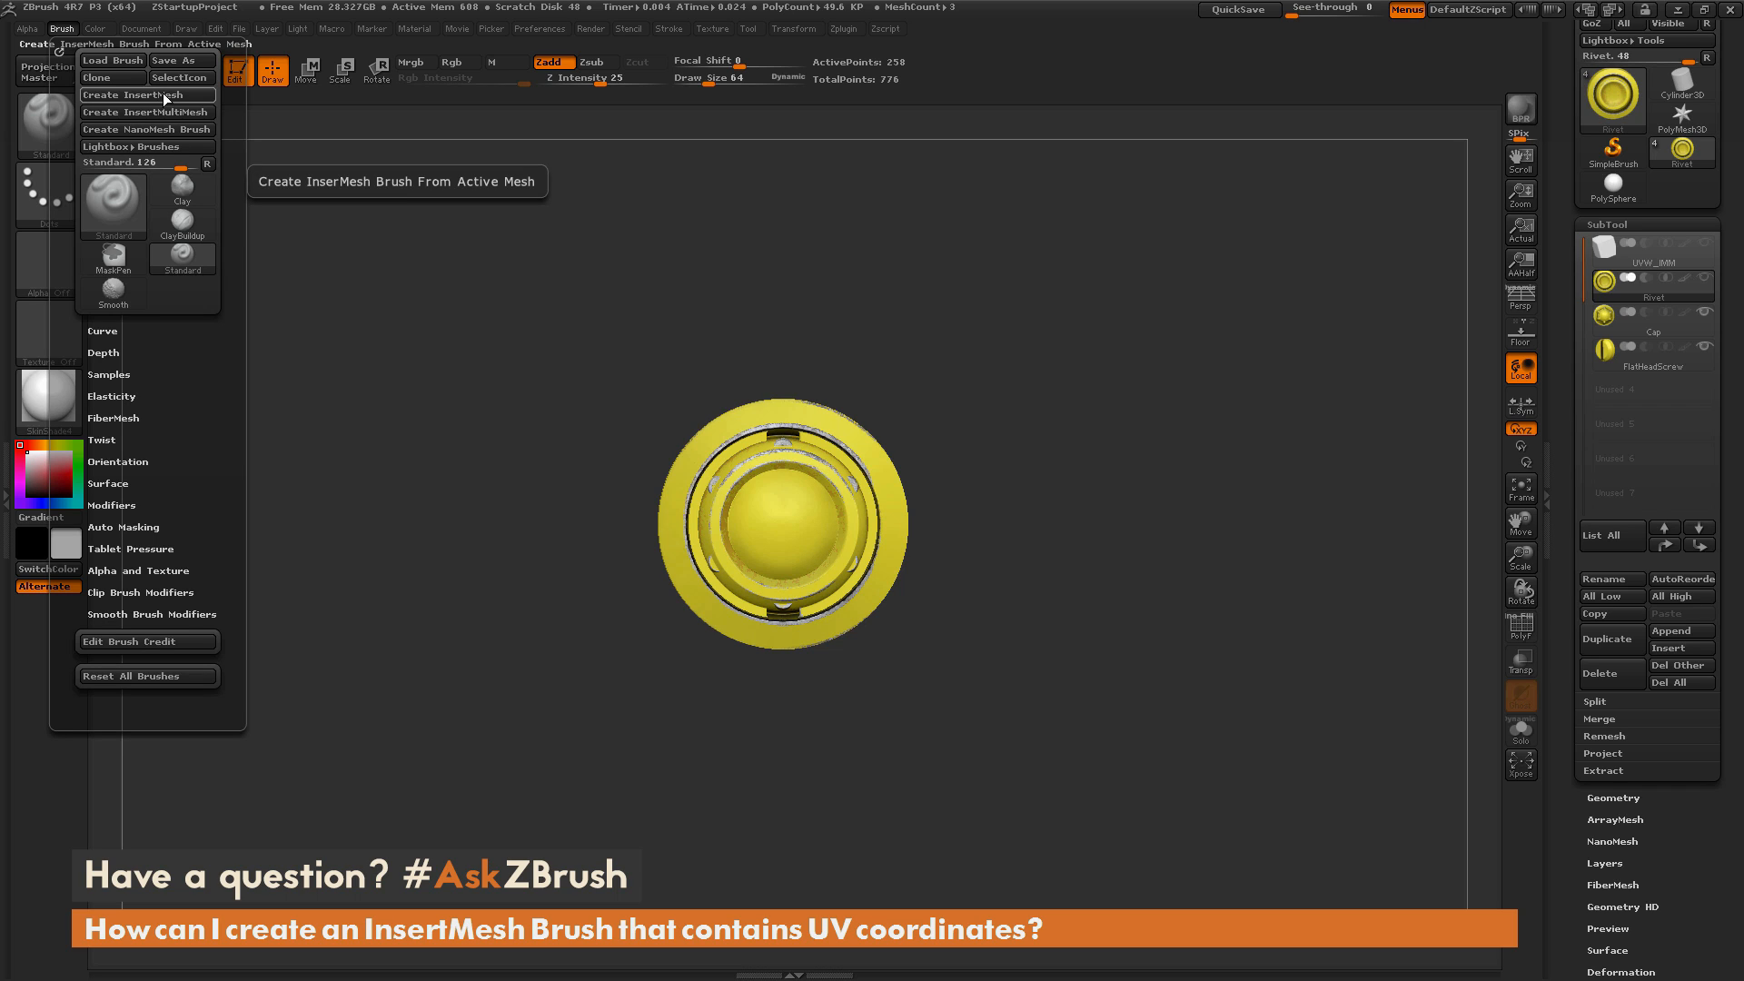
pyautogui.moveTo(162, 97)
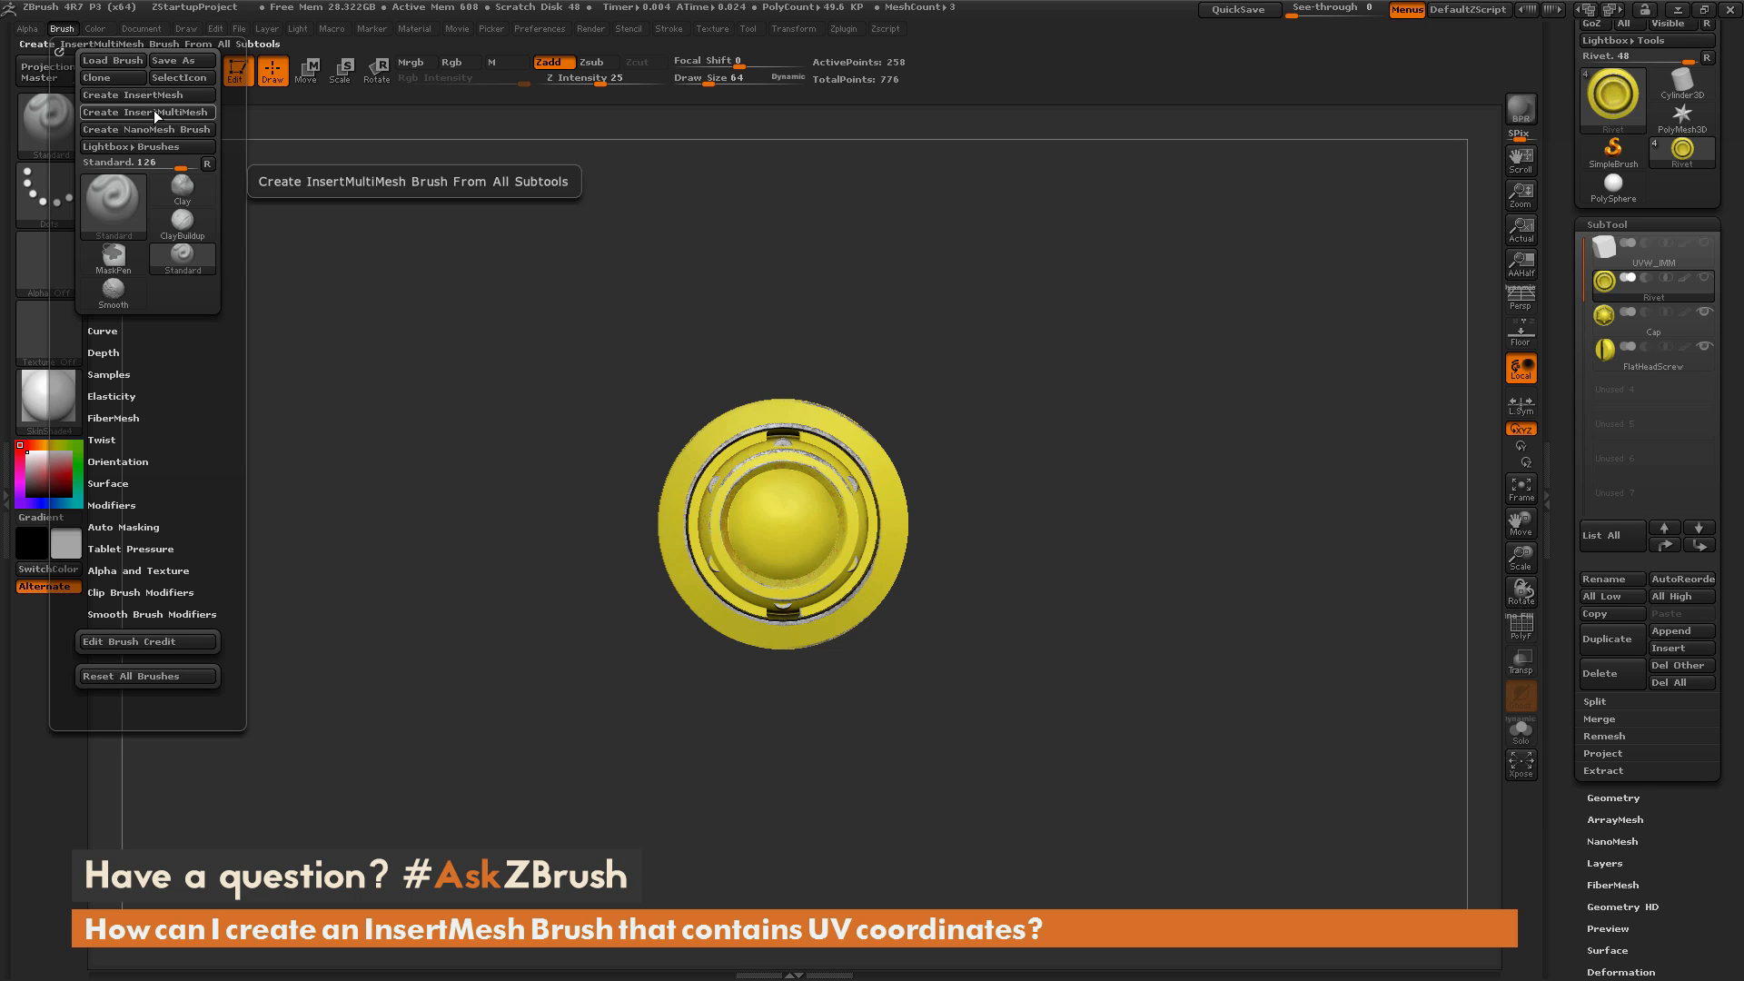
pyautogui.moveTo(158, 116)
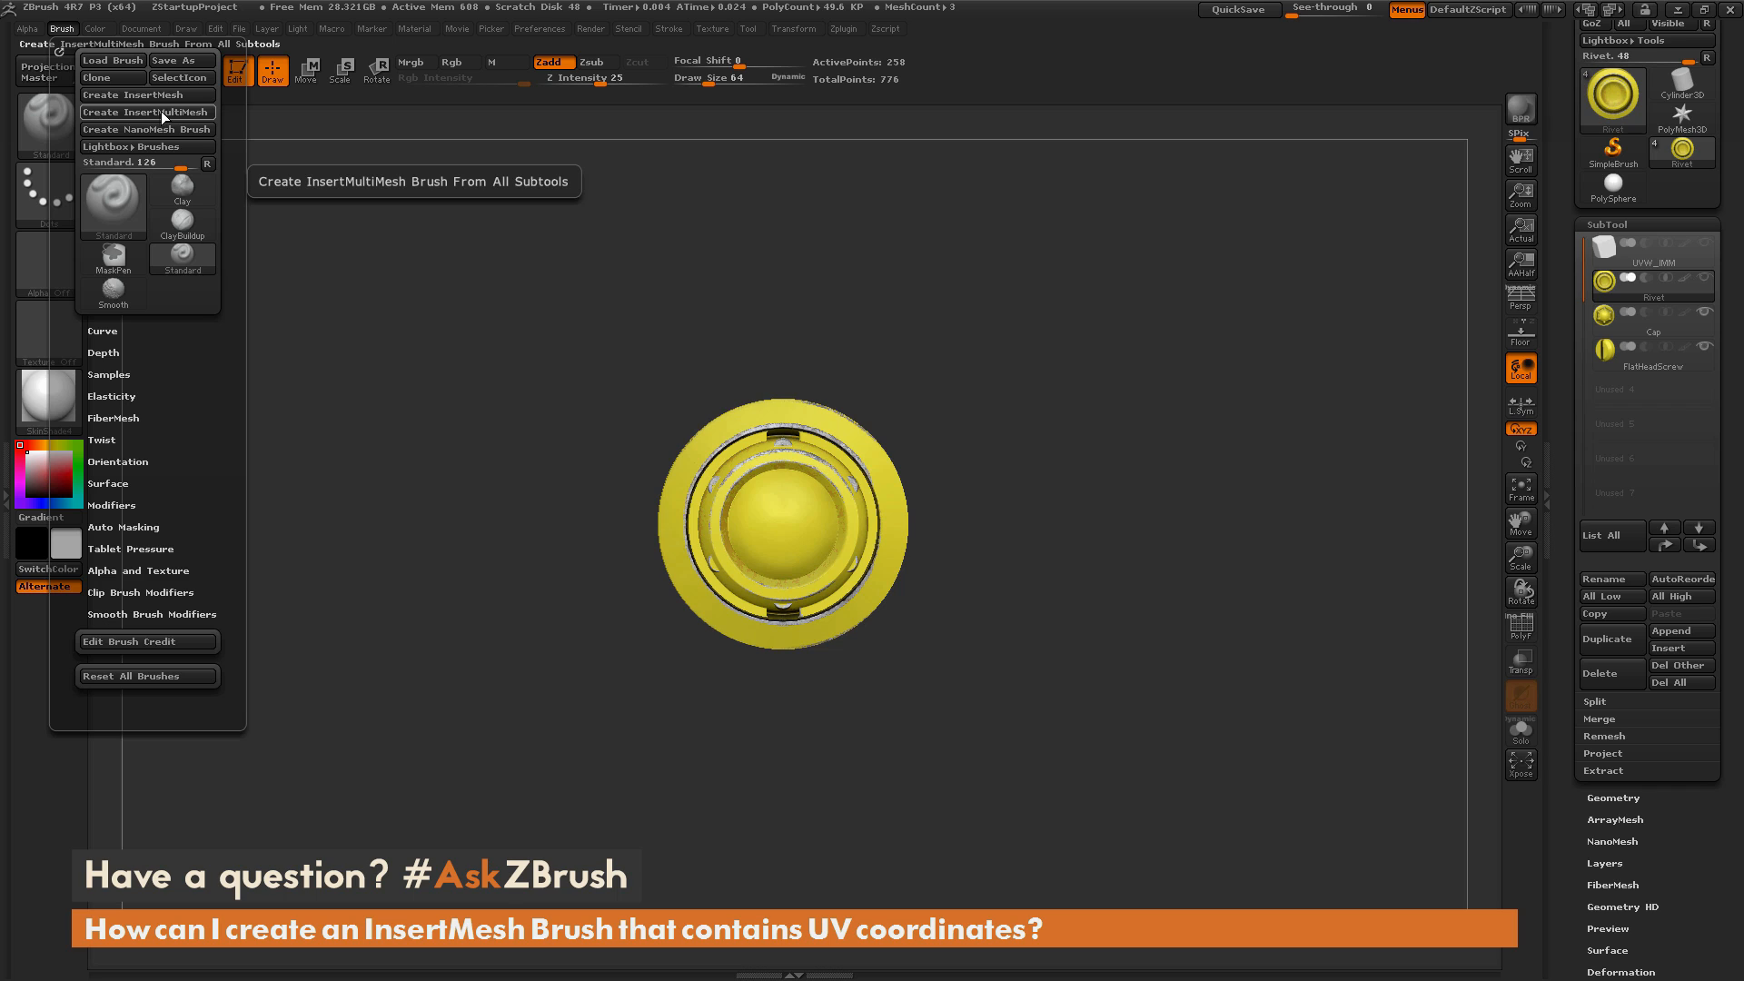
pyautogui.moveTo(164, 118)
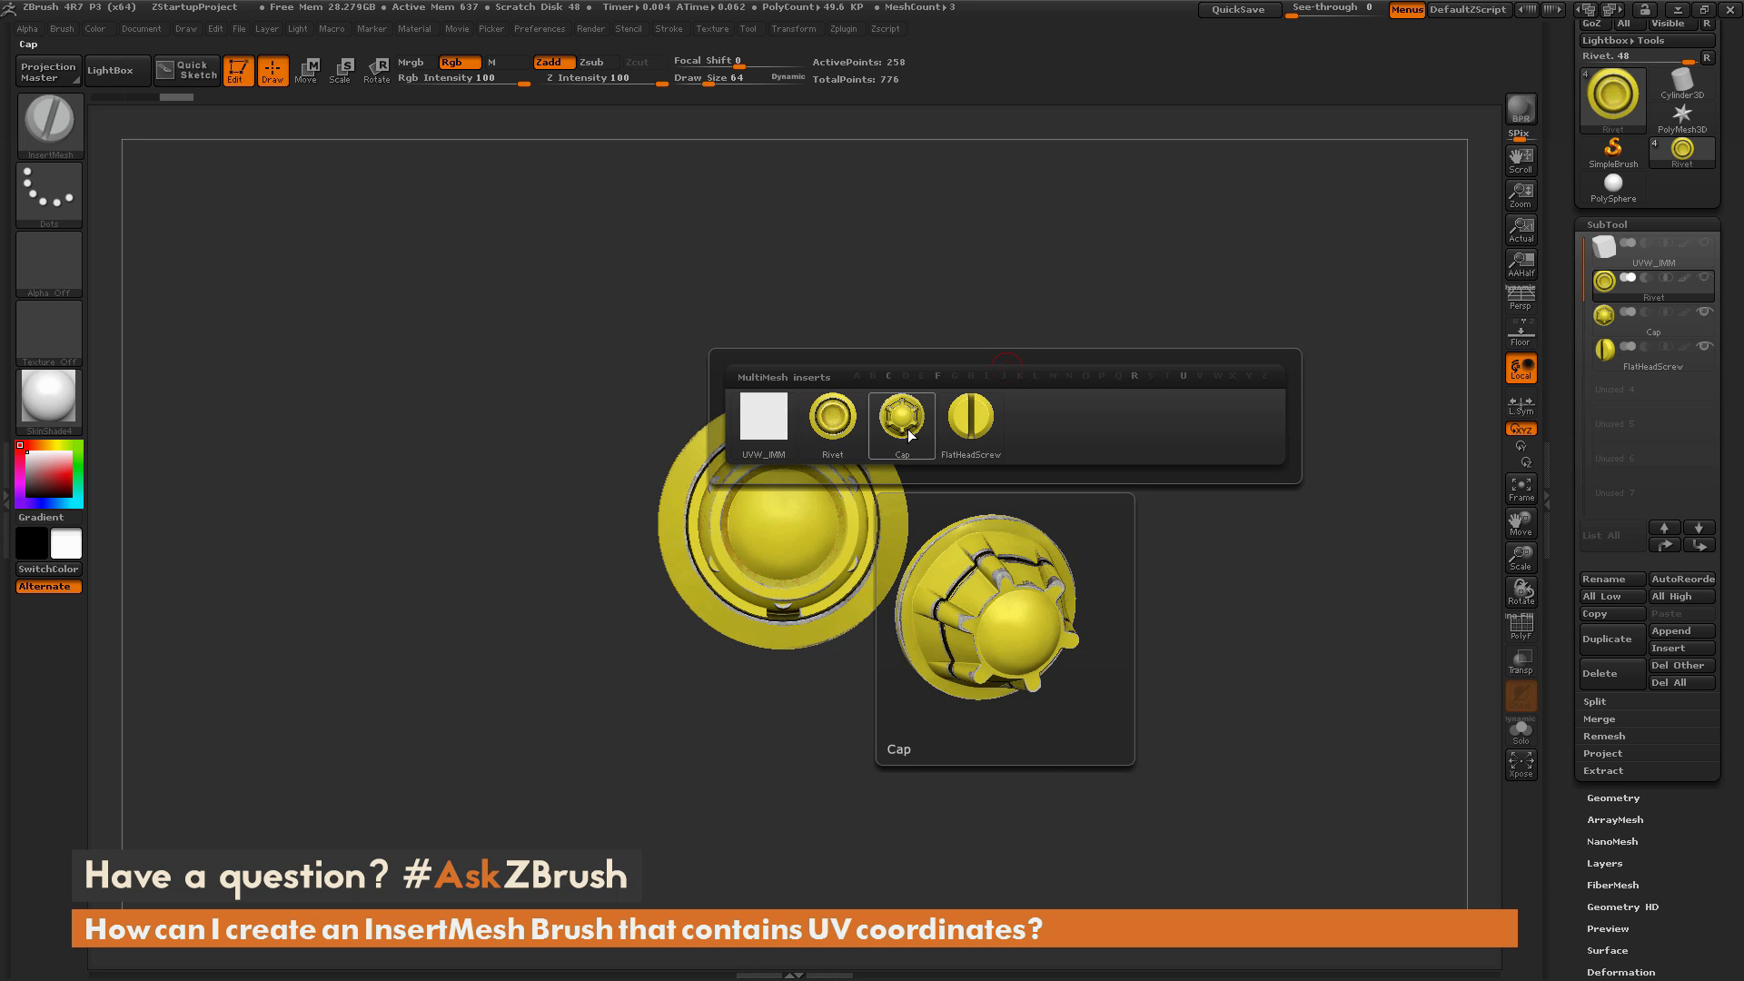
# Preview the Cap, Rivet and FlatHeadScrew inserts, settling on Rivet
pyautogui.click(831, 416)
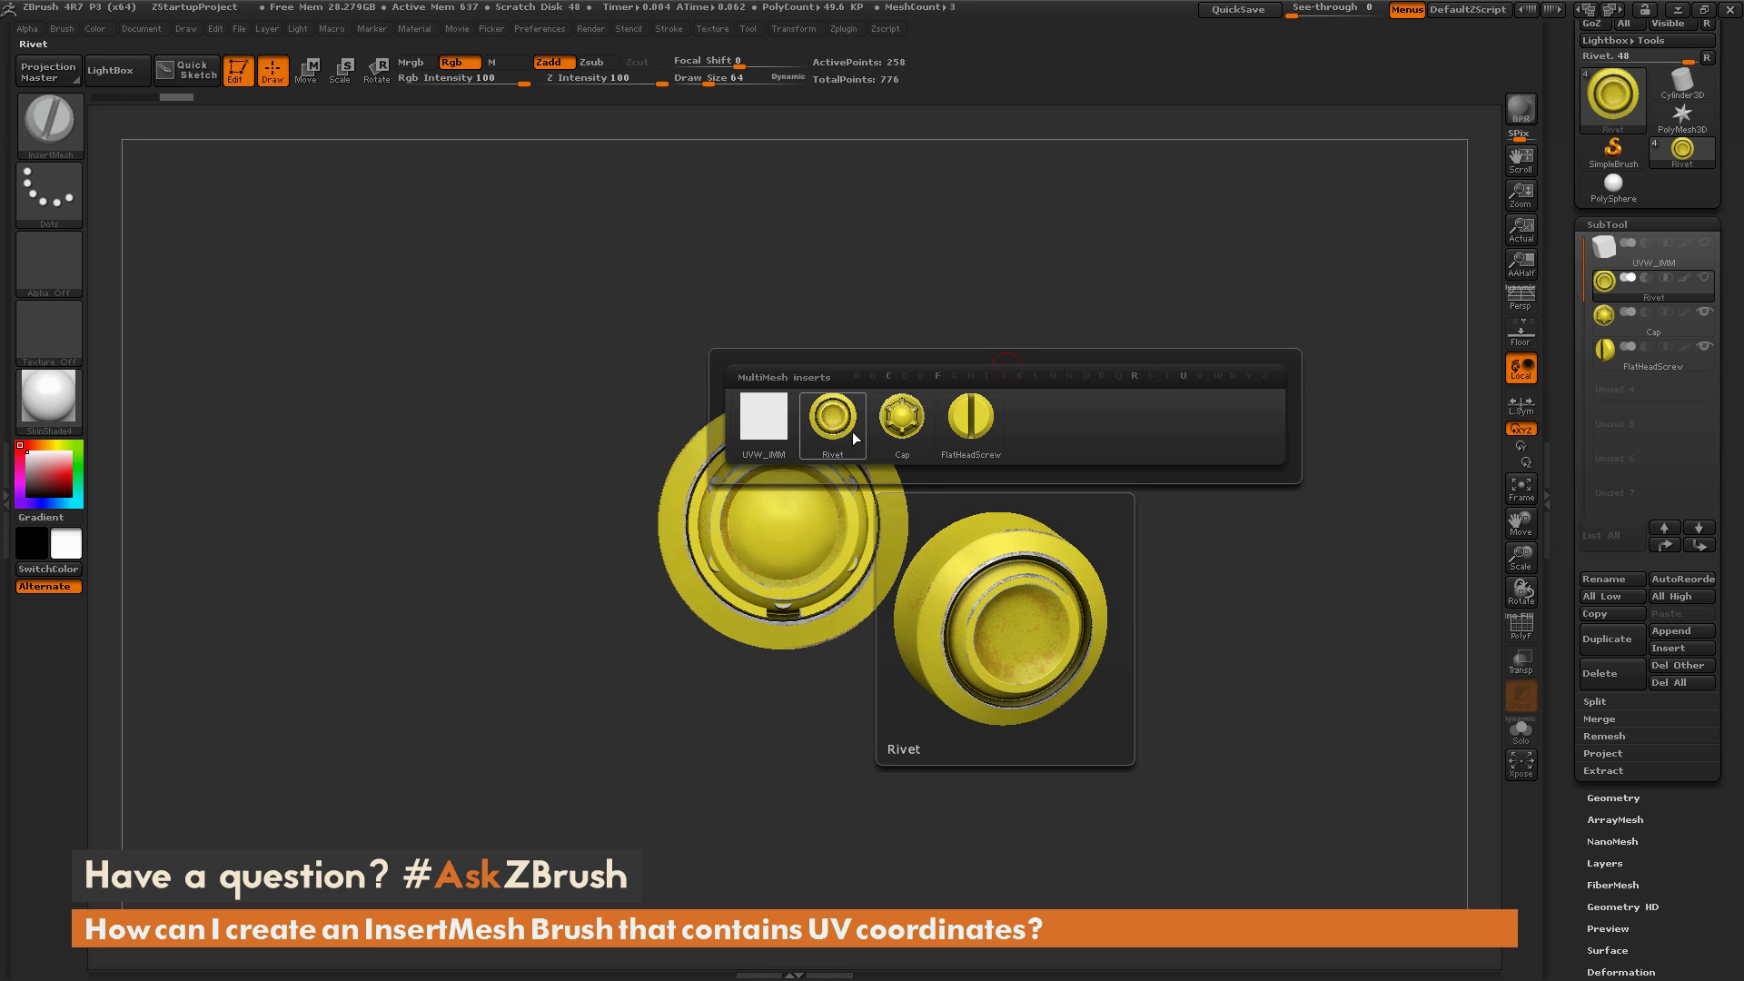
pyautogui.click(969, 416)
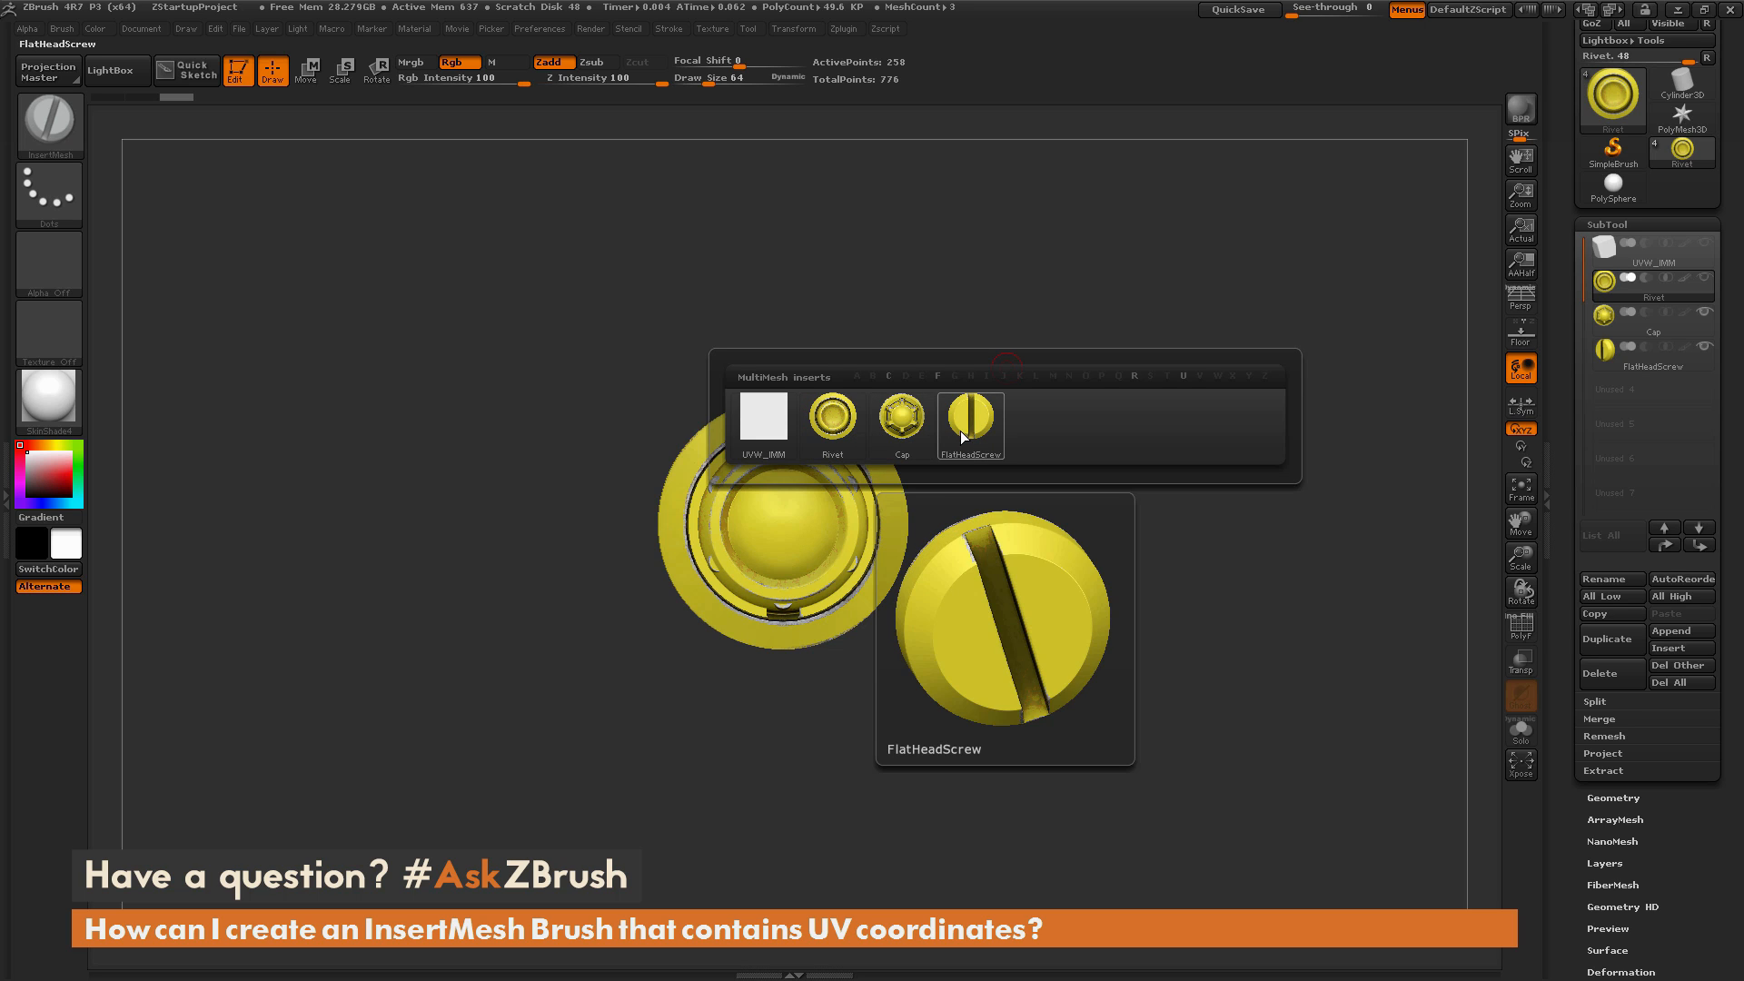
pyautogui.click(831, 417)
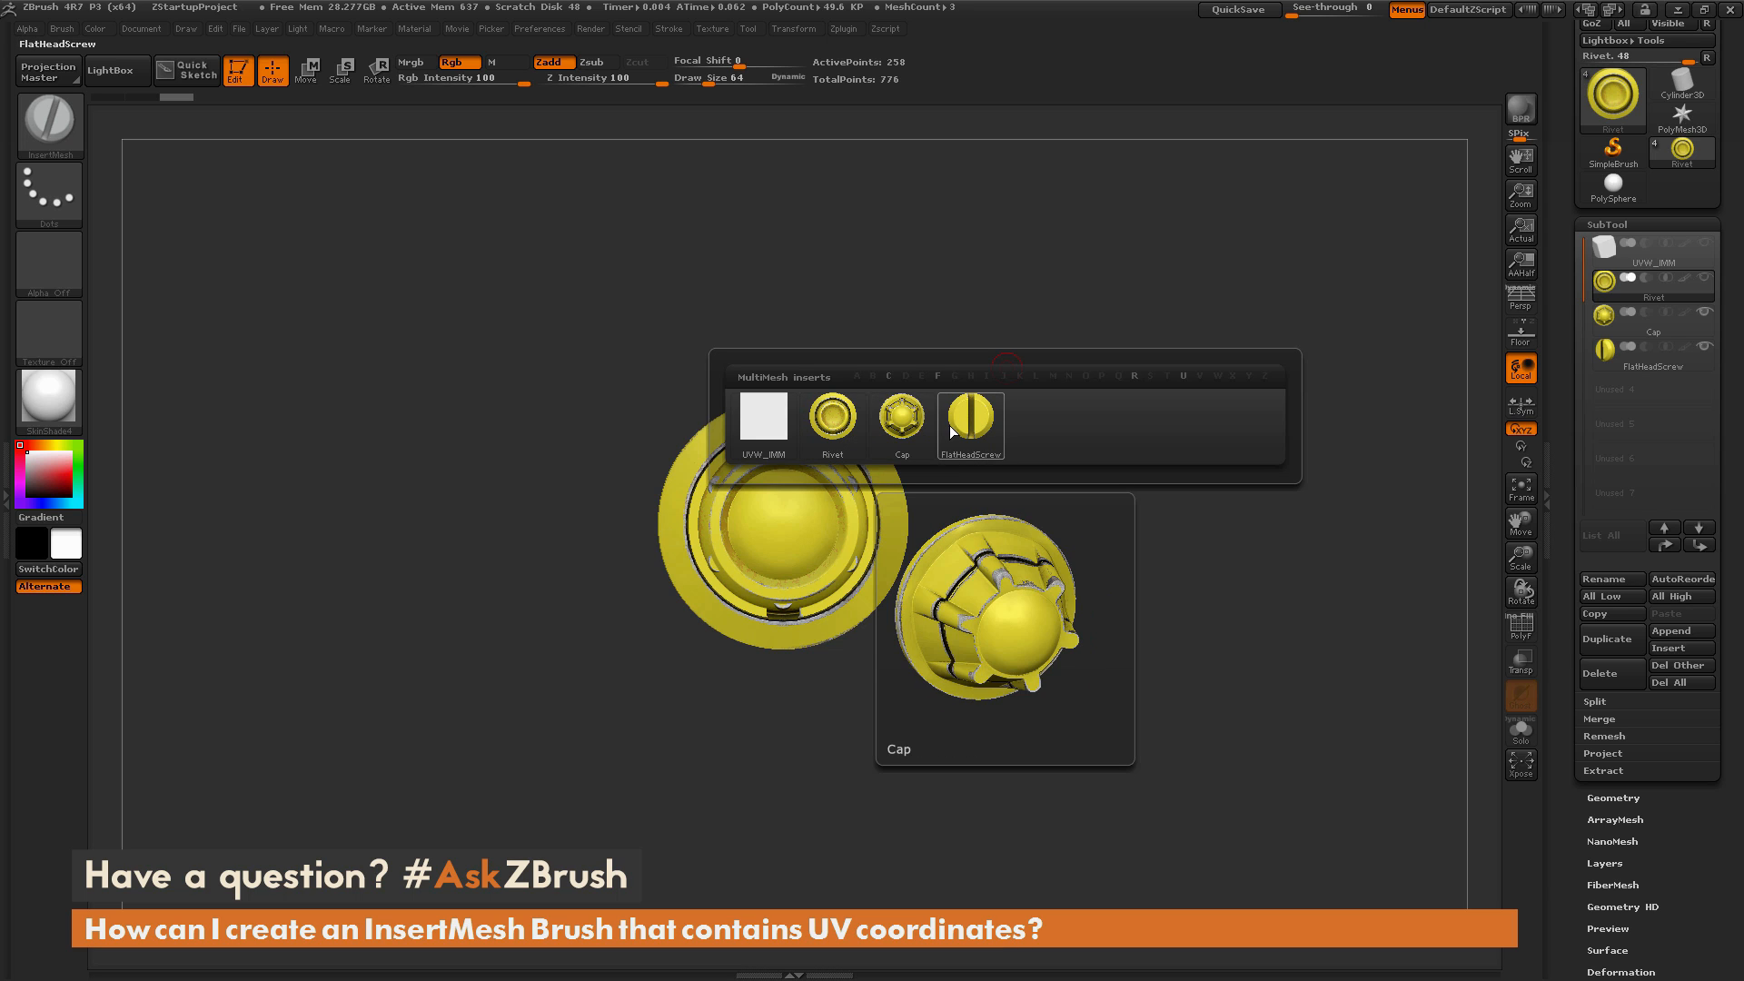
pyautogui.click(900, 417)
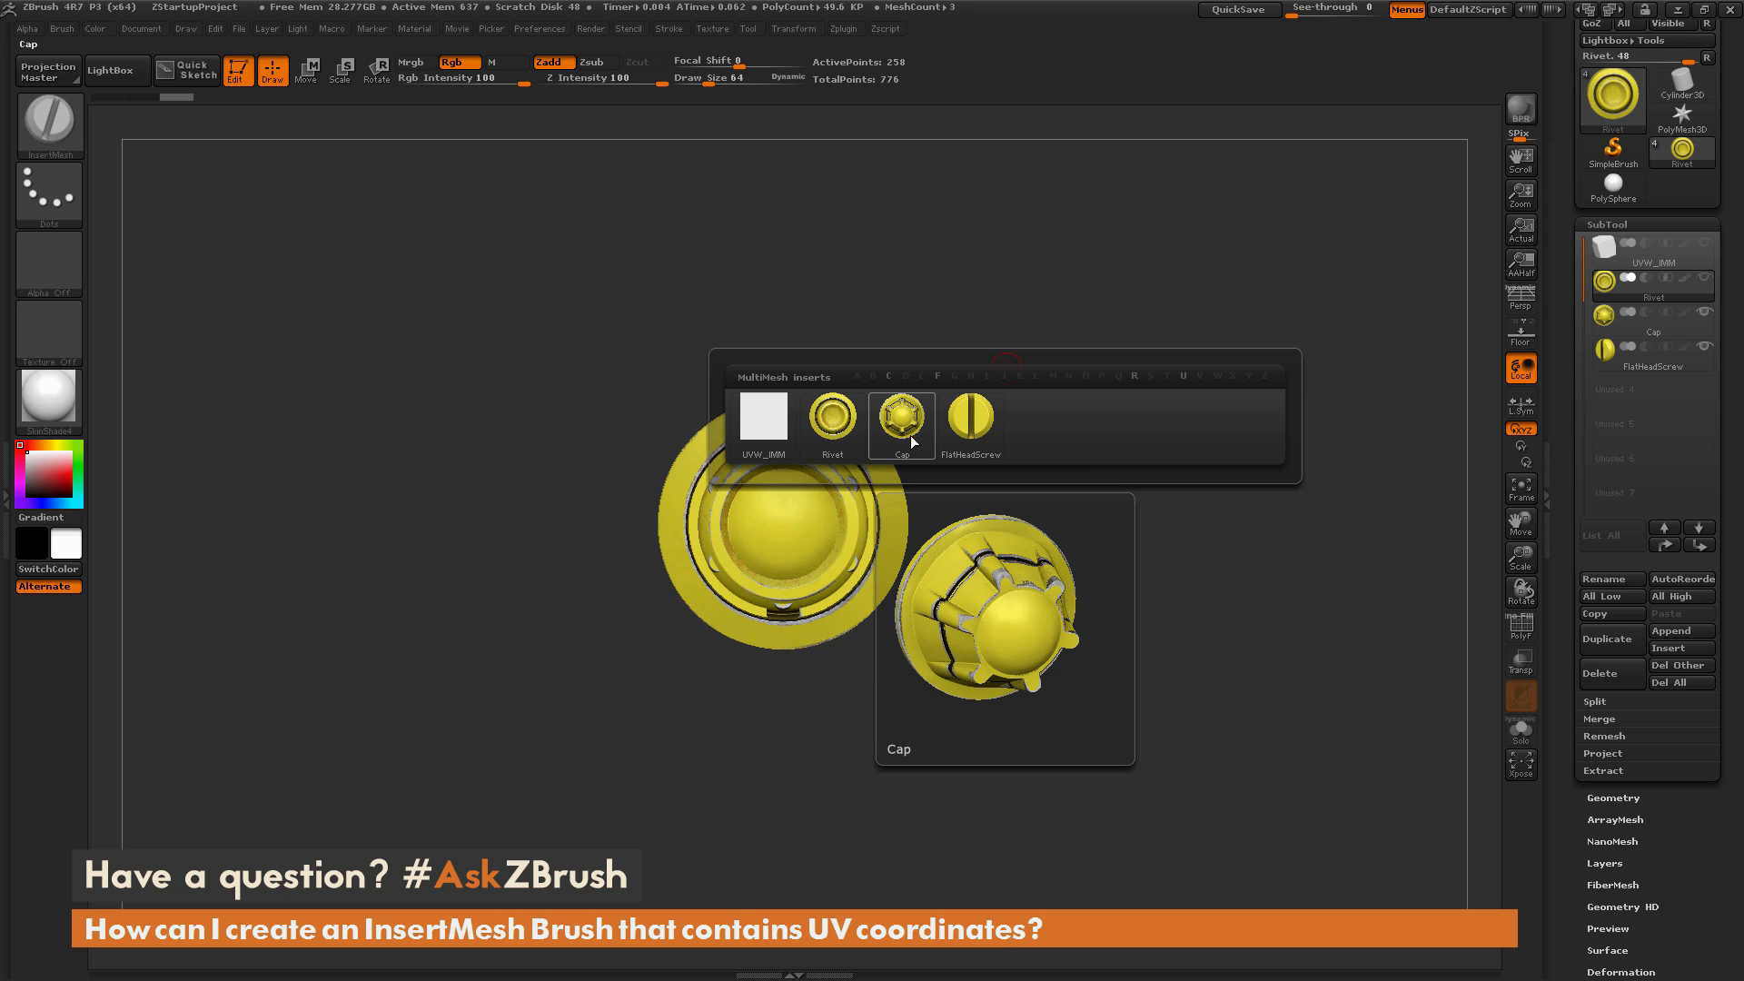
pyautogui.click(831, 416)
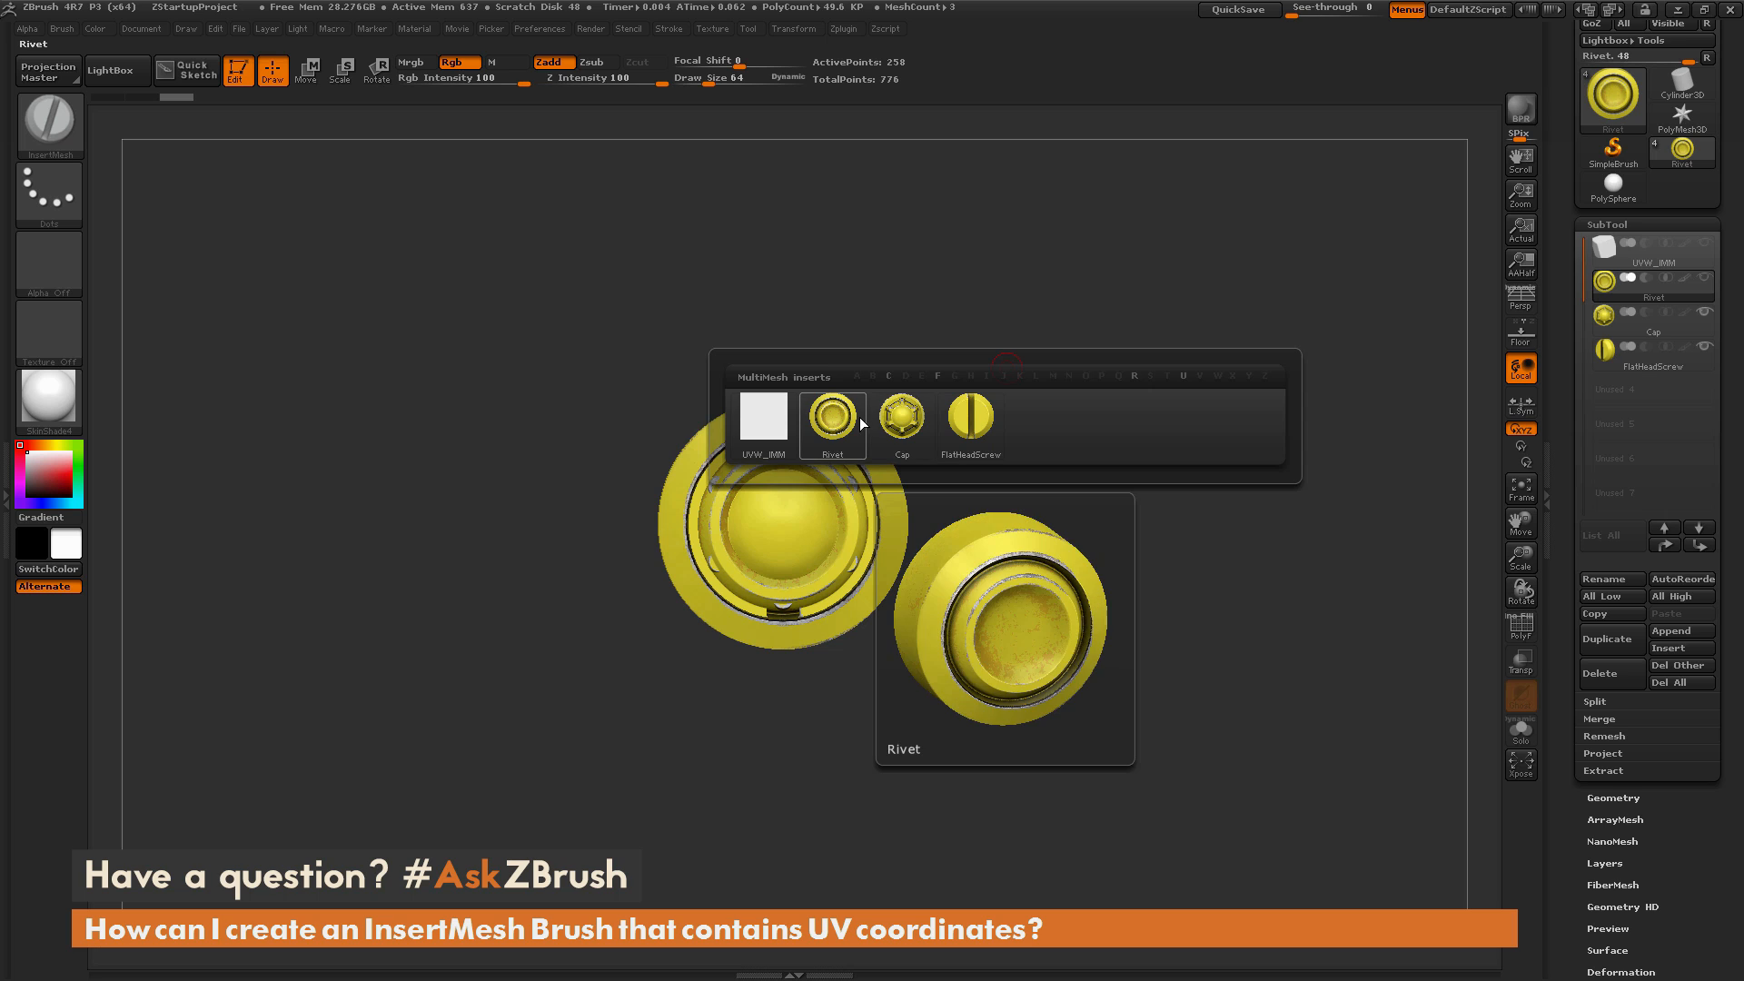
pyautogui.click(969, 416)
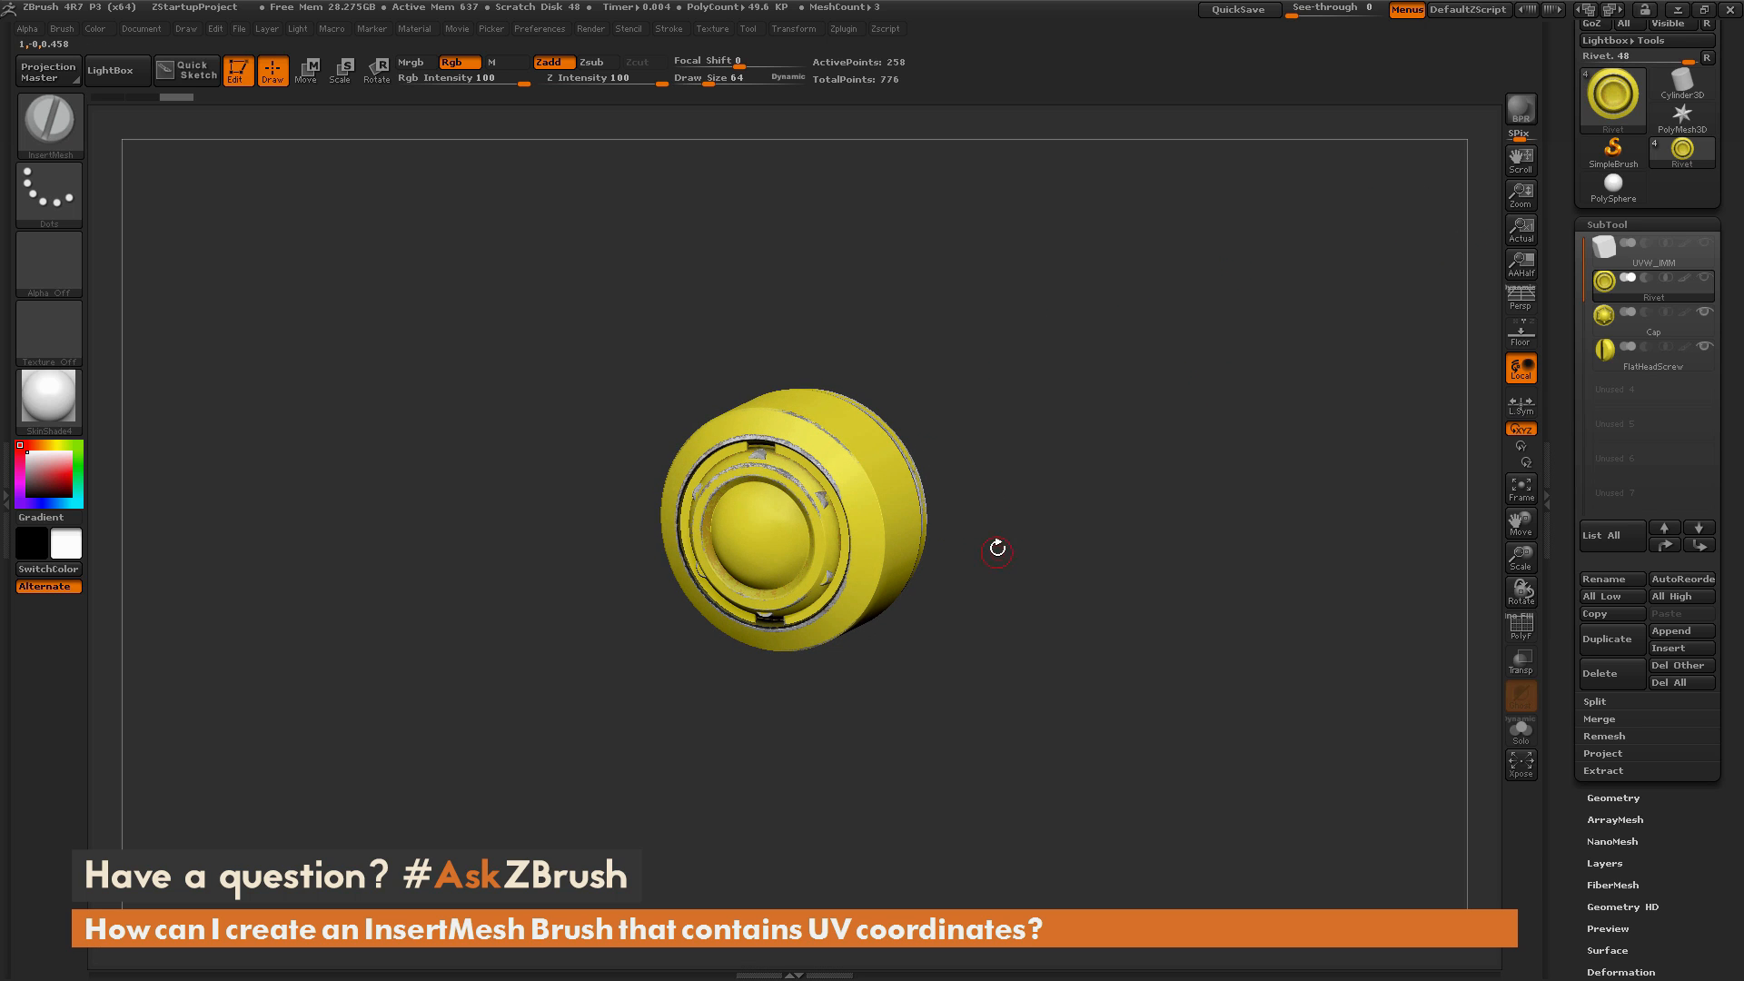
# Make a PolySphere the active tool
pyautogui.click(1611, 95)
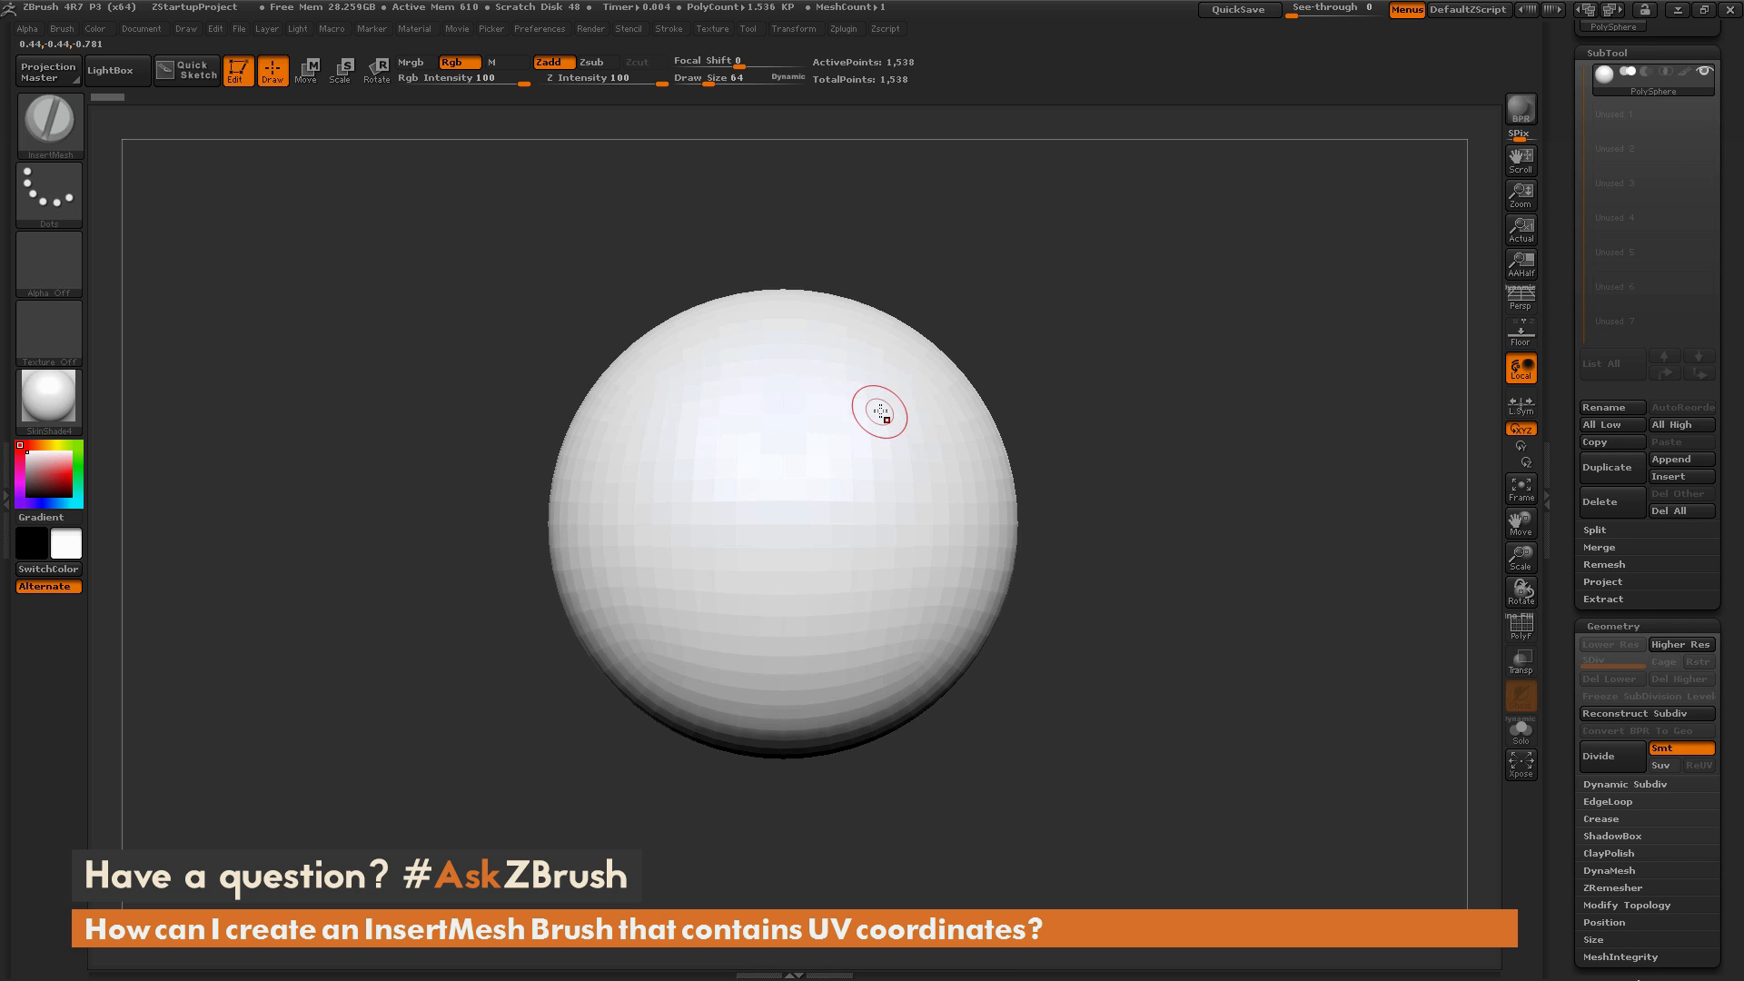
# Drag a rivet onto the sphere surface, then choose the Cap insert
pyautogui.moveTo(878, 411); pyautogui.dragTo(767, 567)
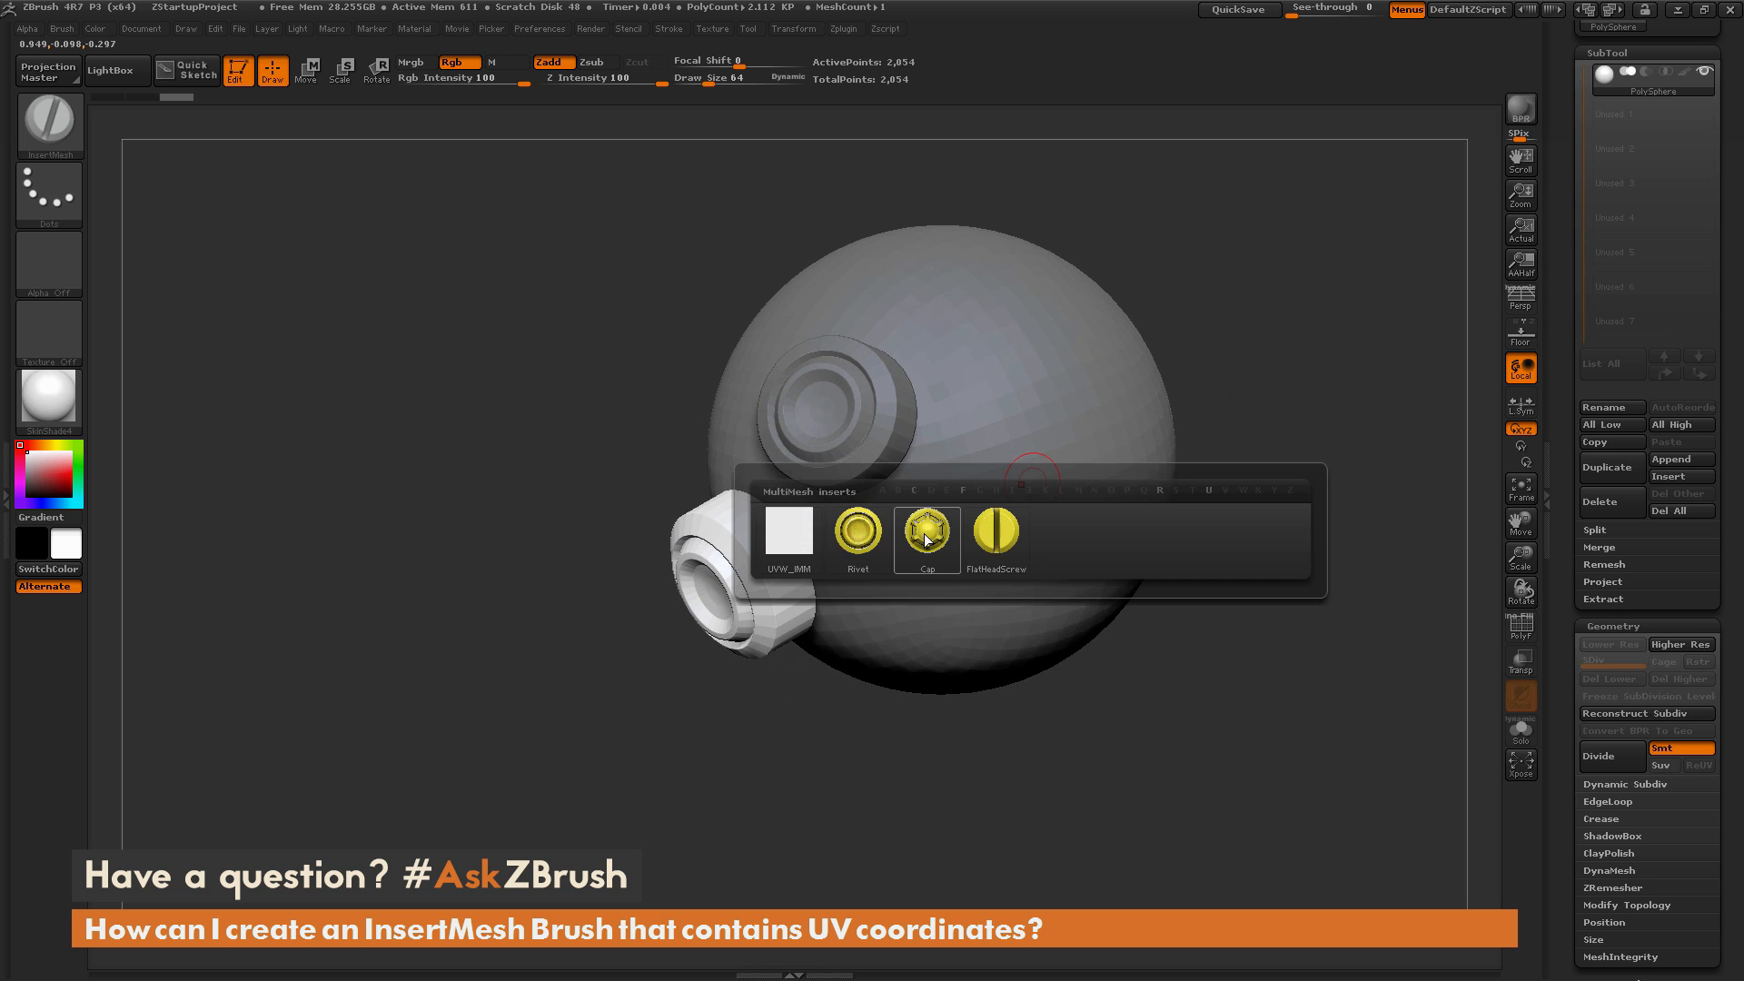
pyautogui.click(926, 531)
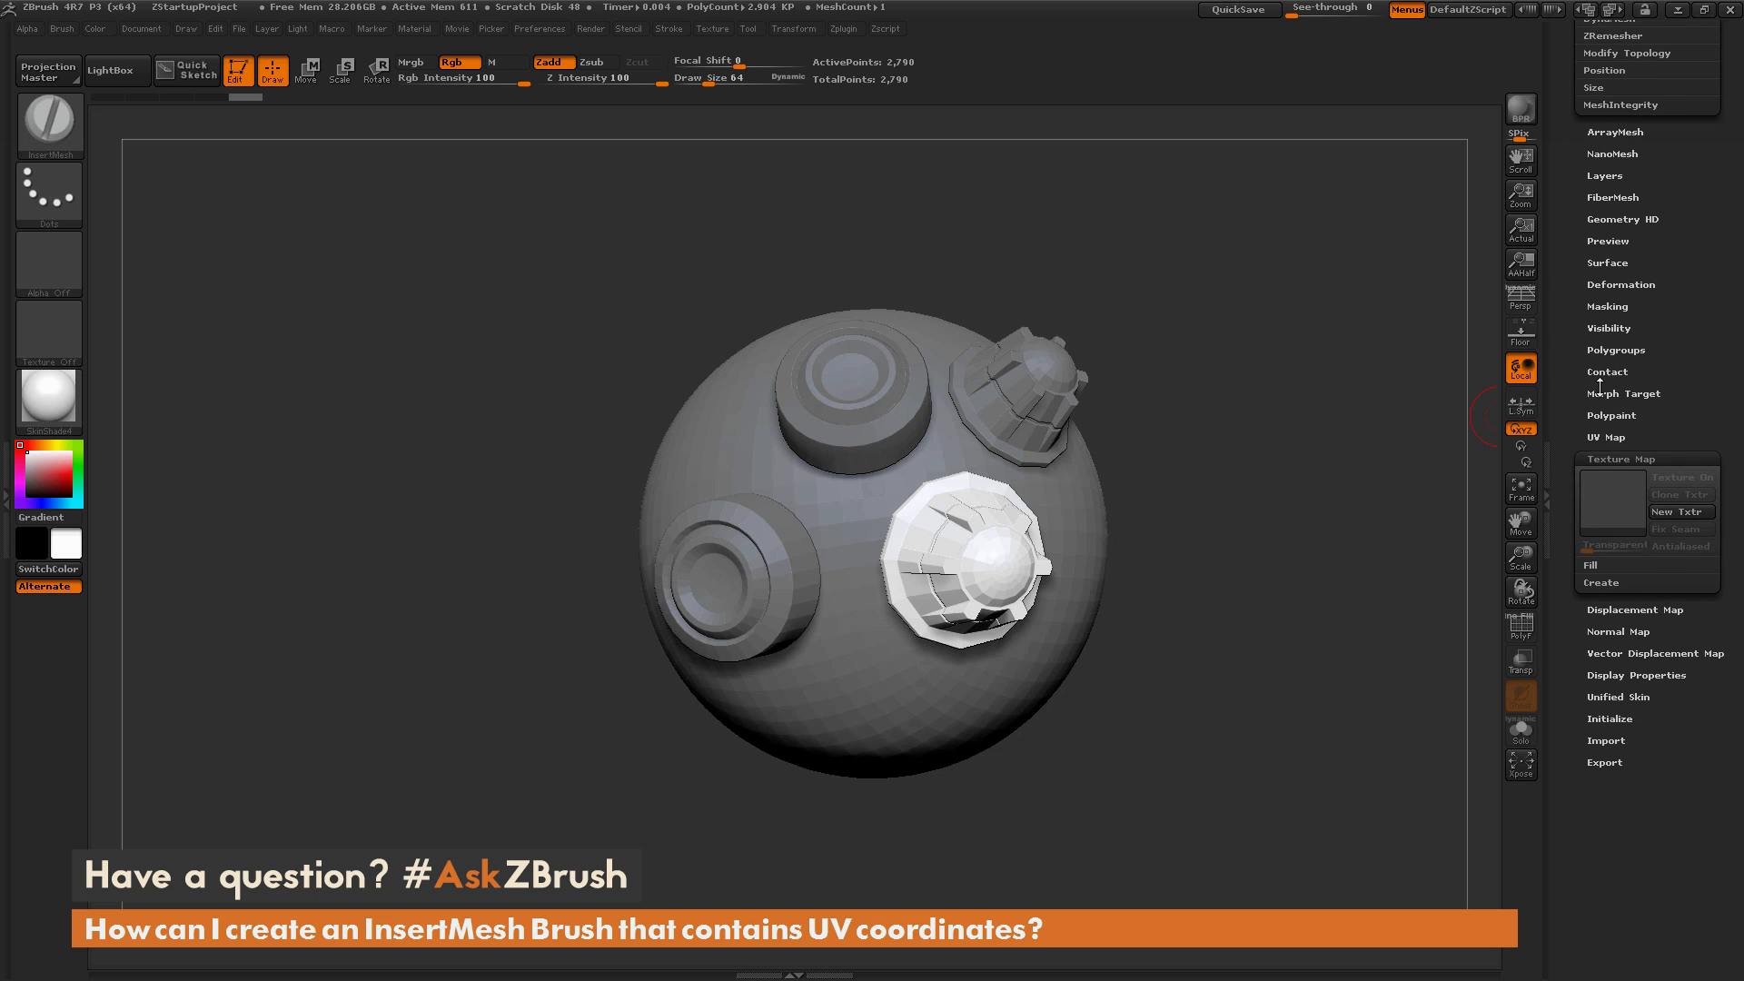
# Apply Bolts_Map as the texture and dismiss the UV mapping warning
pyautogui.click(1609, 501)
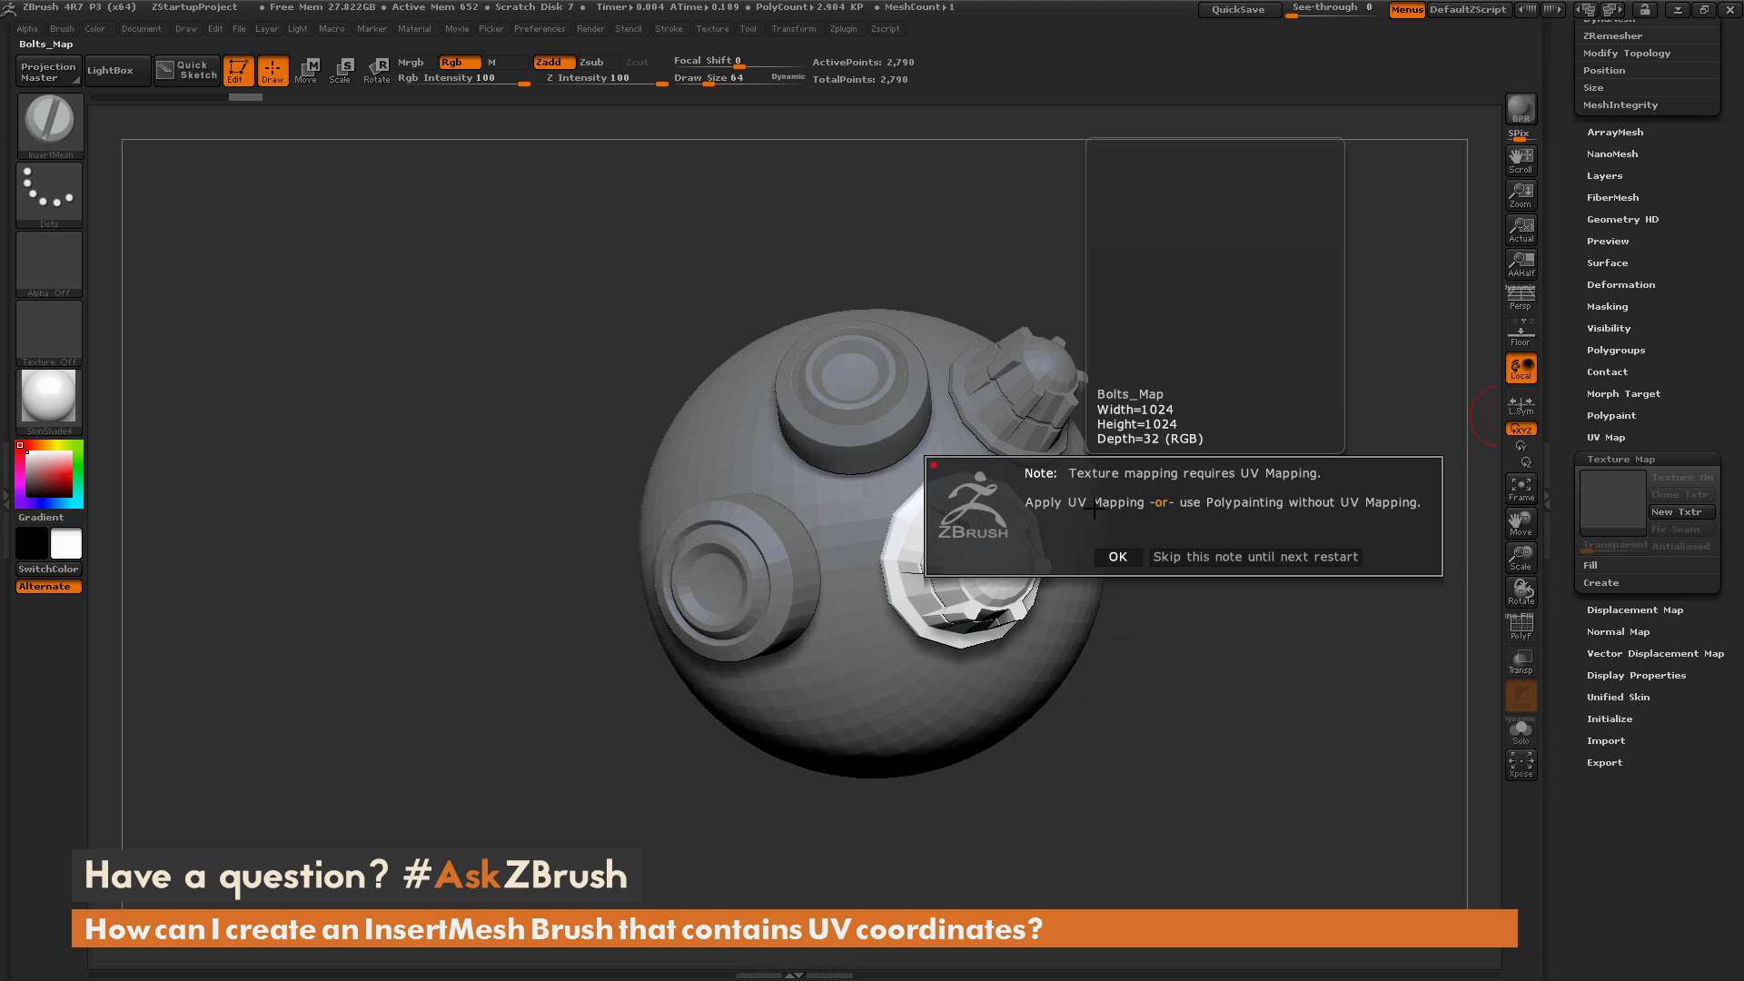
pyautogui.moveTo(1109, 537)
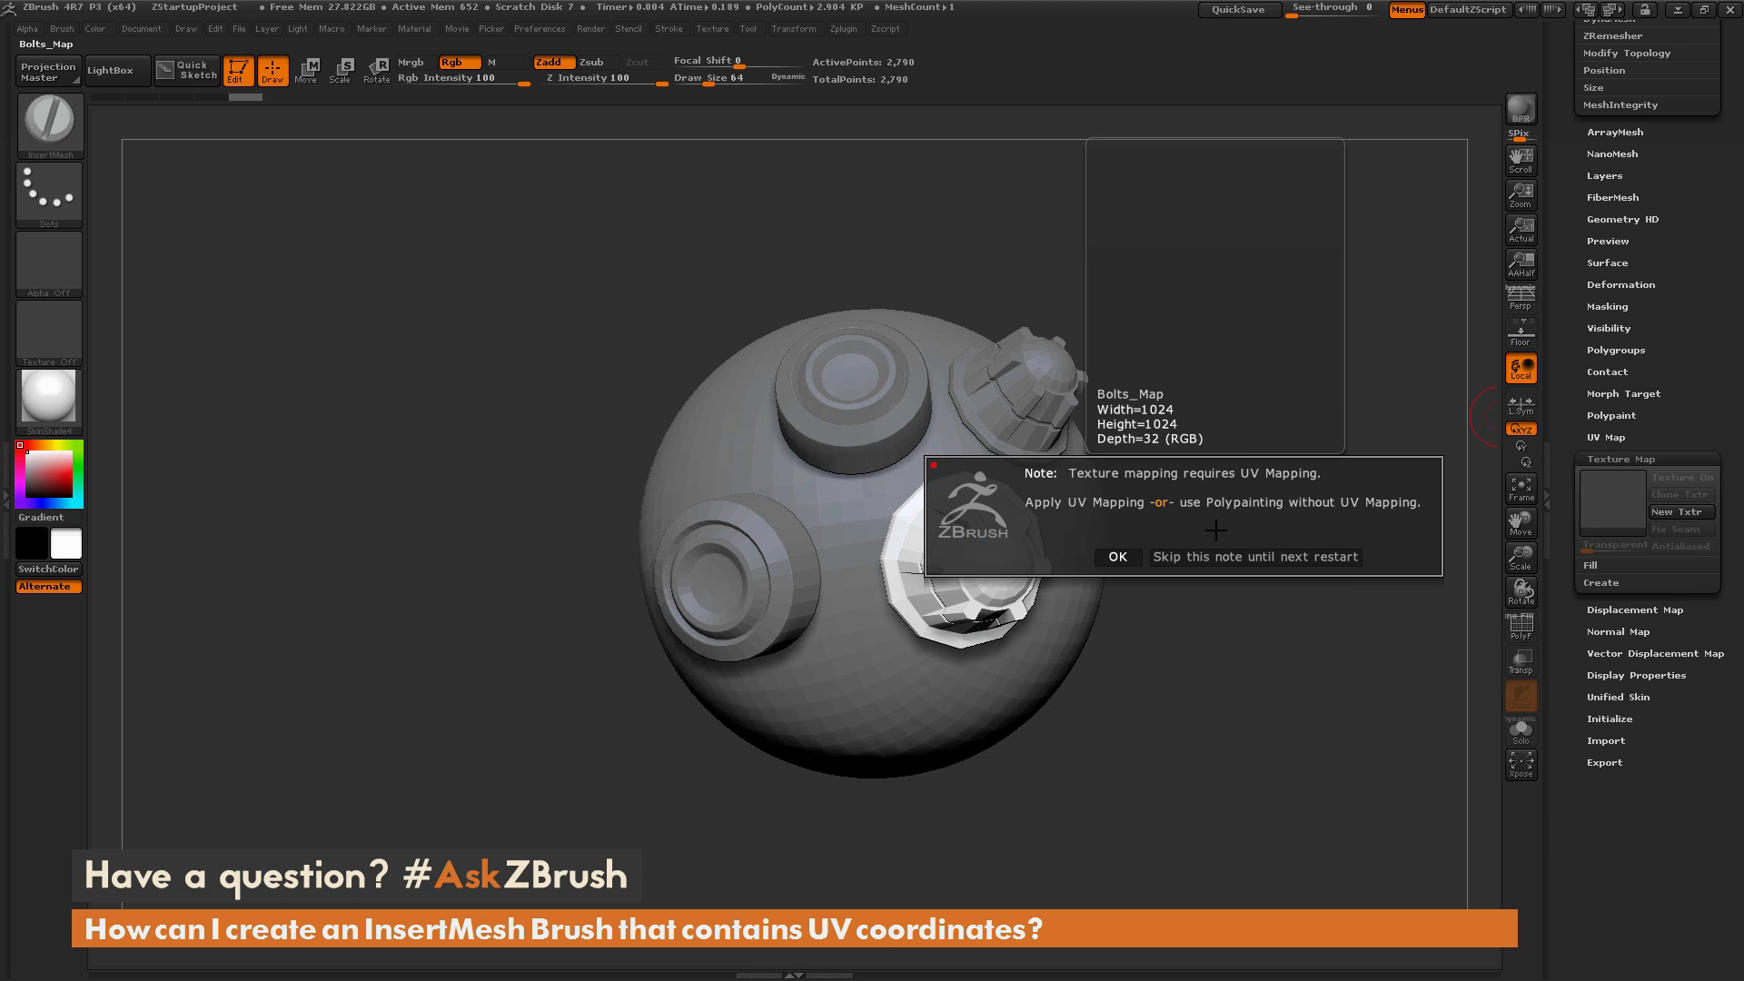
pyautogui.click(1116, 557)
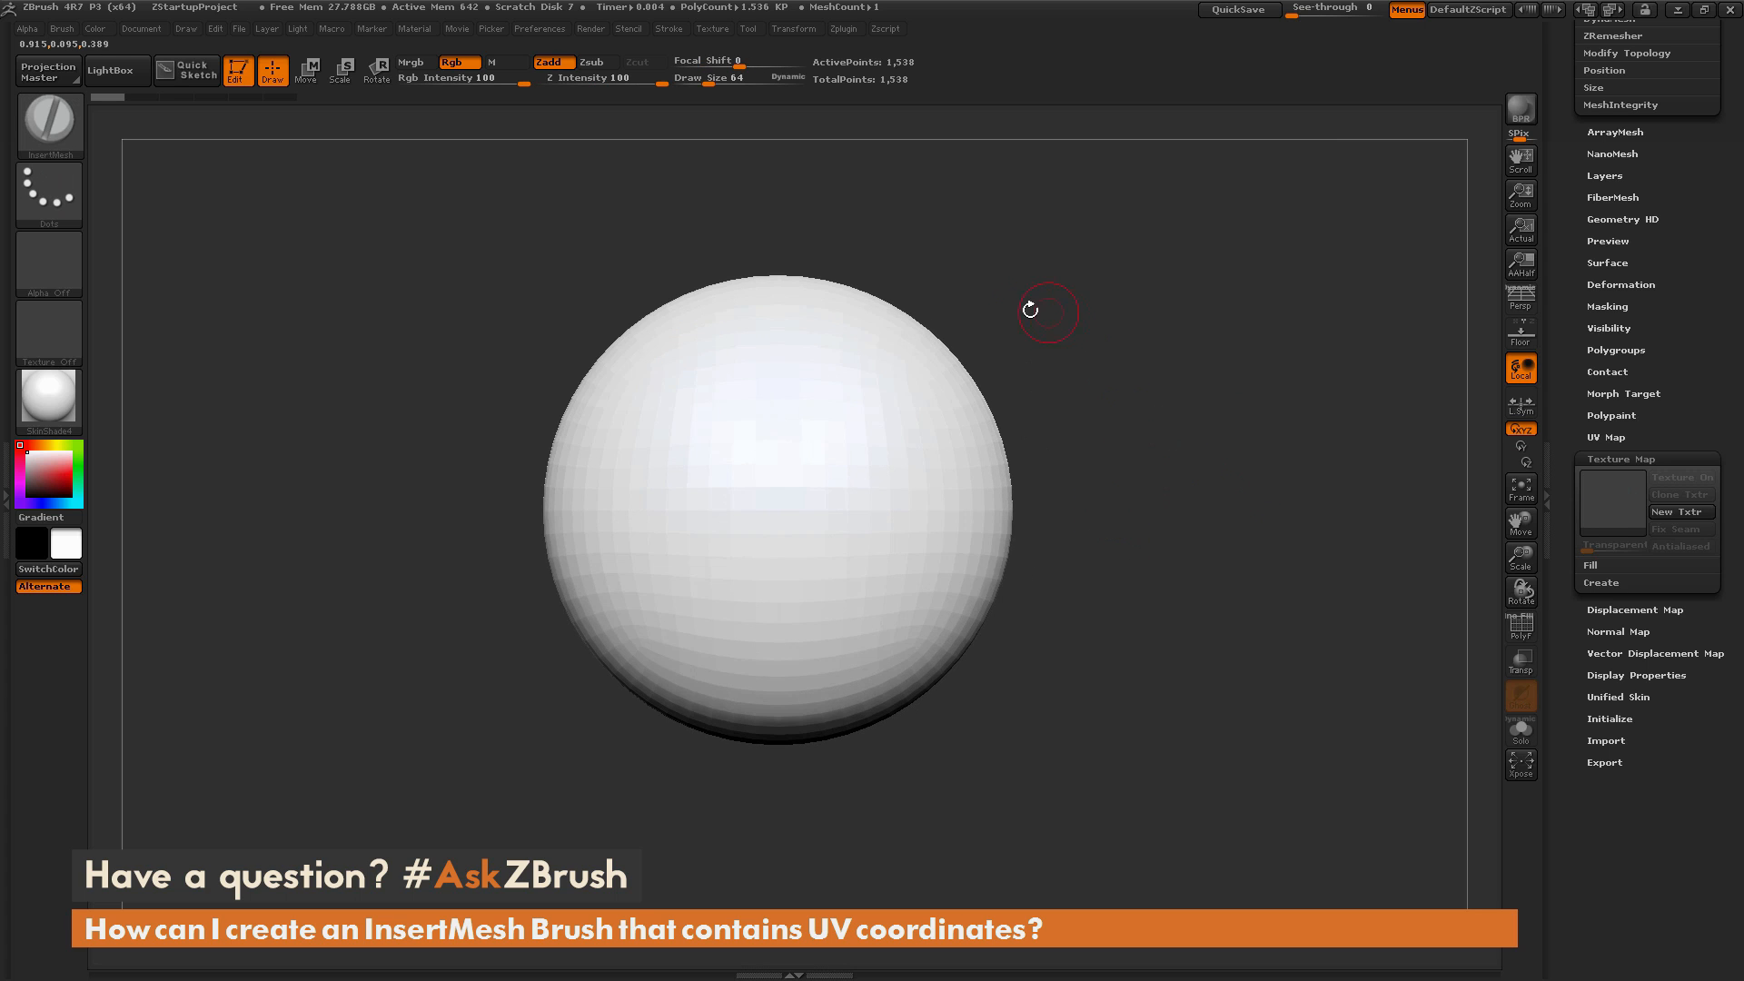
pyautogui.moveTo(903, 472)
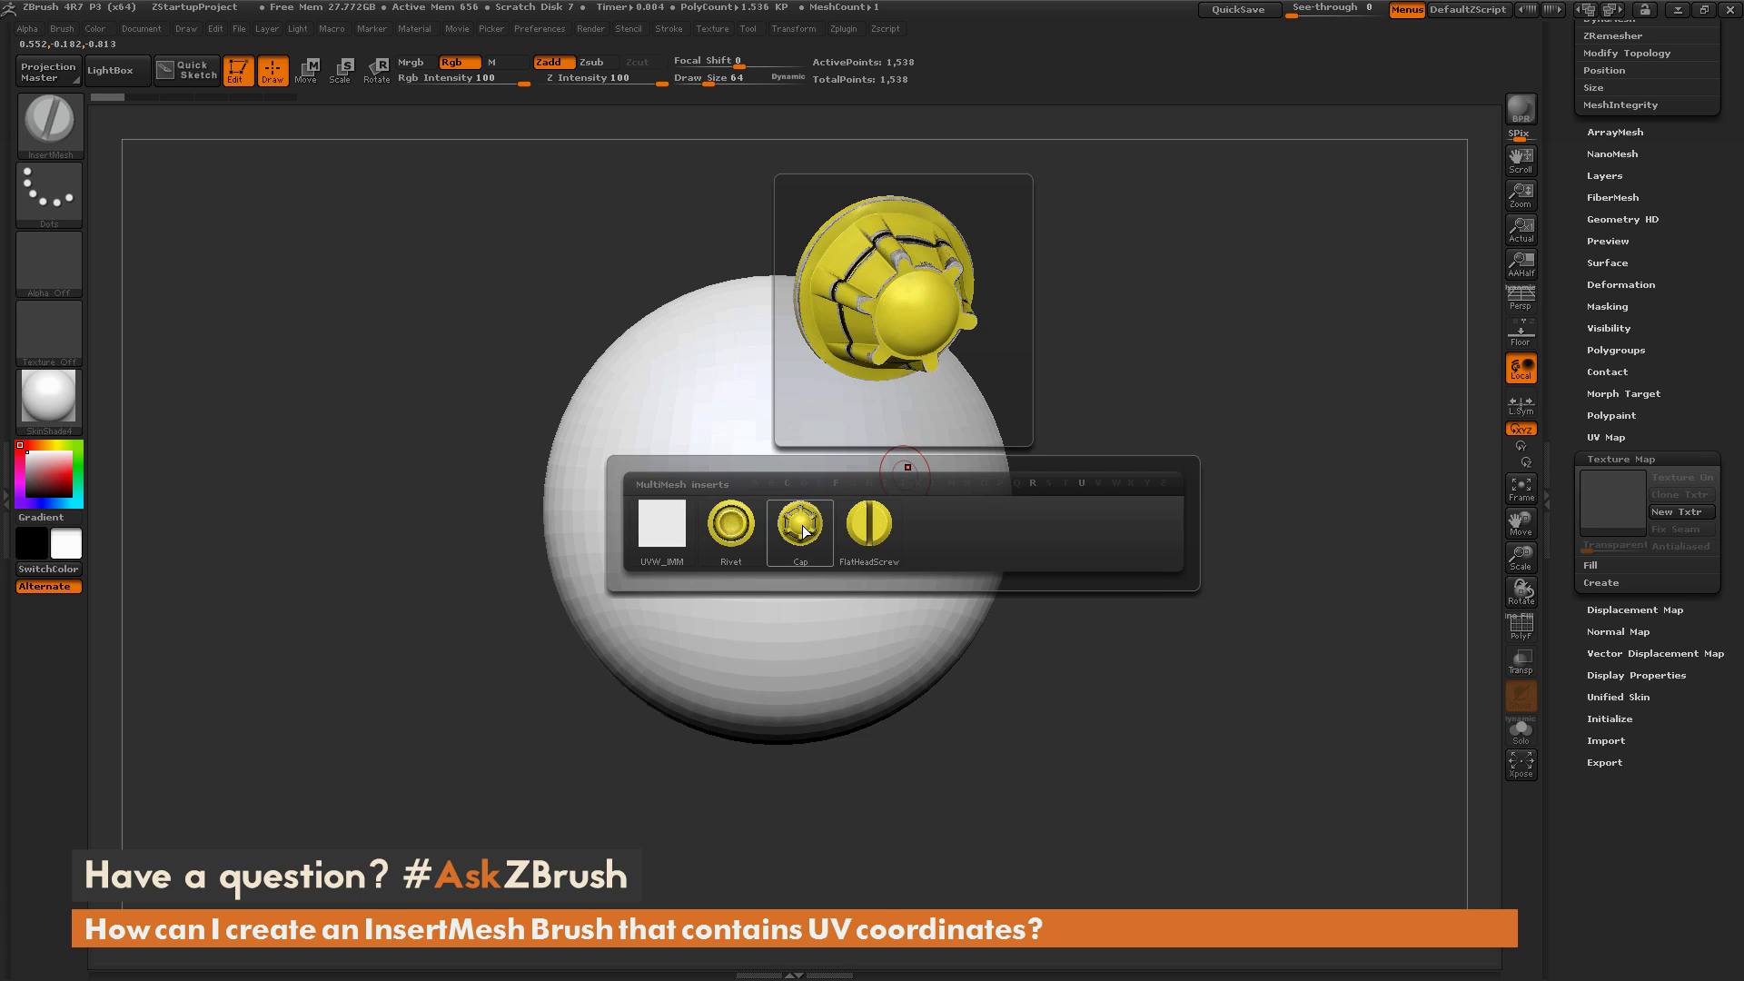
# Choose Cap from the MultiMesh inserts on the bare sphere
pyautogui.click(799, 525)
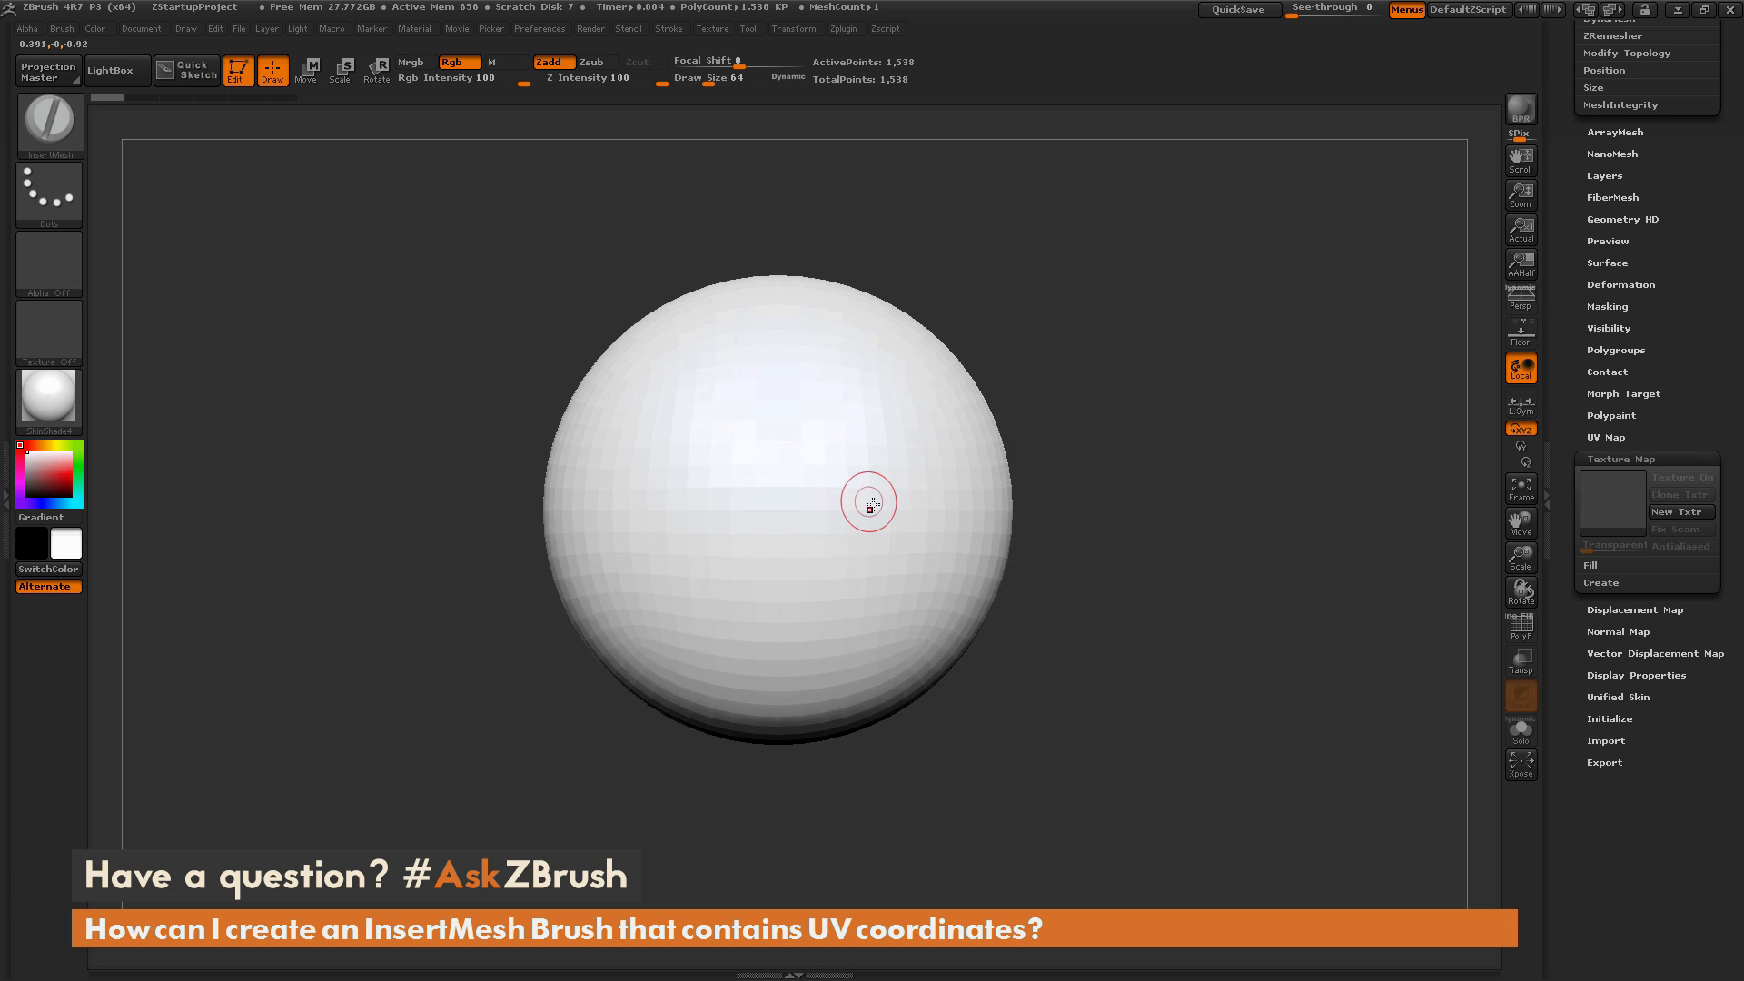
pyautogui.moveTo(877, 498)
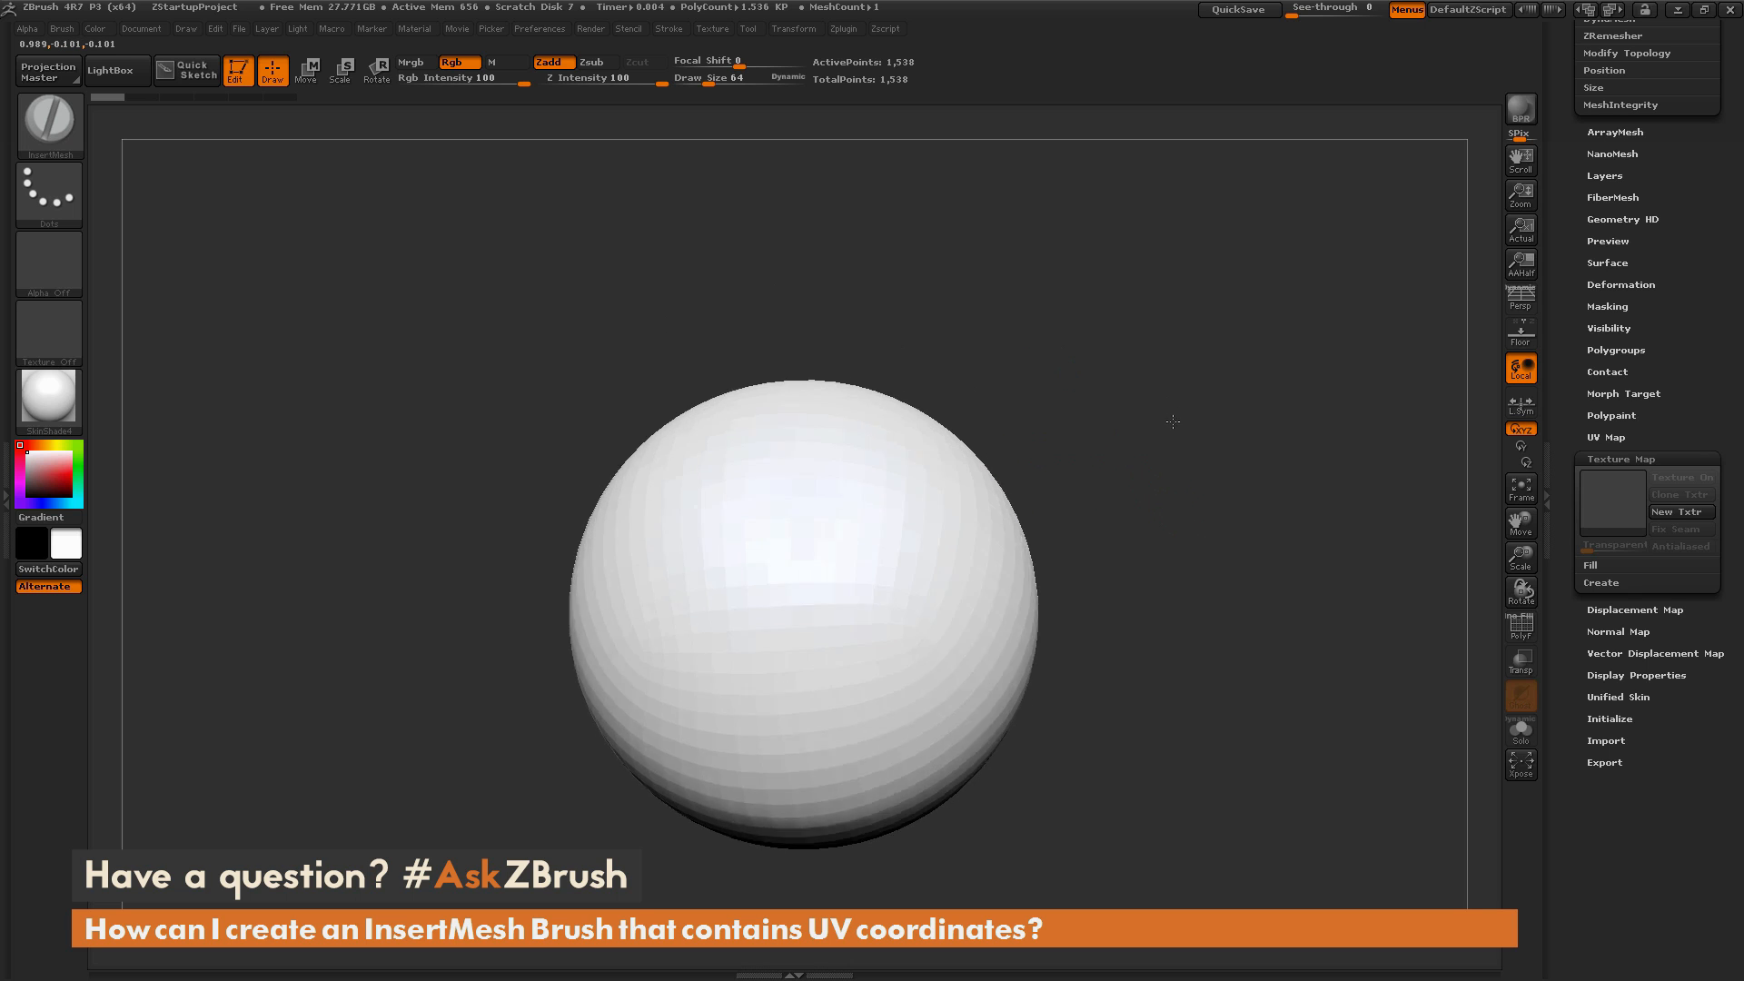
# Show the sphere's UV Map palette and its UV creation options
pyautogui.click(1606, 437)
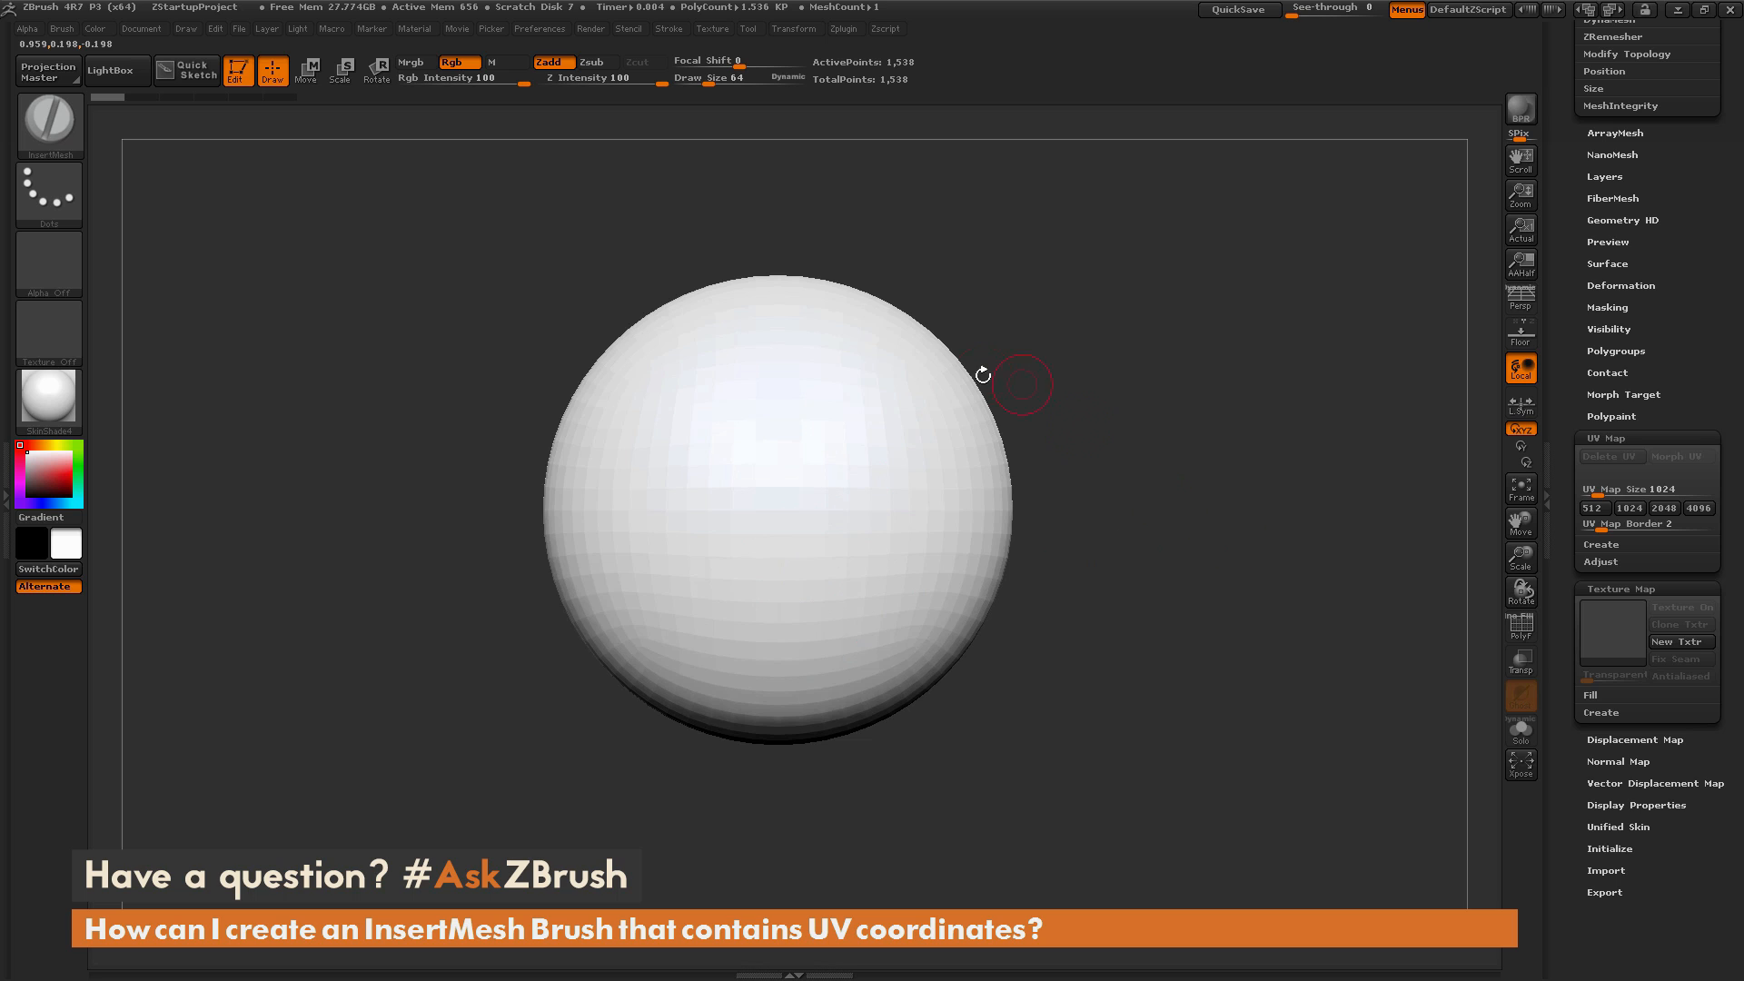
pyautogui.moveTo(990, 484)
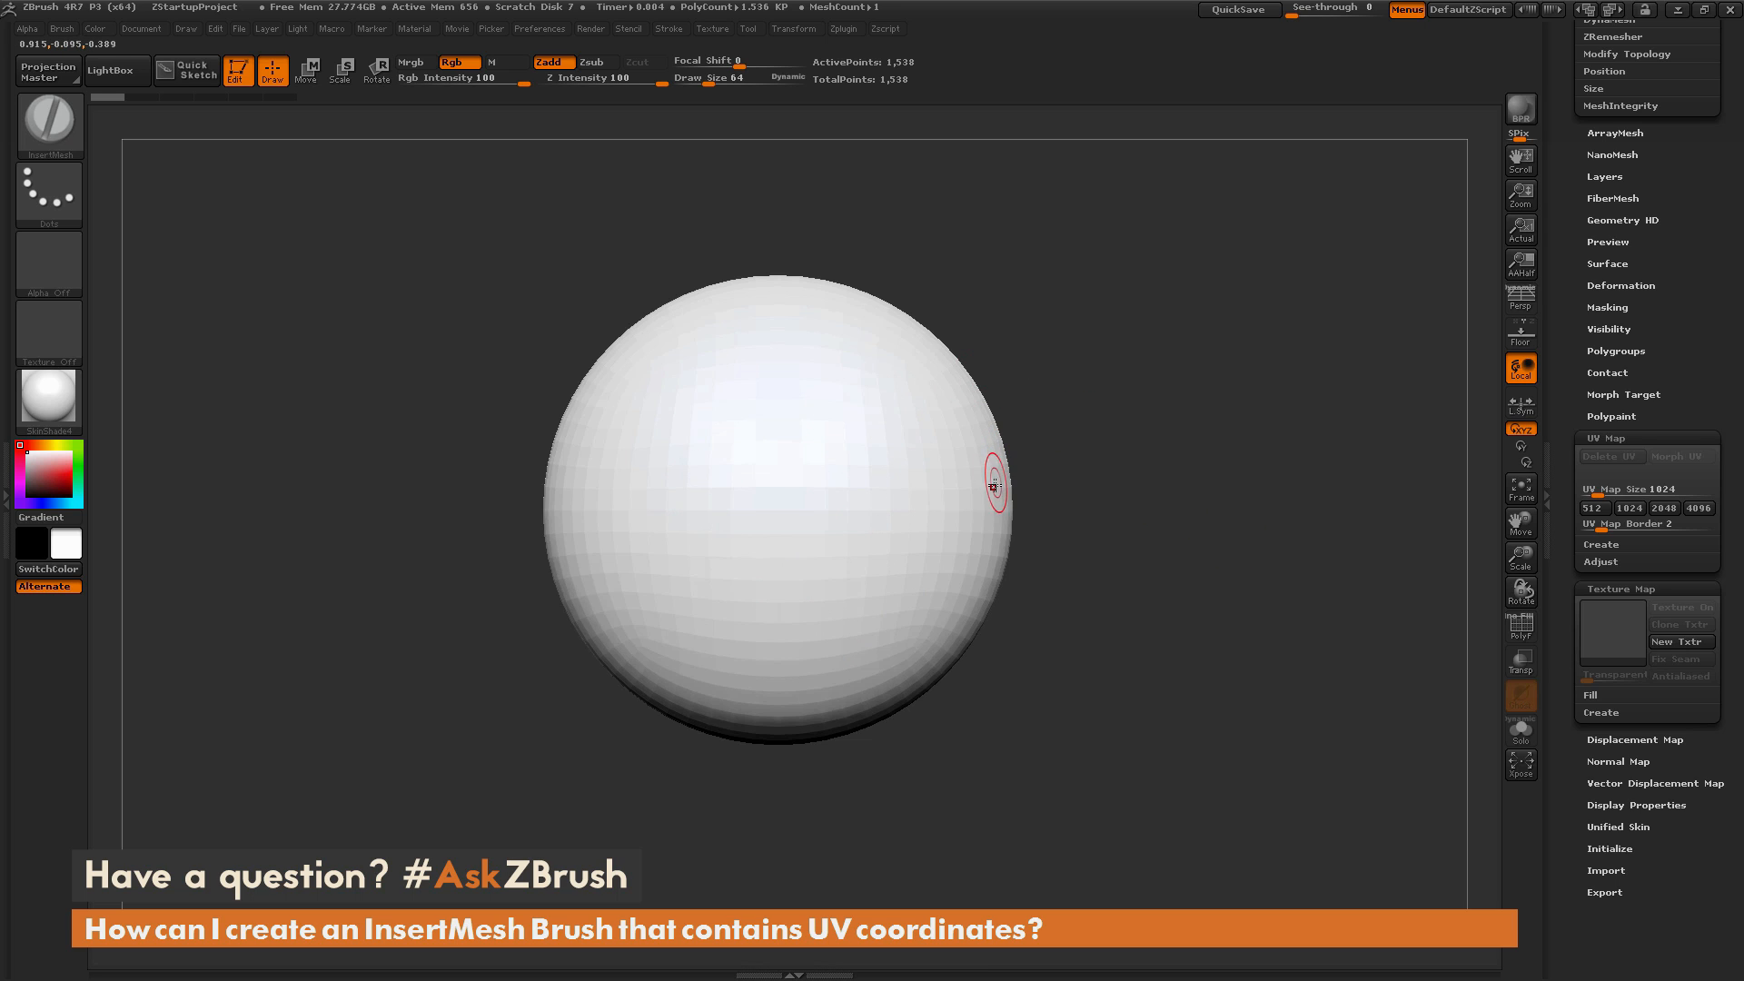
pyautogui.moveTo(941, 496)
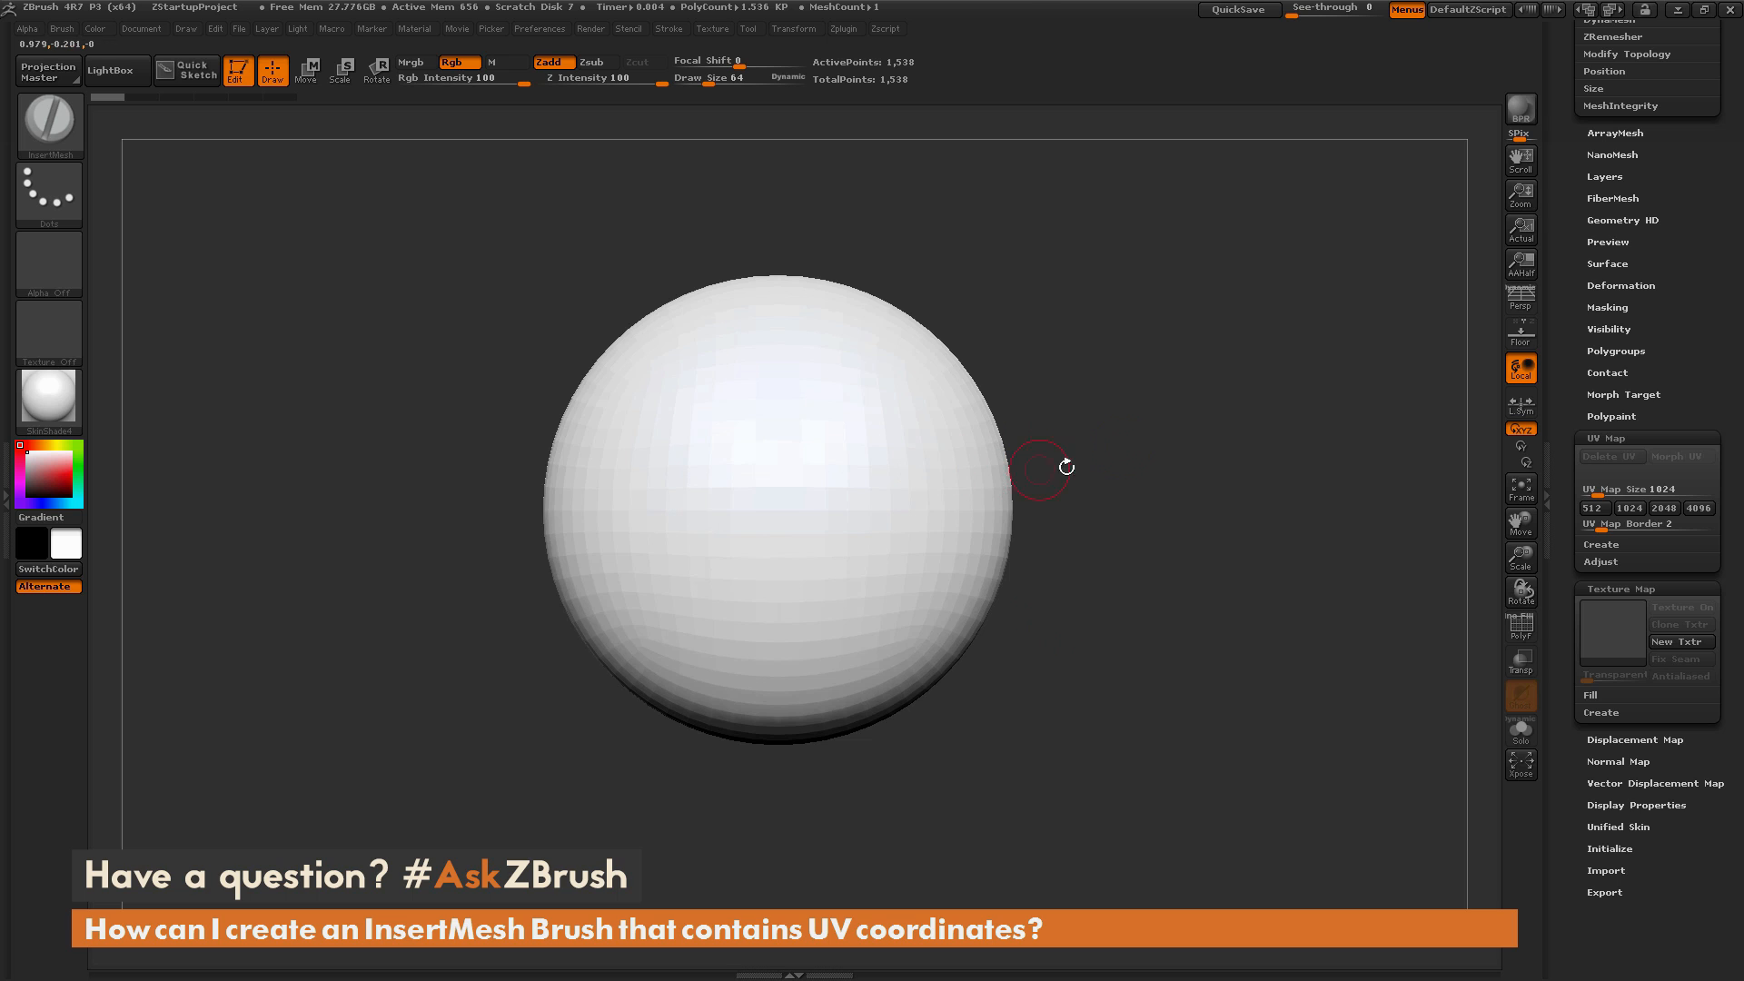
pyautogui.moveTo(1118, 507)
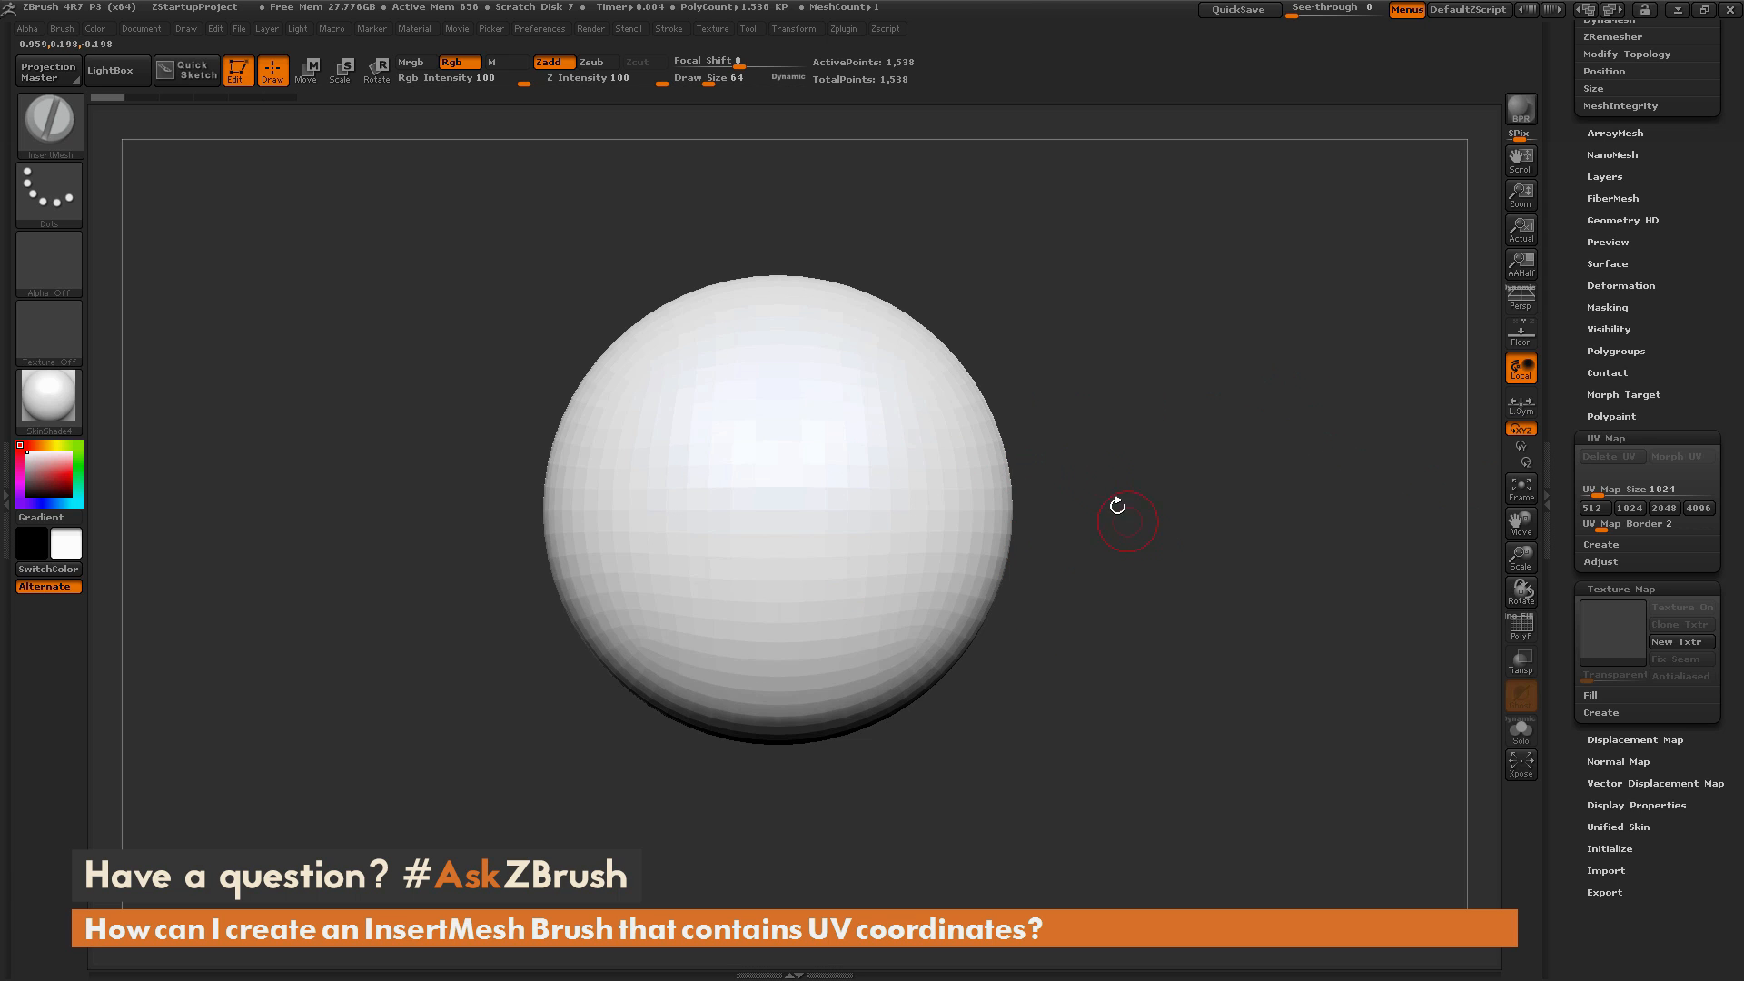
pyautogui.click(842, 28)
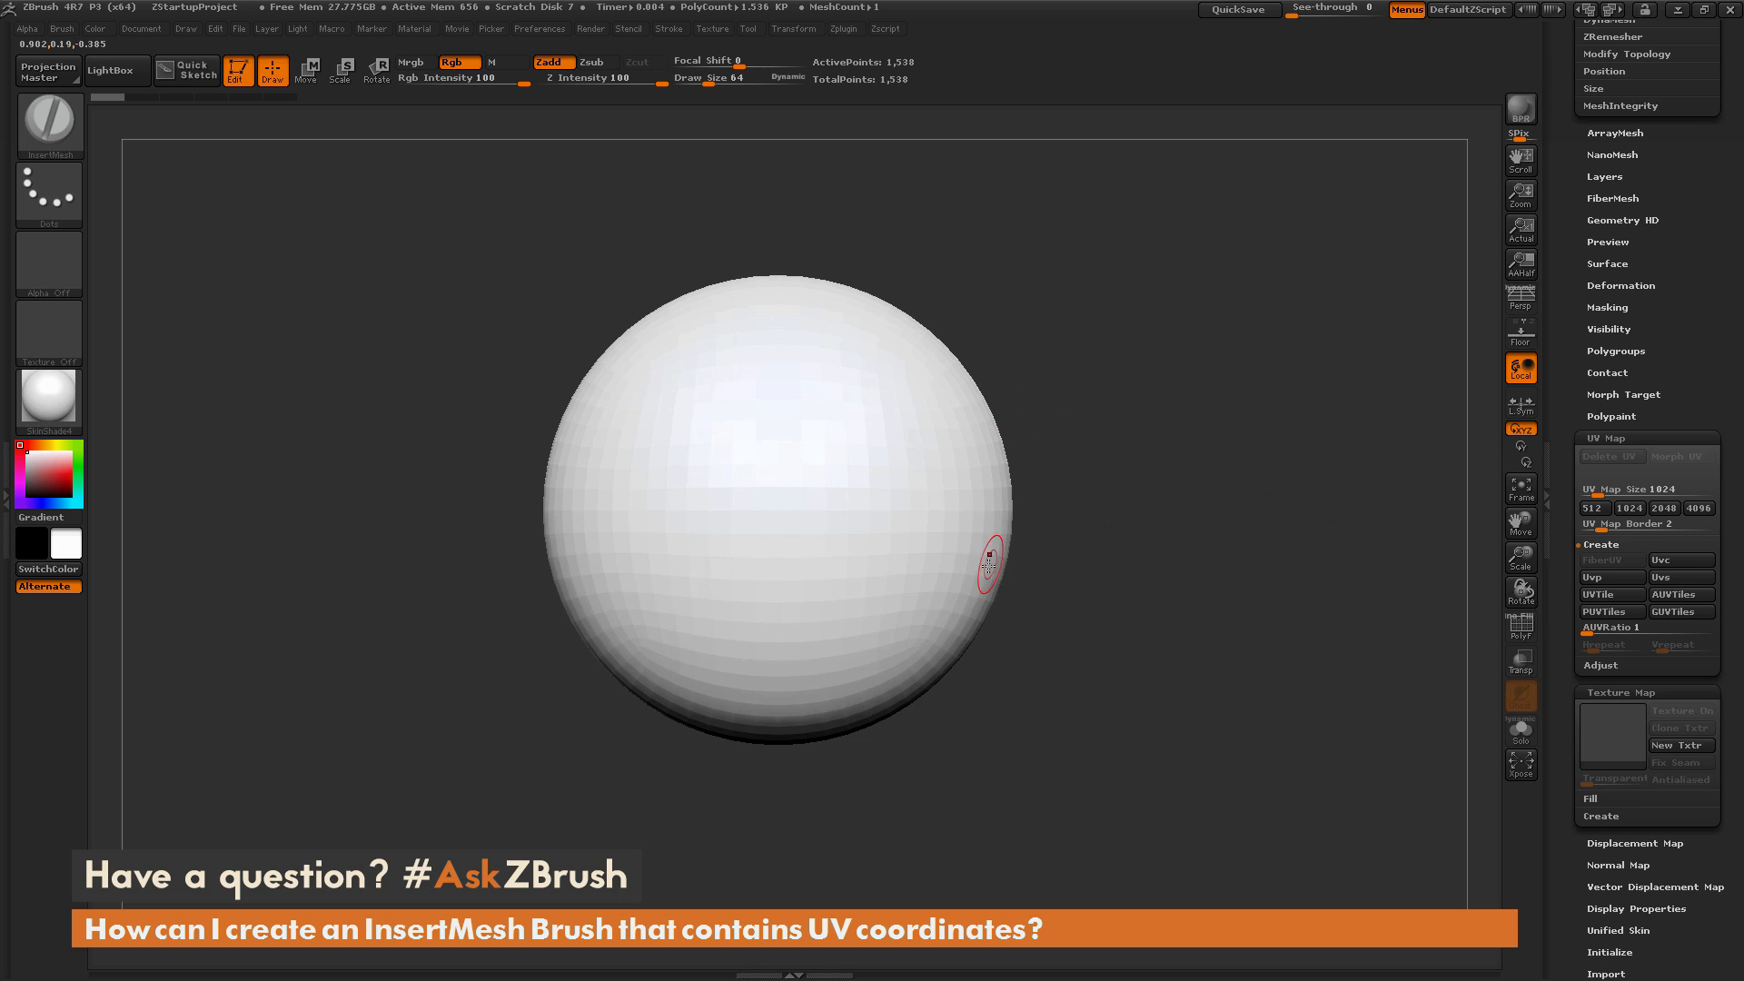
# Generate UVs for the polysphere from the UV Map Create options
pyautogui.click(1608, 611)
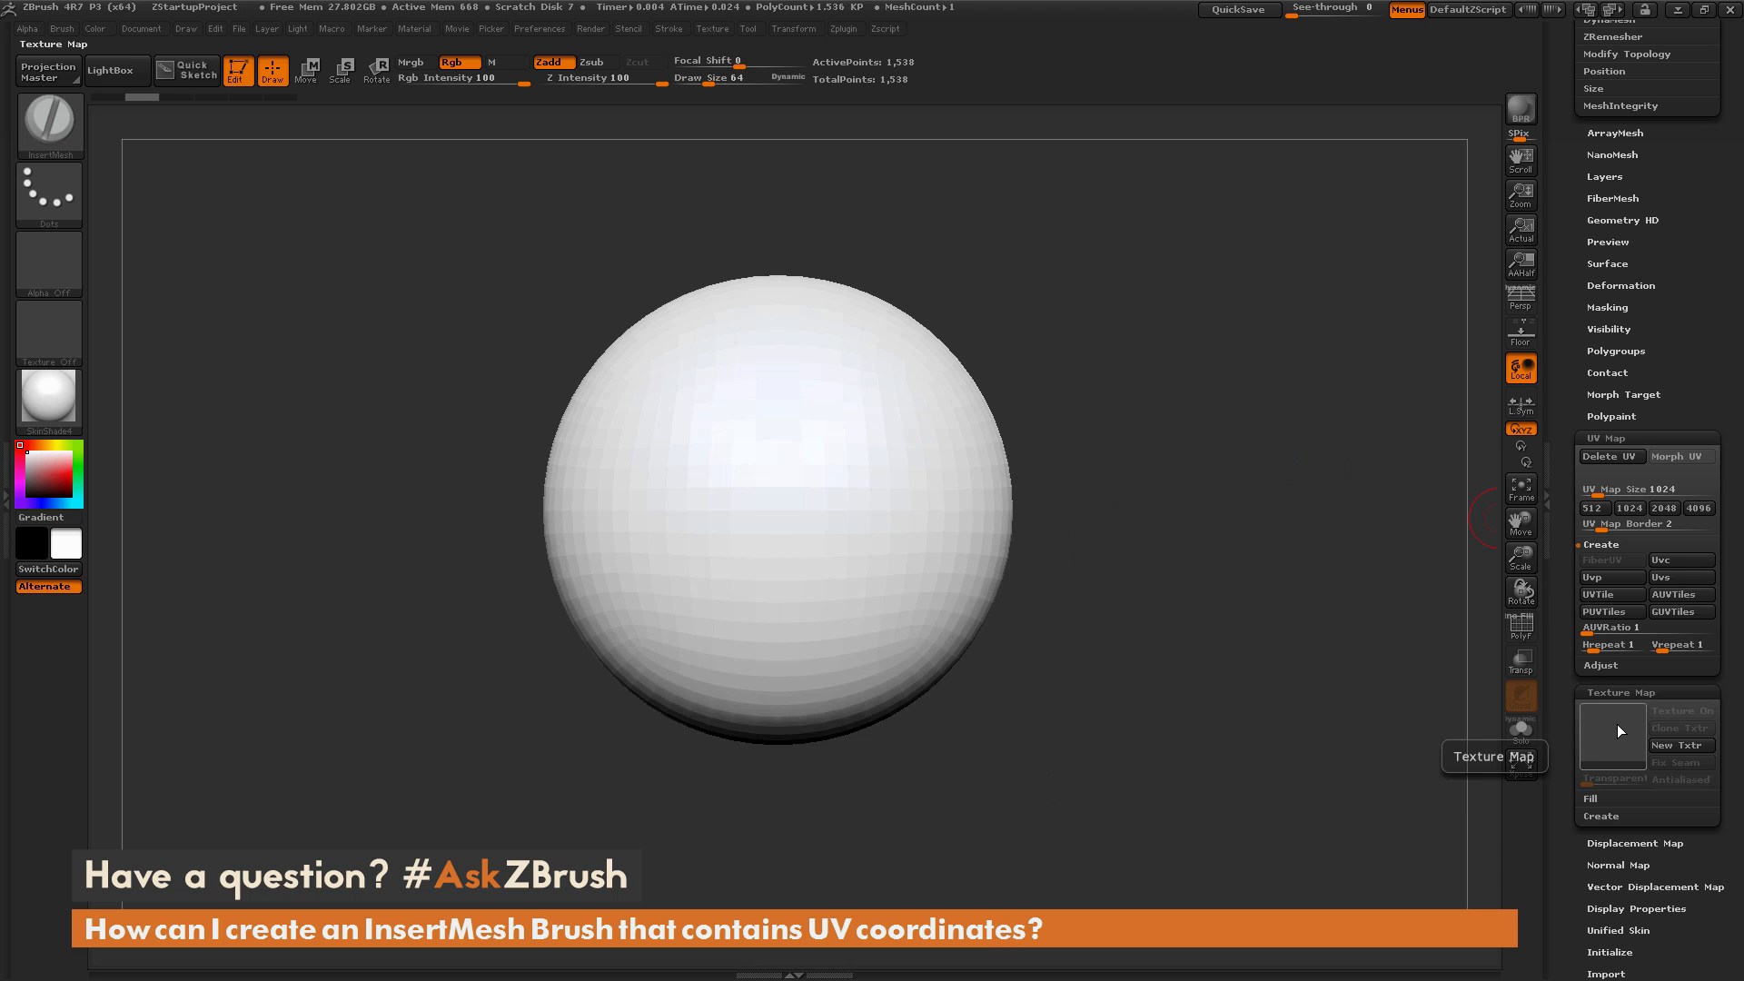
# Apply the yellow Bolts_Map texture to the sphere and rotate to inspect it
pyautogui.click(1611, 737)
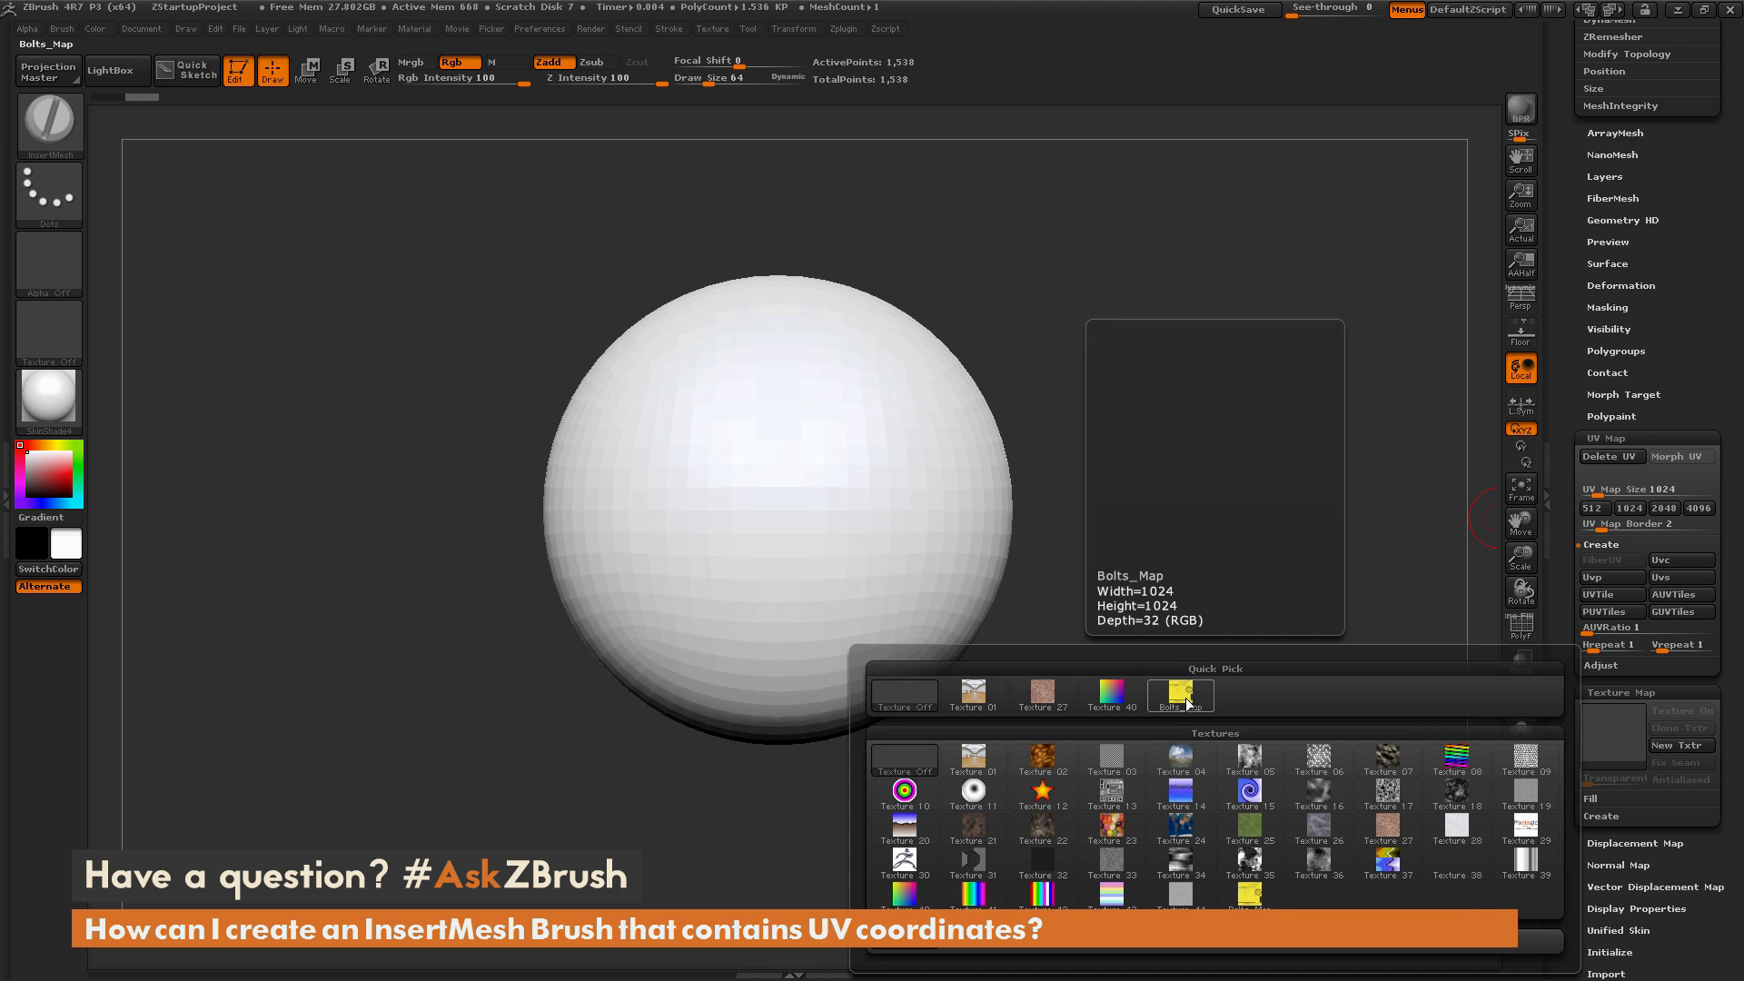
pyautogui.click(1178, 693)
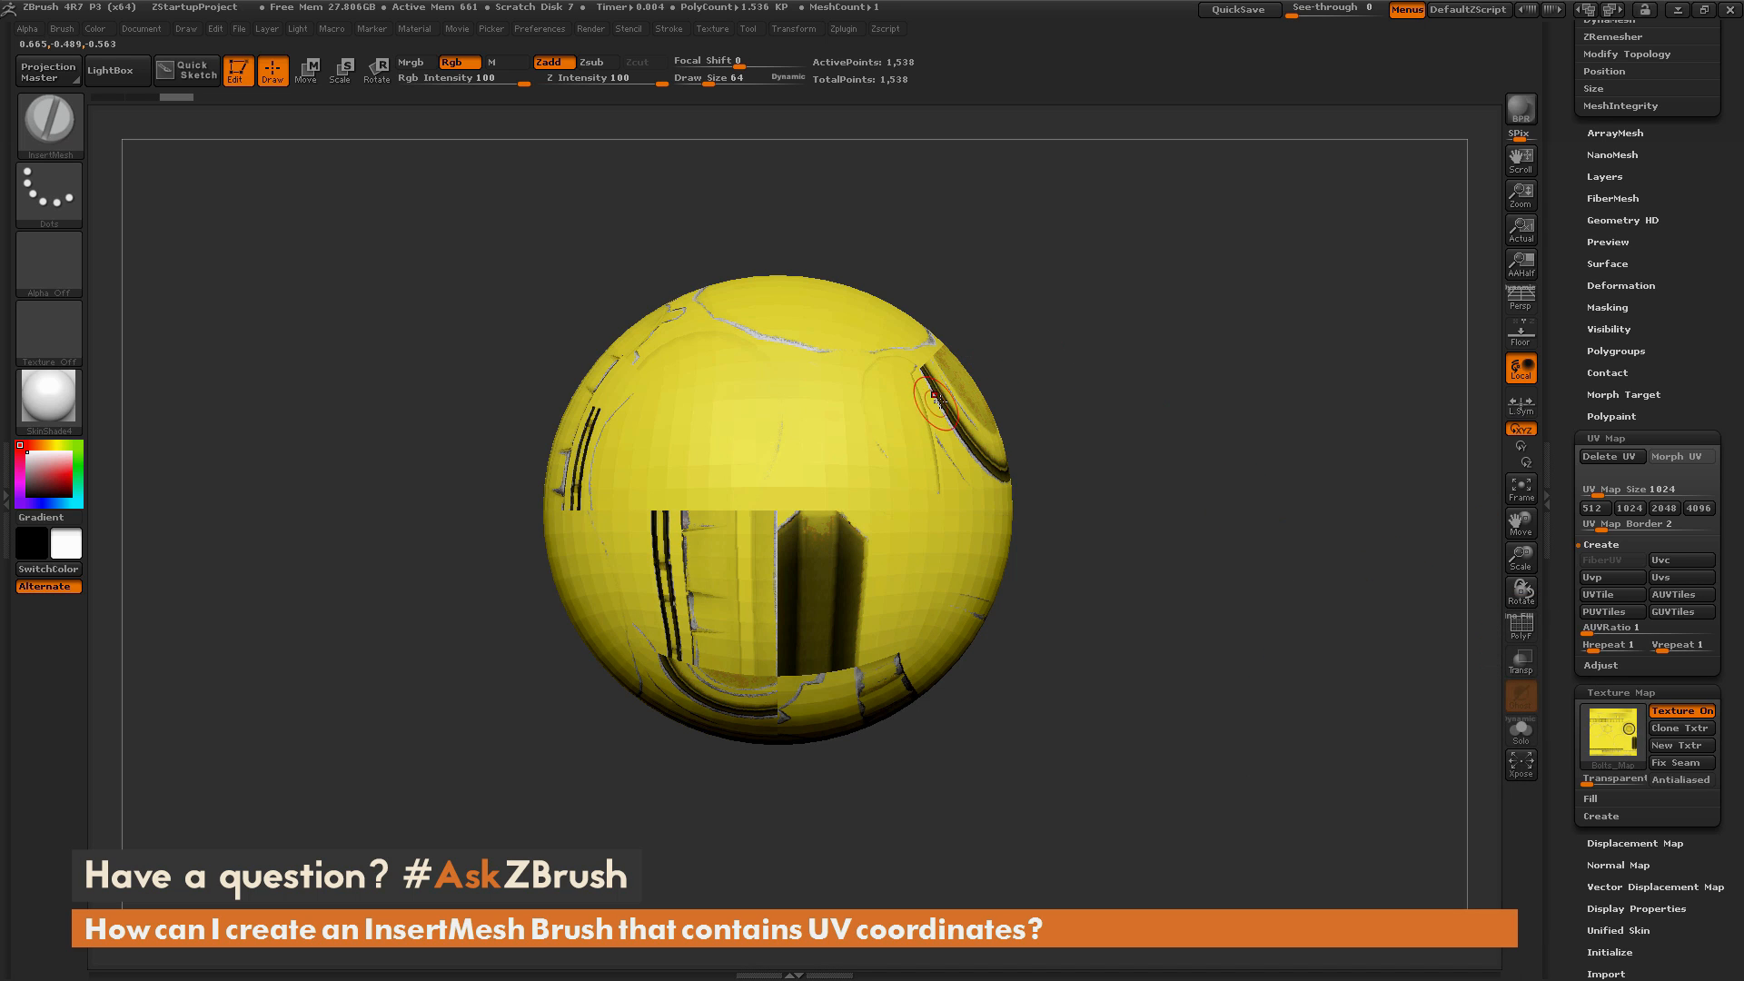
pyautogui.moveTo(934, 400); pyautogui.dragTo(1218, 372)
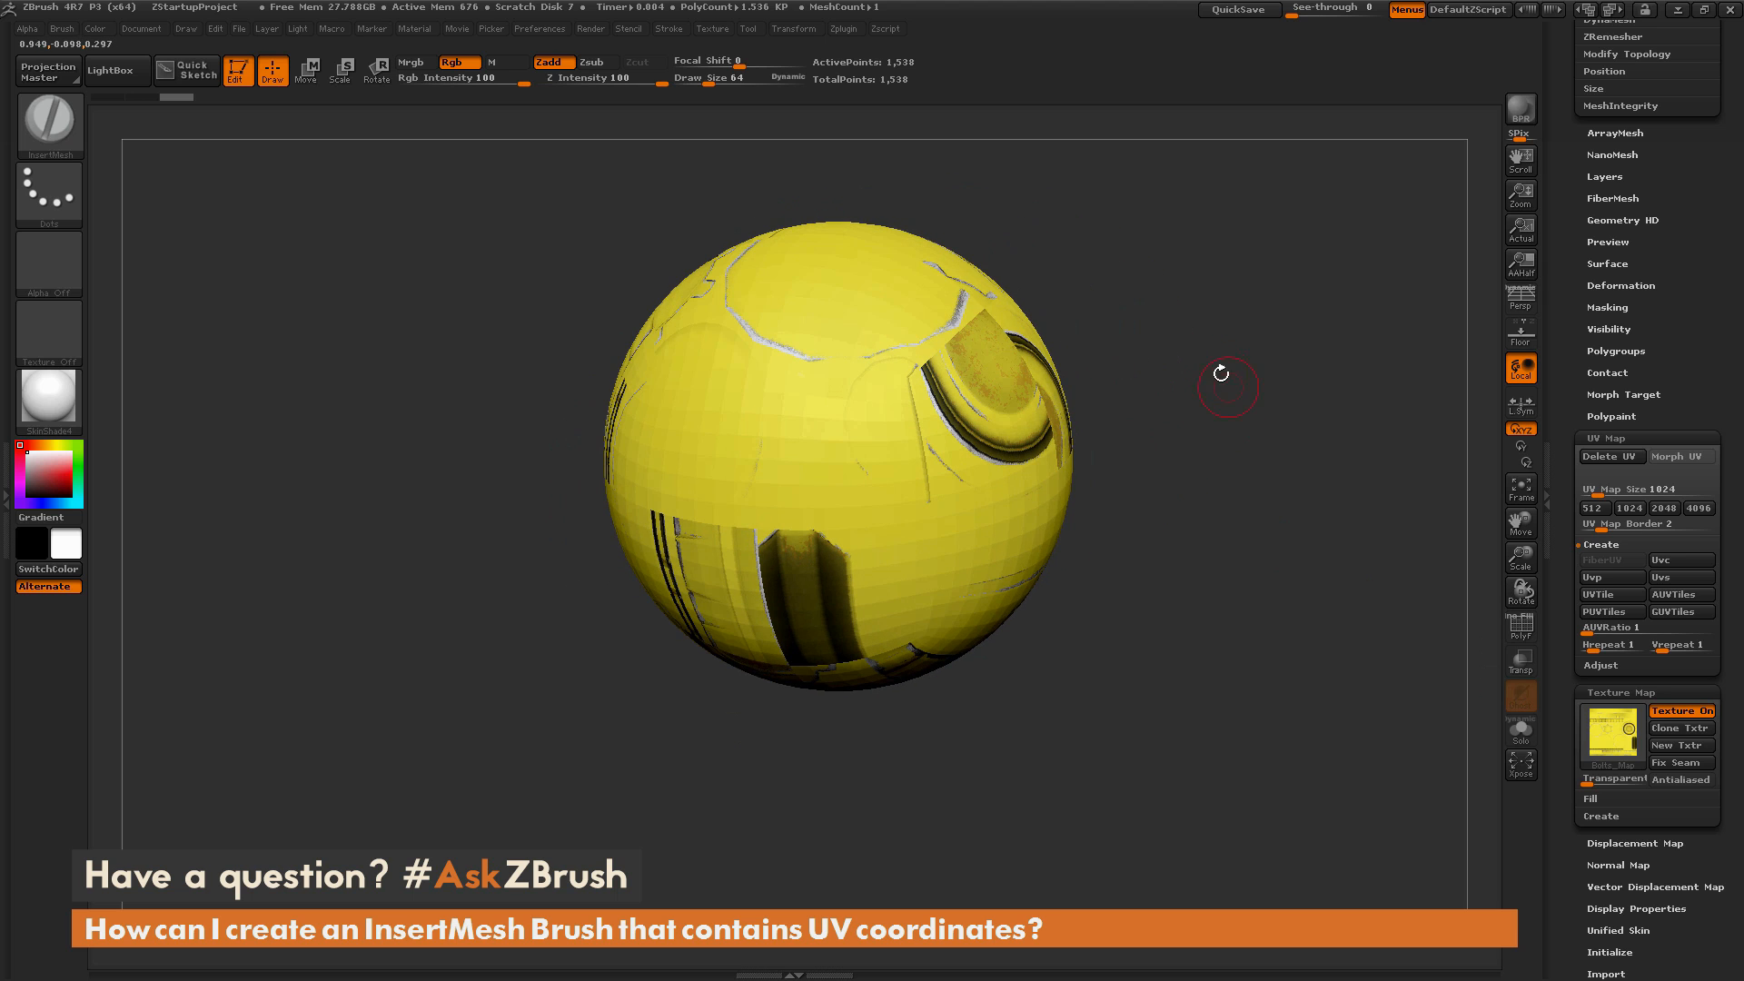
pyautogui.moveTo(1205, 758)
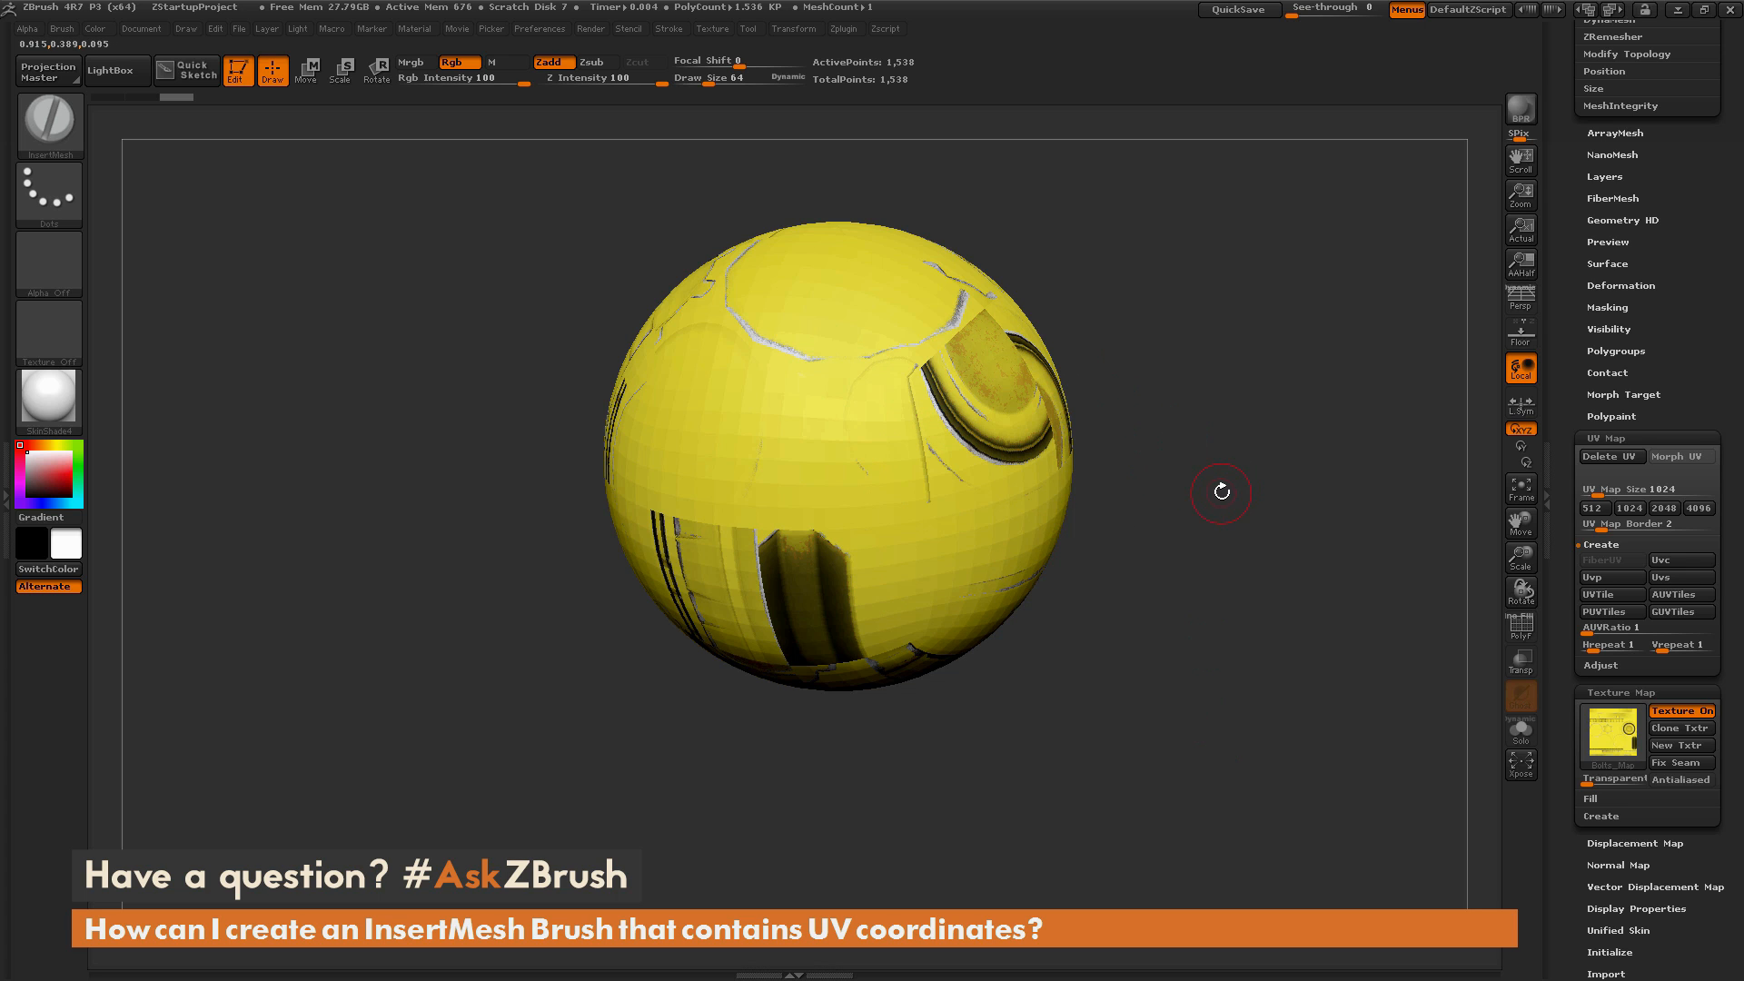
pyautogui.moveTo(1121, 549)
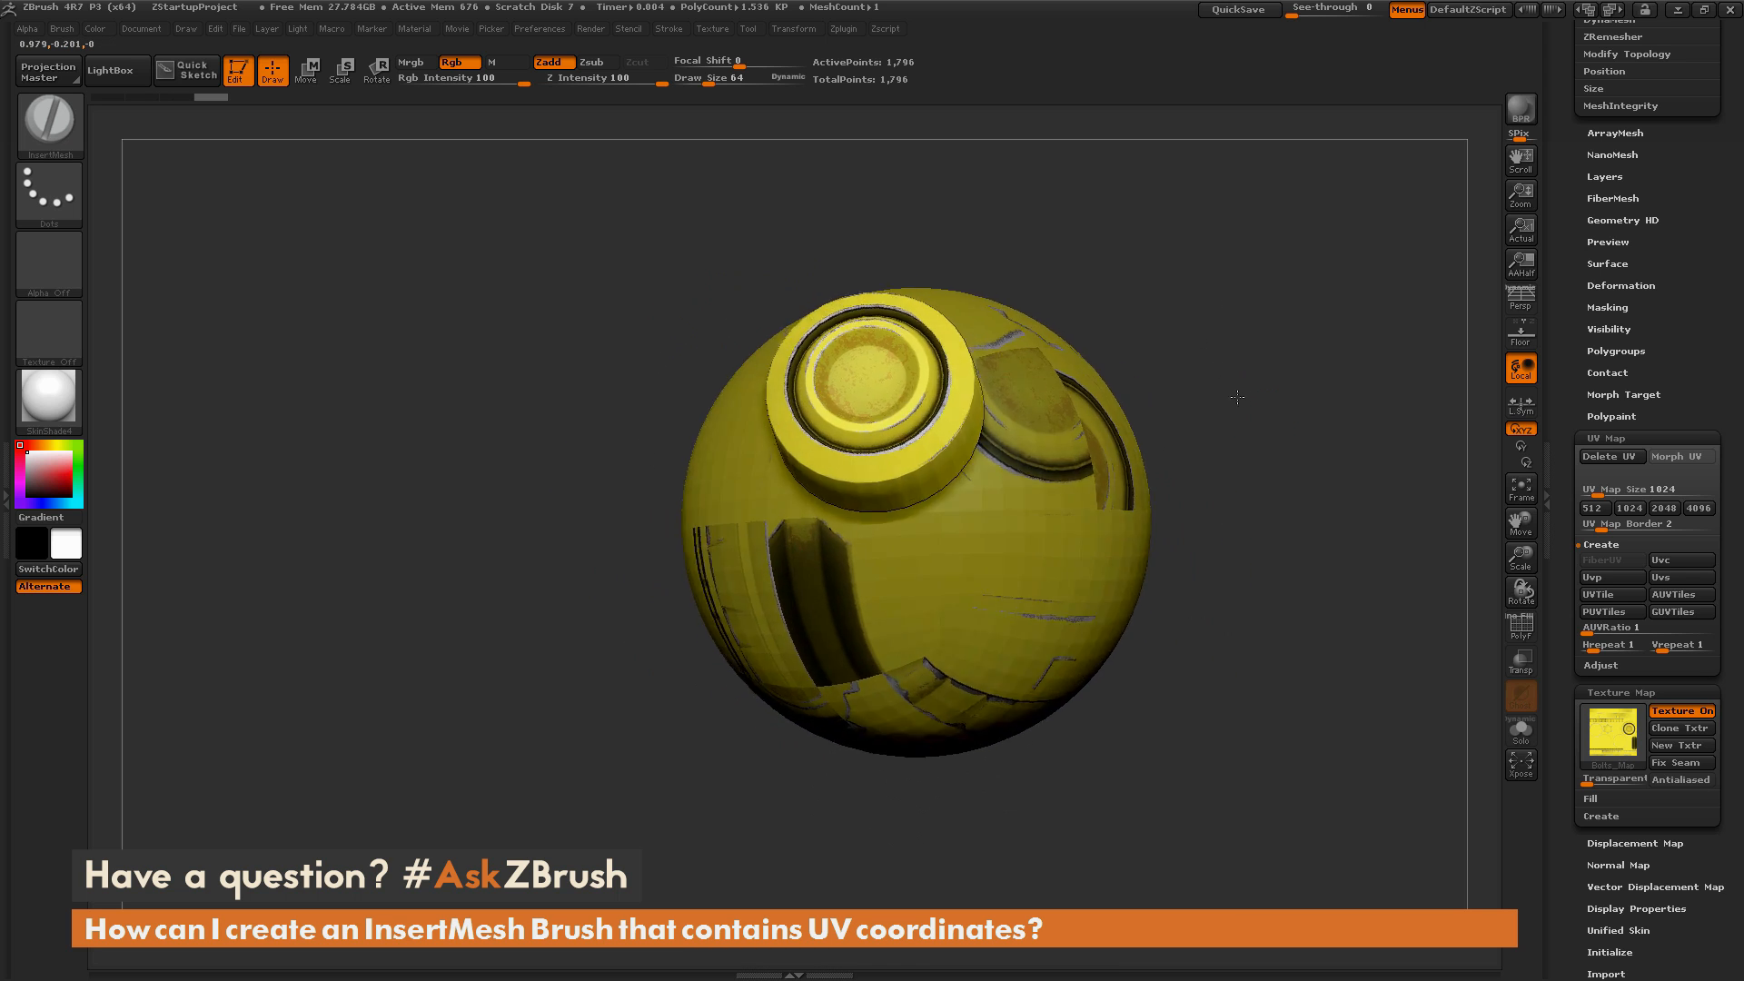
# Draw four more textured insert parts across the sphere's front, sides and top
pyautogui.moveTo(1235, 396); pyautogui.dragTo(1162, 436)
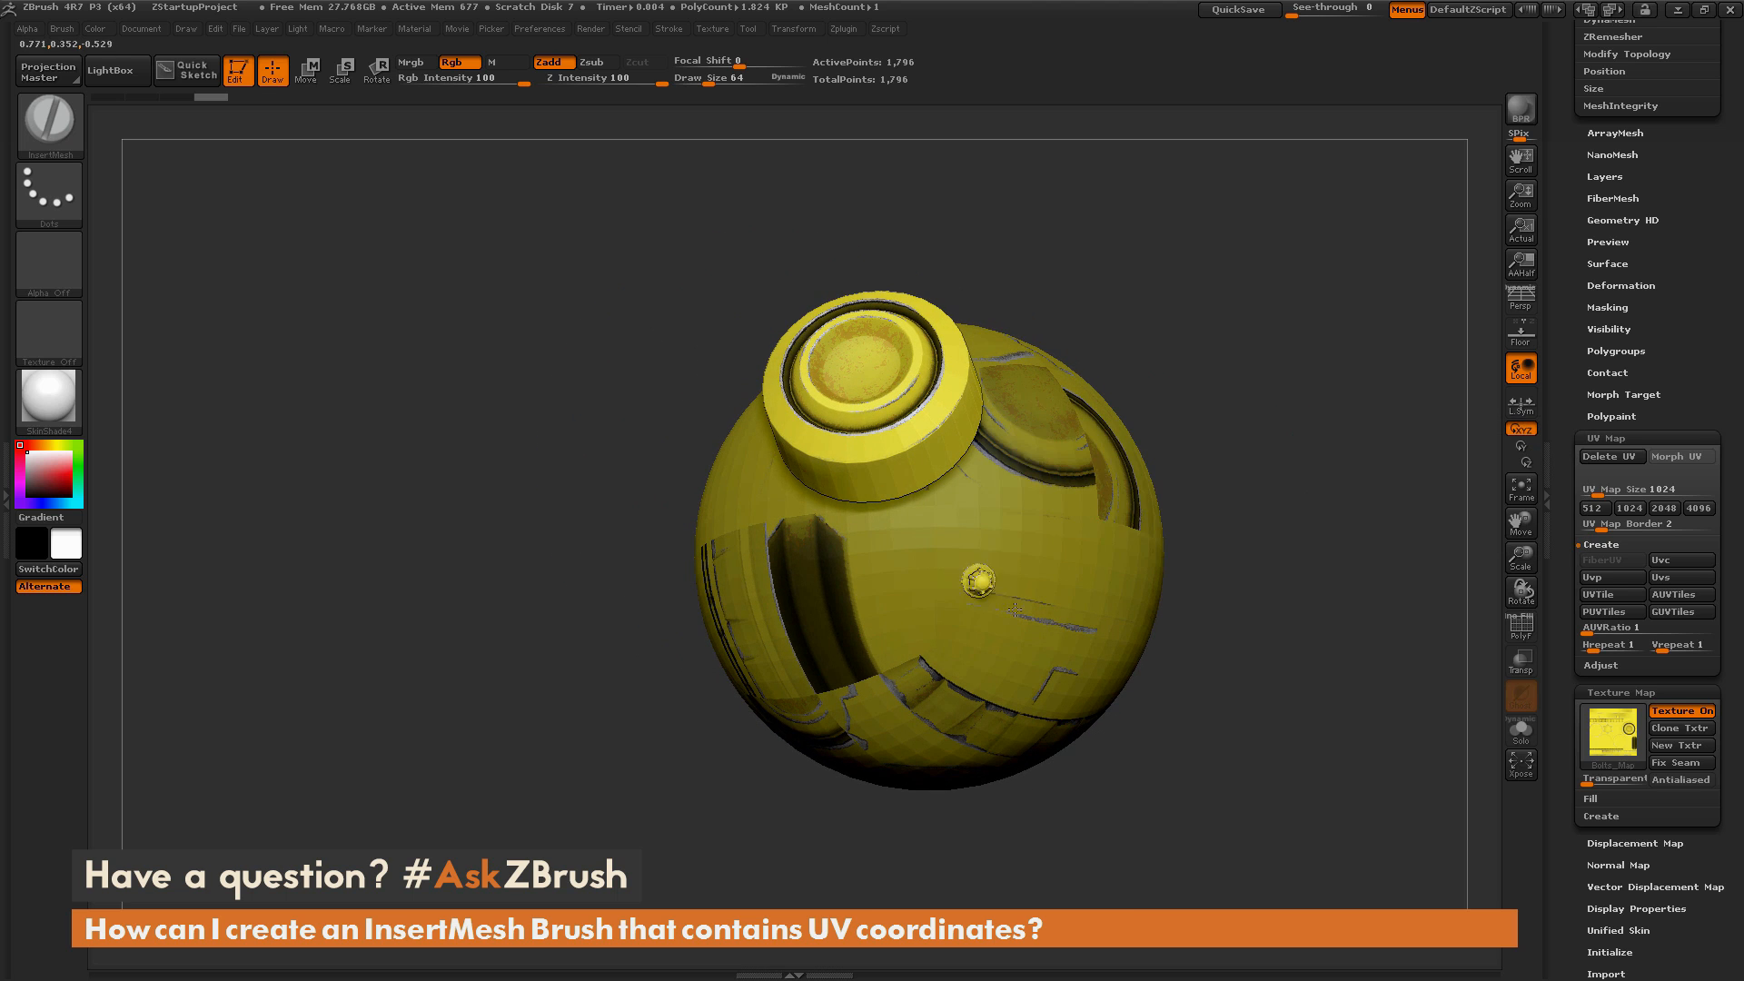
pyautogui.moveTo(972, 578); pyautogui.dragTo(1318, 284)
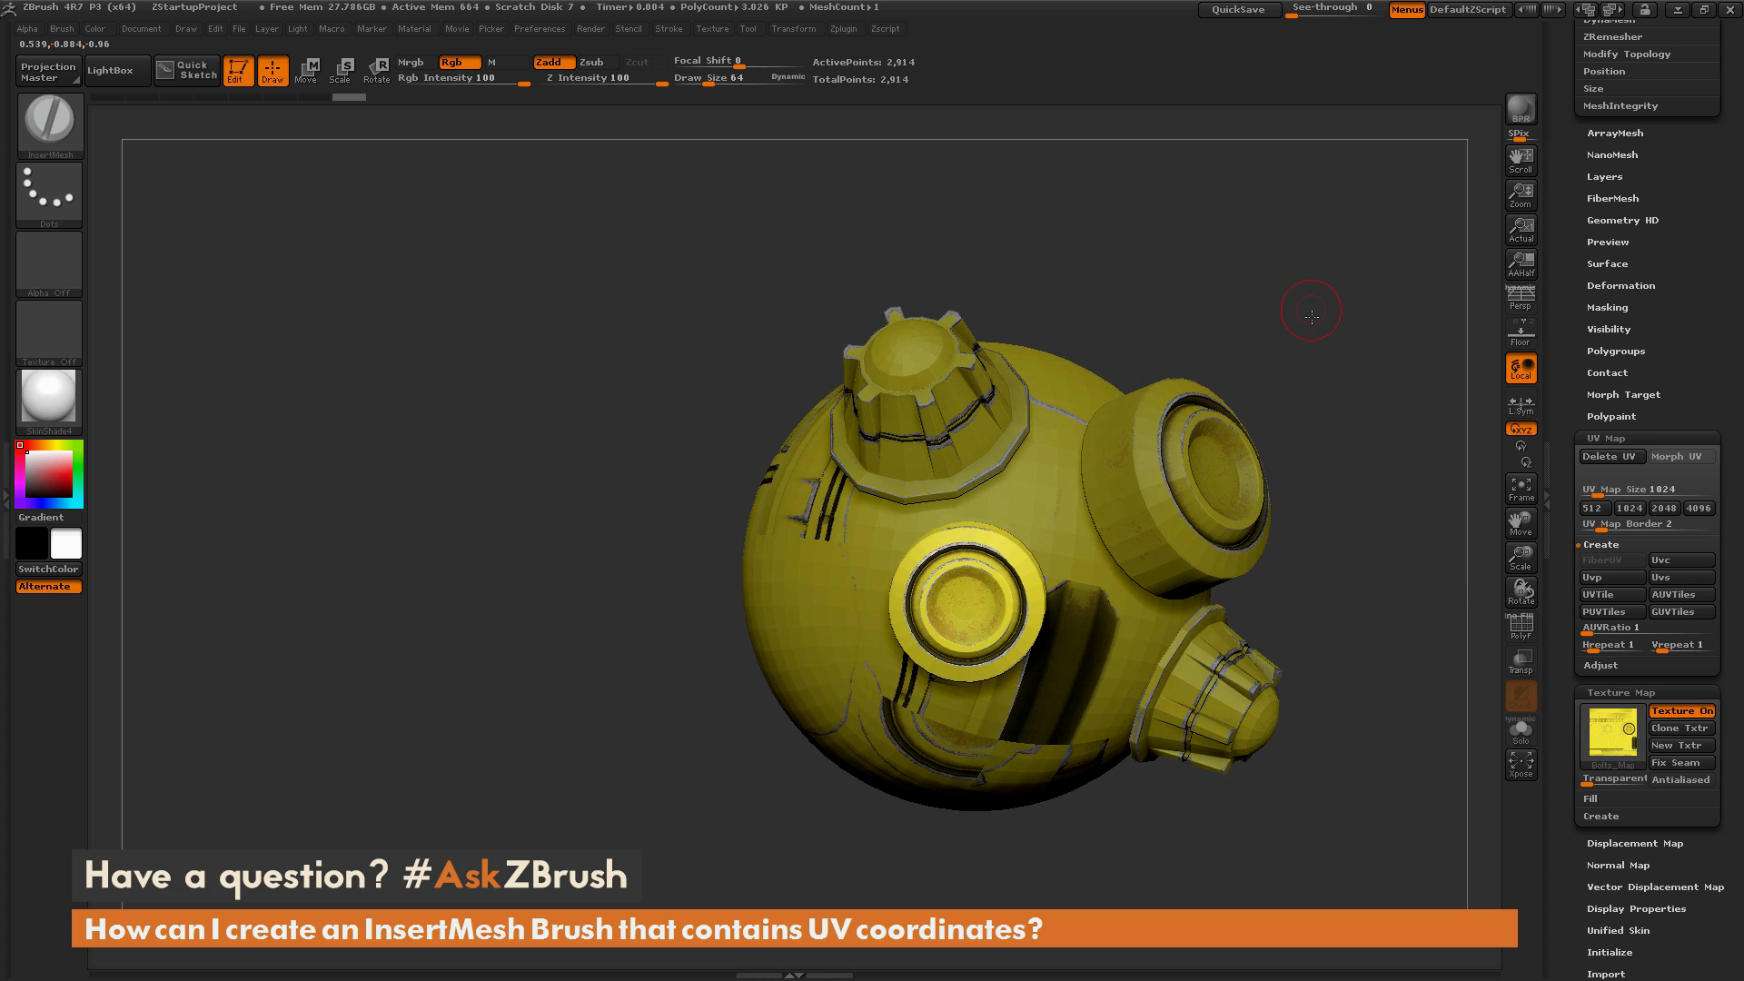
pyautogui.moveTo(1312, 315); pyautogui.dragTo(1277, 448)
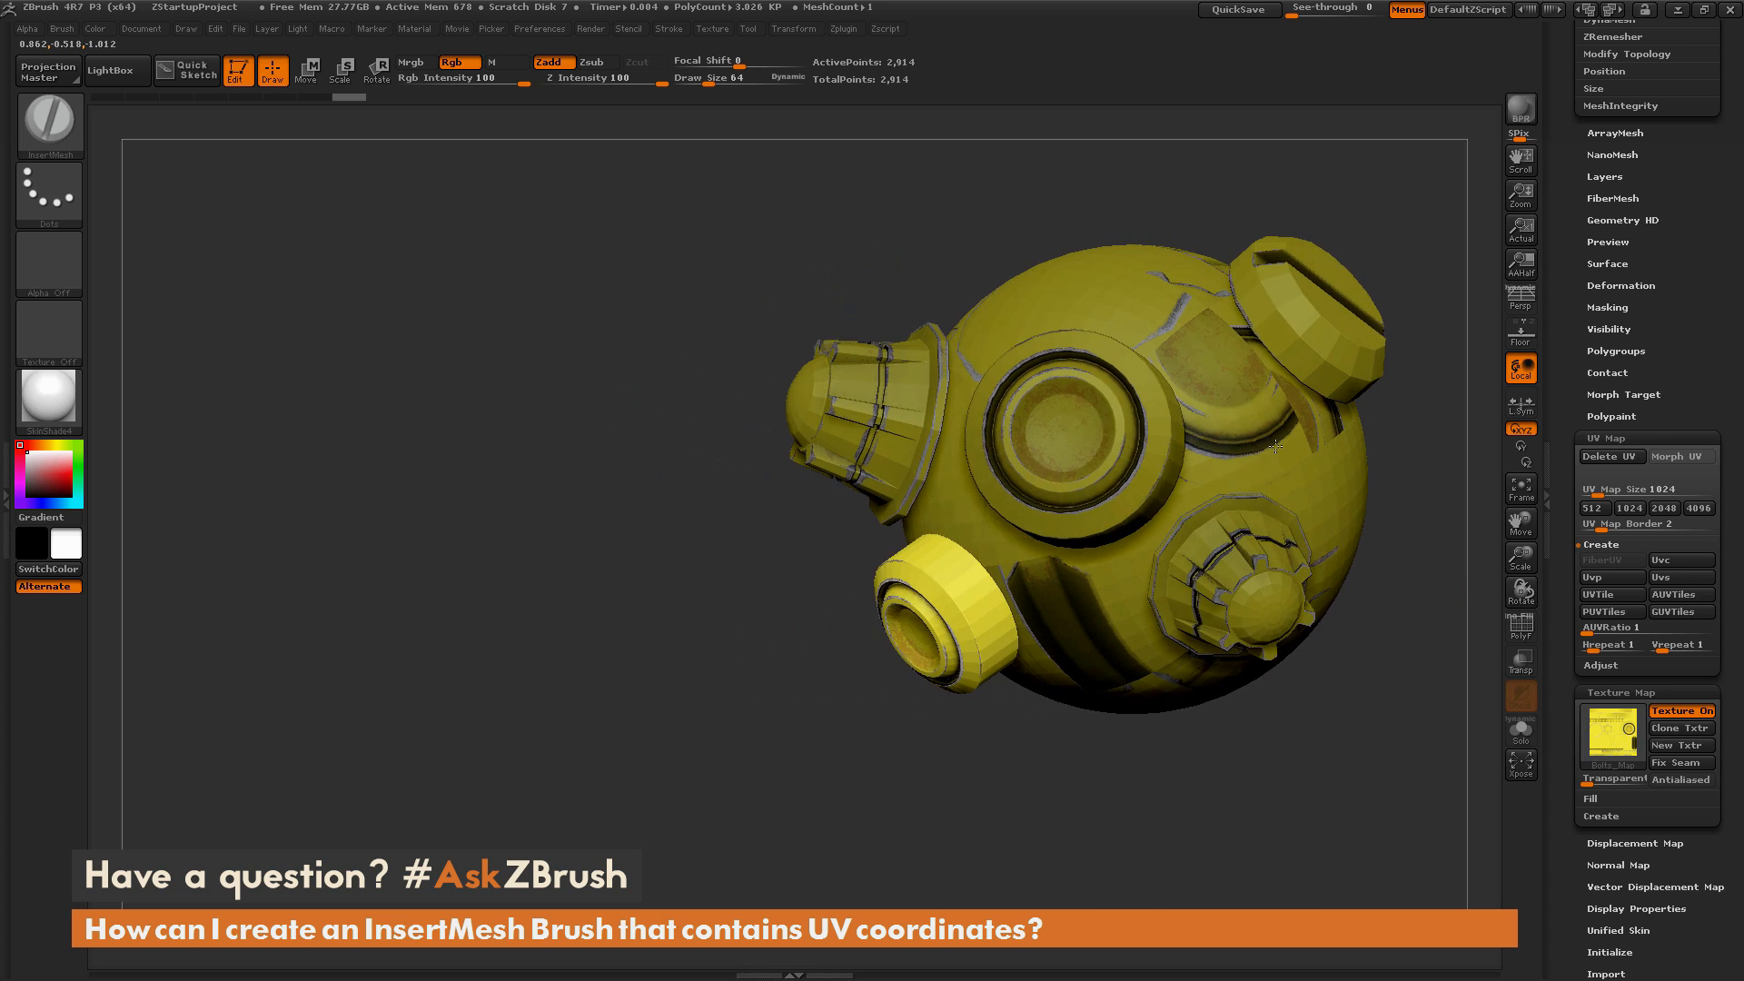
pyautogui.moveTo(1273, 445); pyautogui.dragTo(890, 434)
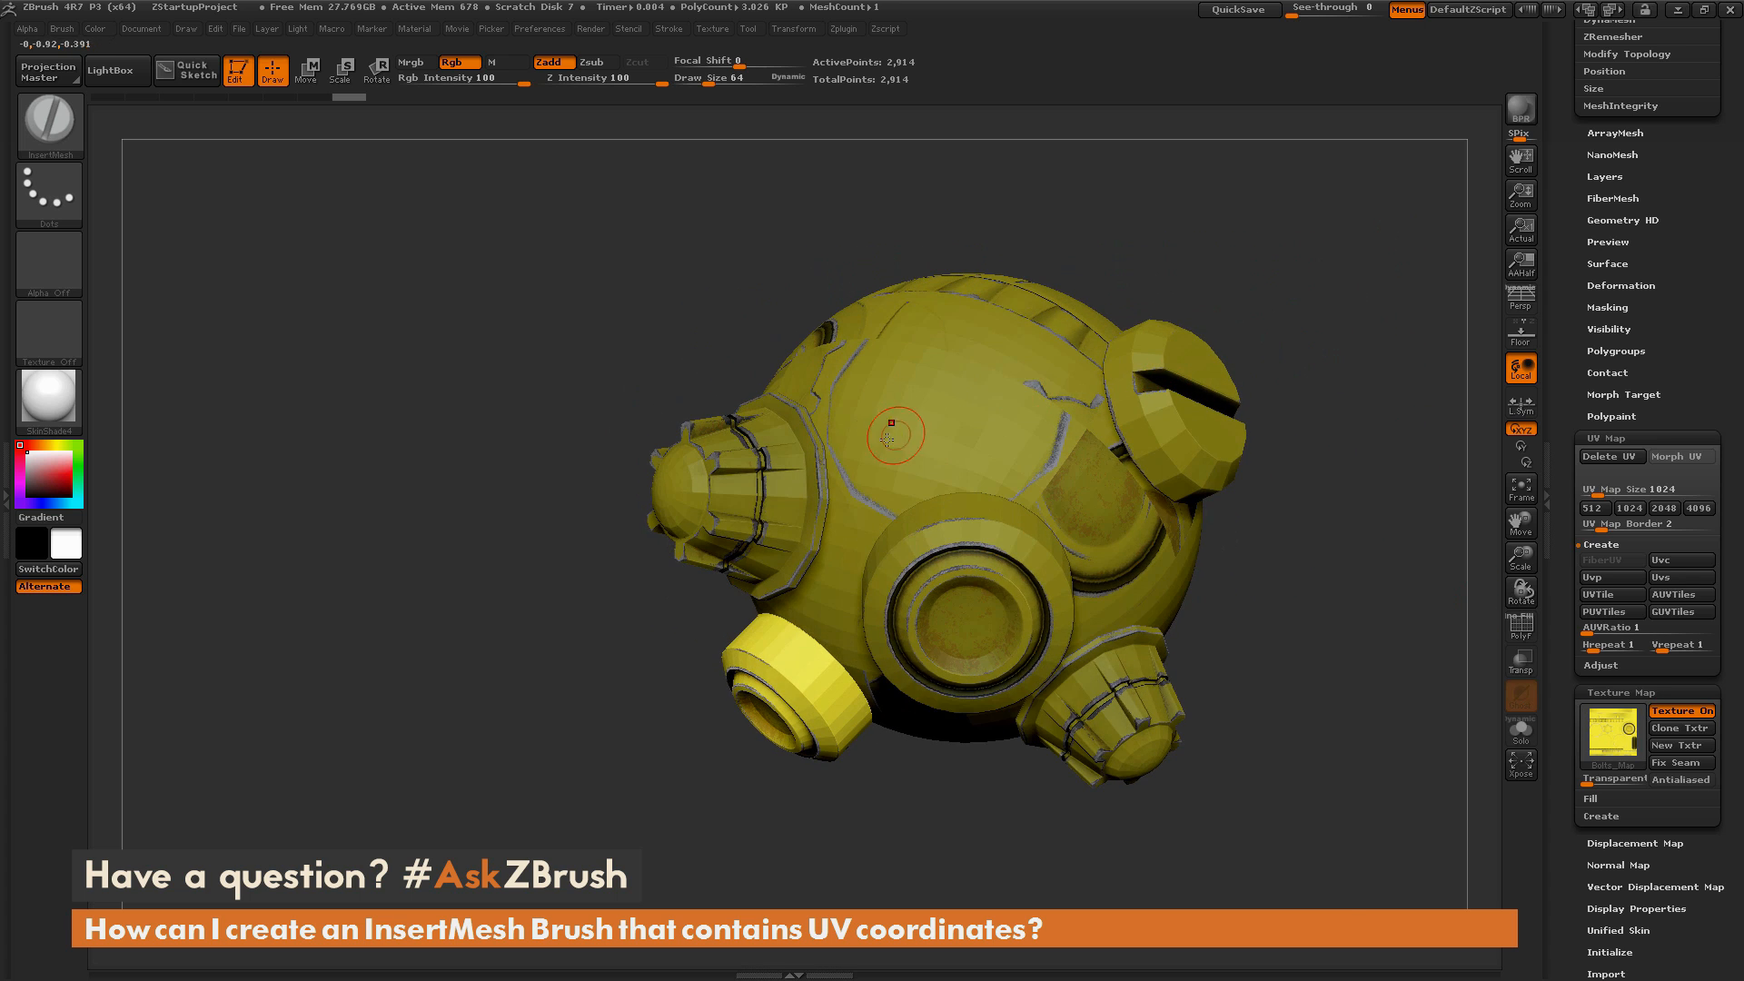
pyautogui.moveTo(895, 433); pyautogui.dragTo(1035, 417)
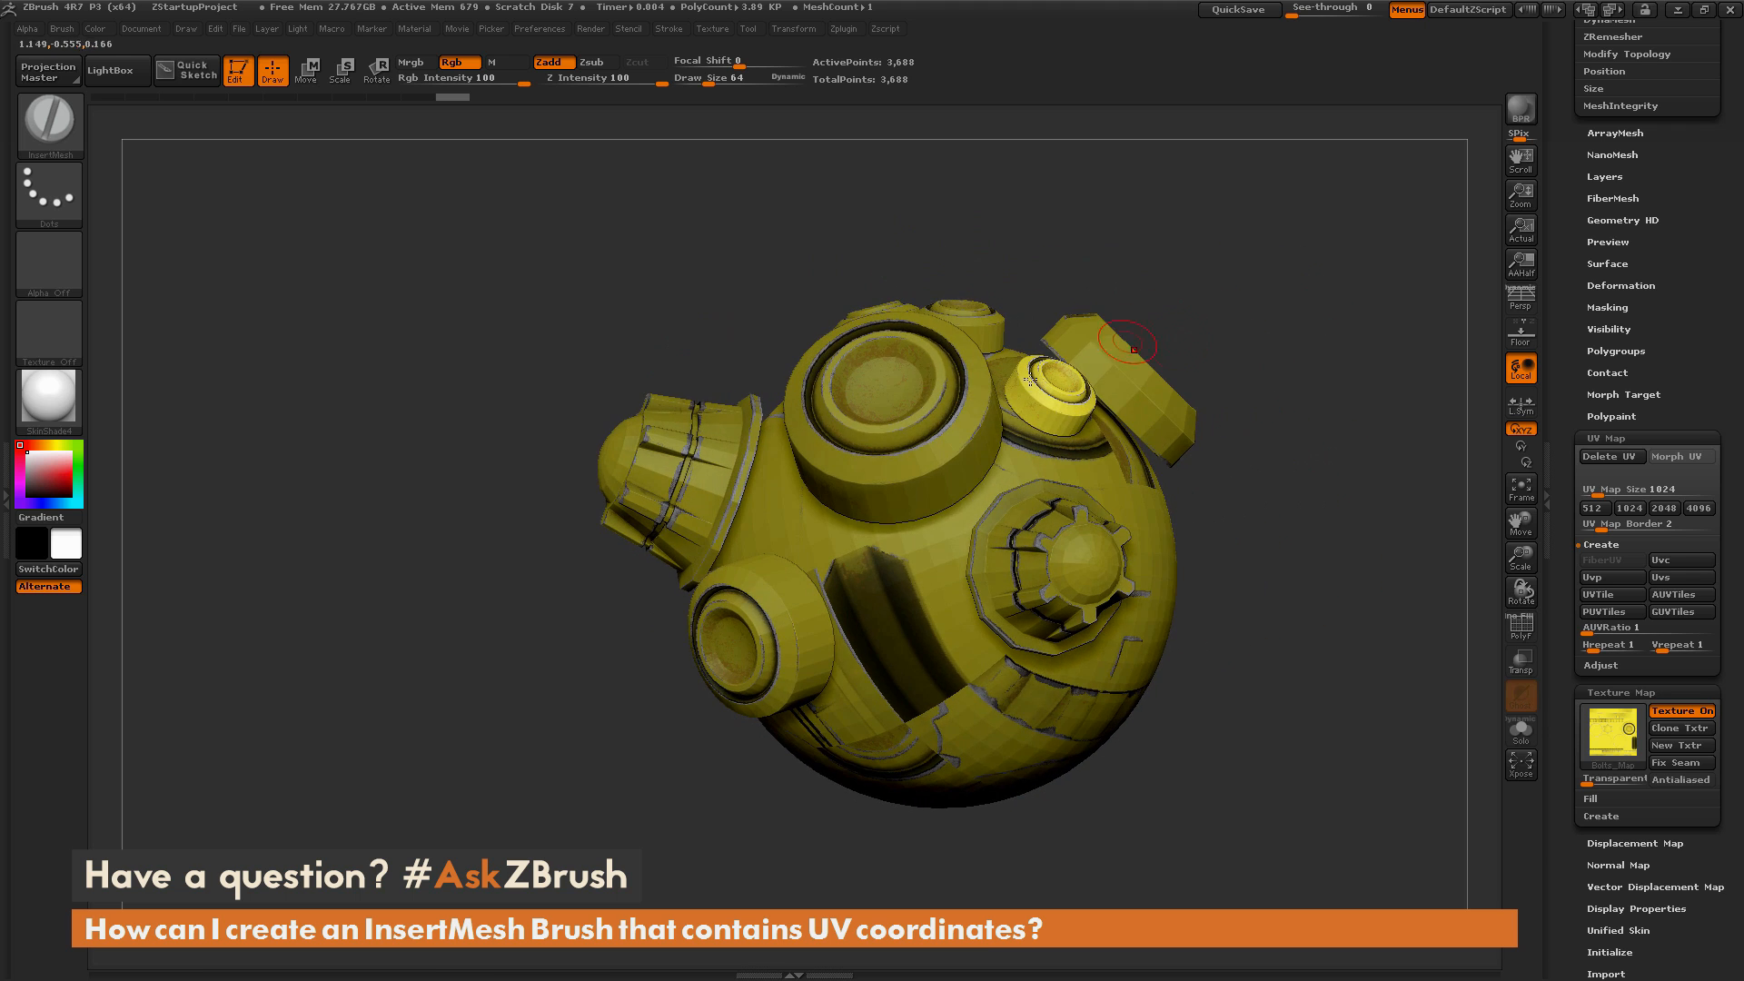
pyautogui.moveTo(1123, 345); pyautogui.dragTo(1331, 537)
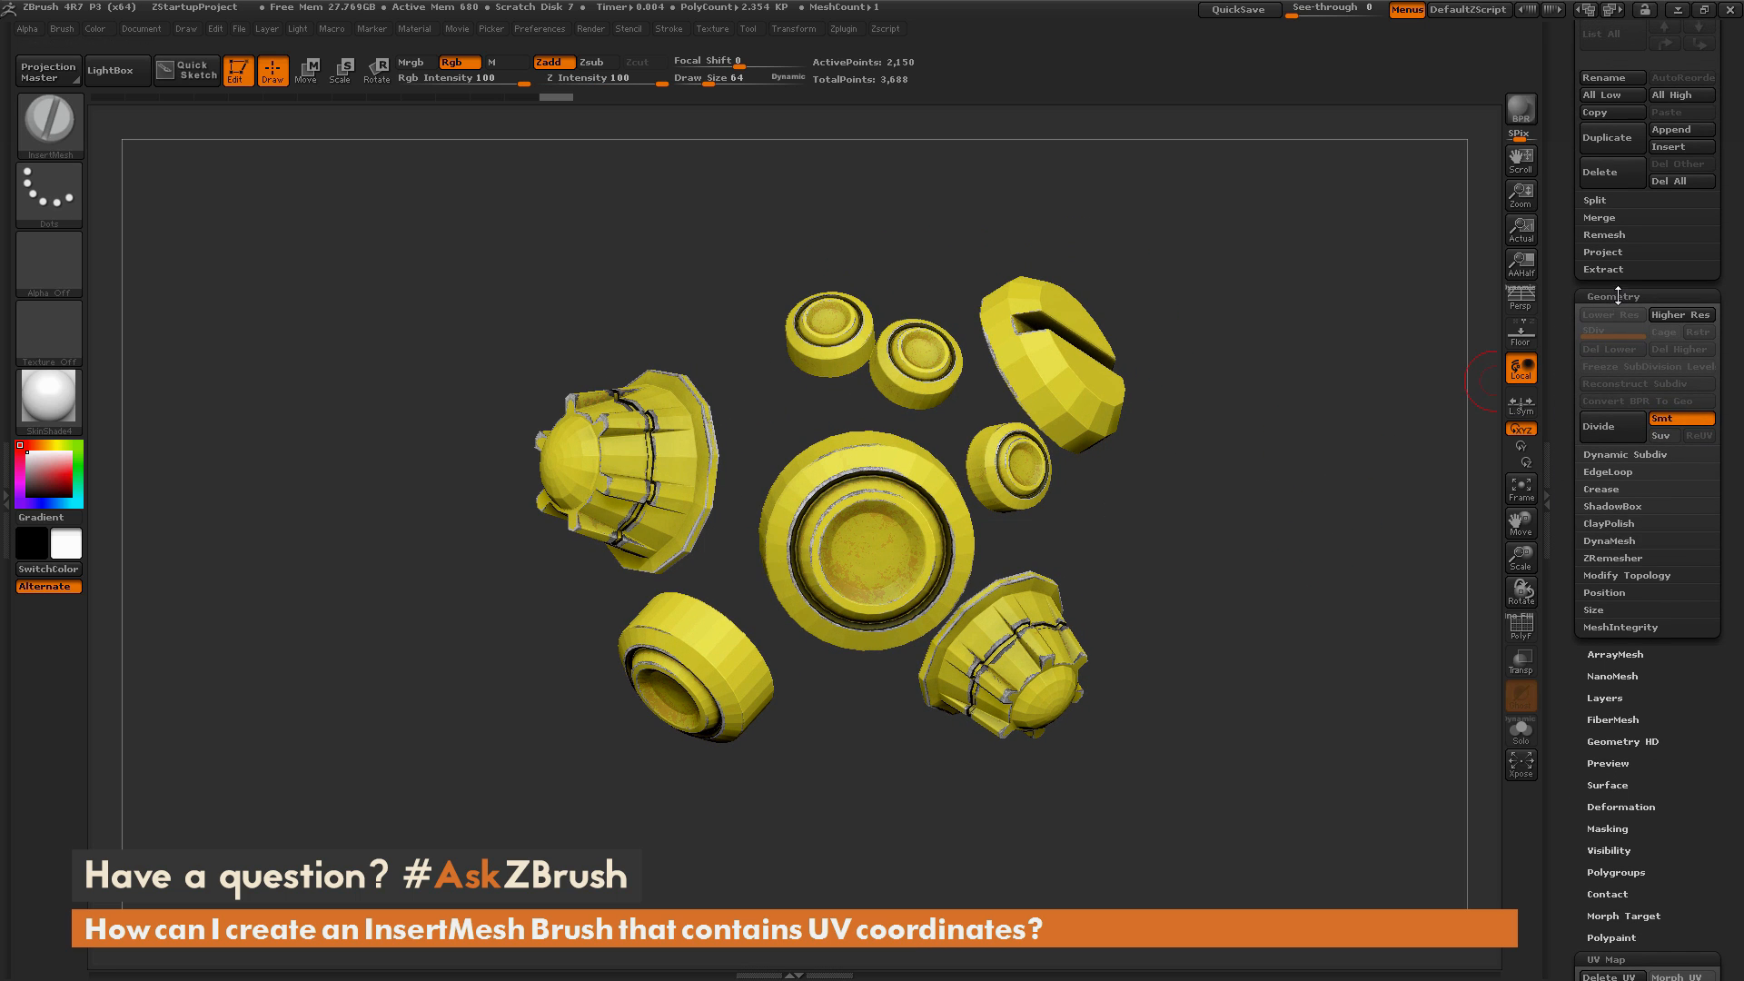
# Expand the Modify Topology options and turn the remaining insert parts to view them
pyautogui.click(1628, 575)
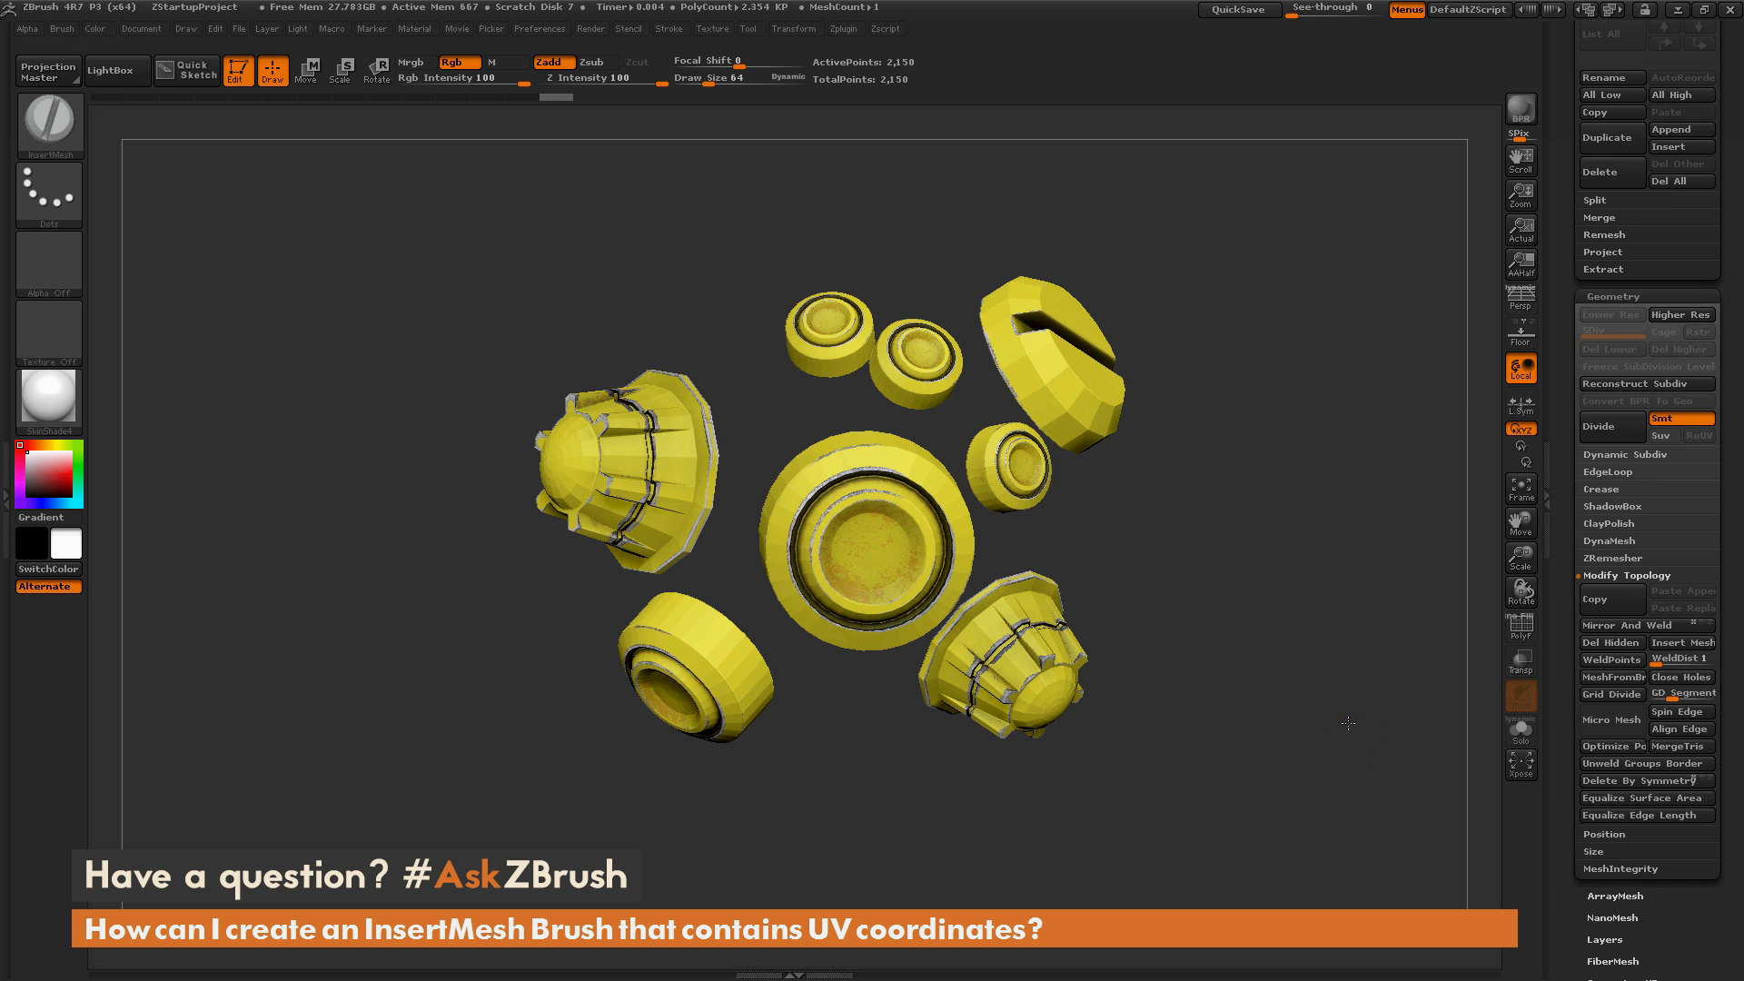
pyautogui.moveTo(1346, 725); pyautogui.dragTo(1253, 628)
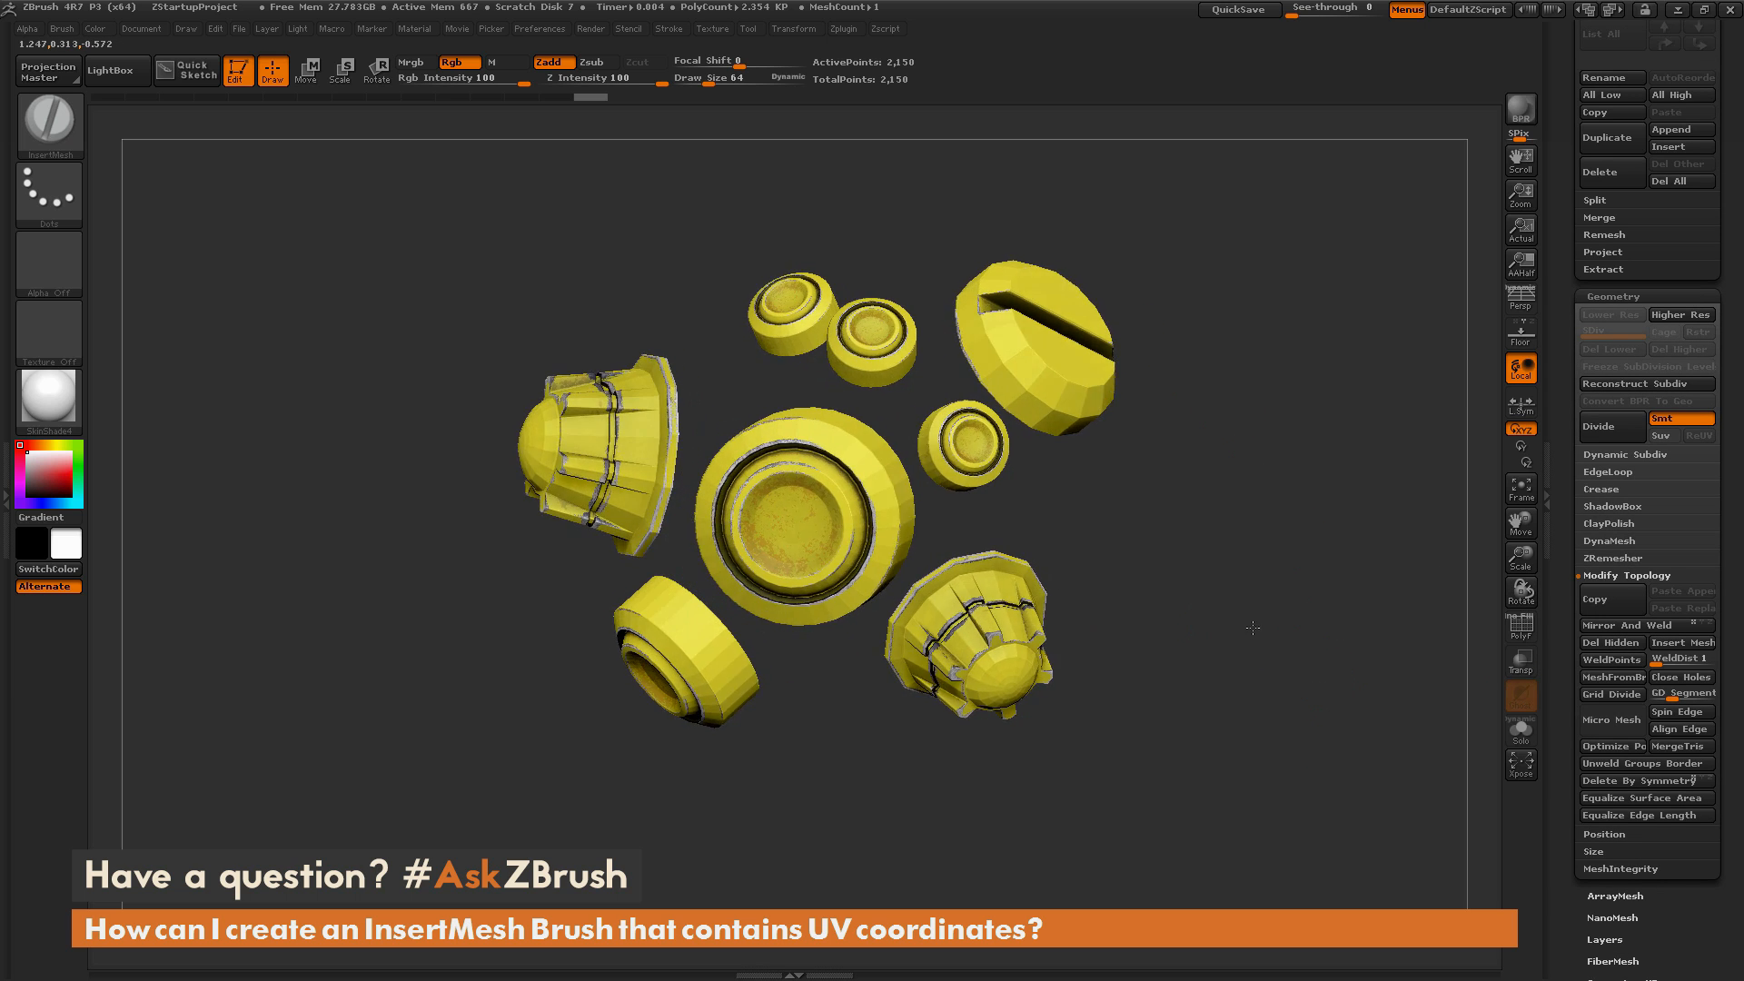
# Turn on Dynamic subdivision for the insert parts and rotate to check the smoothing
pyautogui.click(1623, 454)
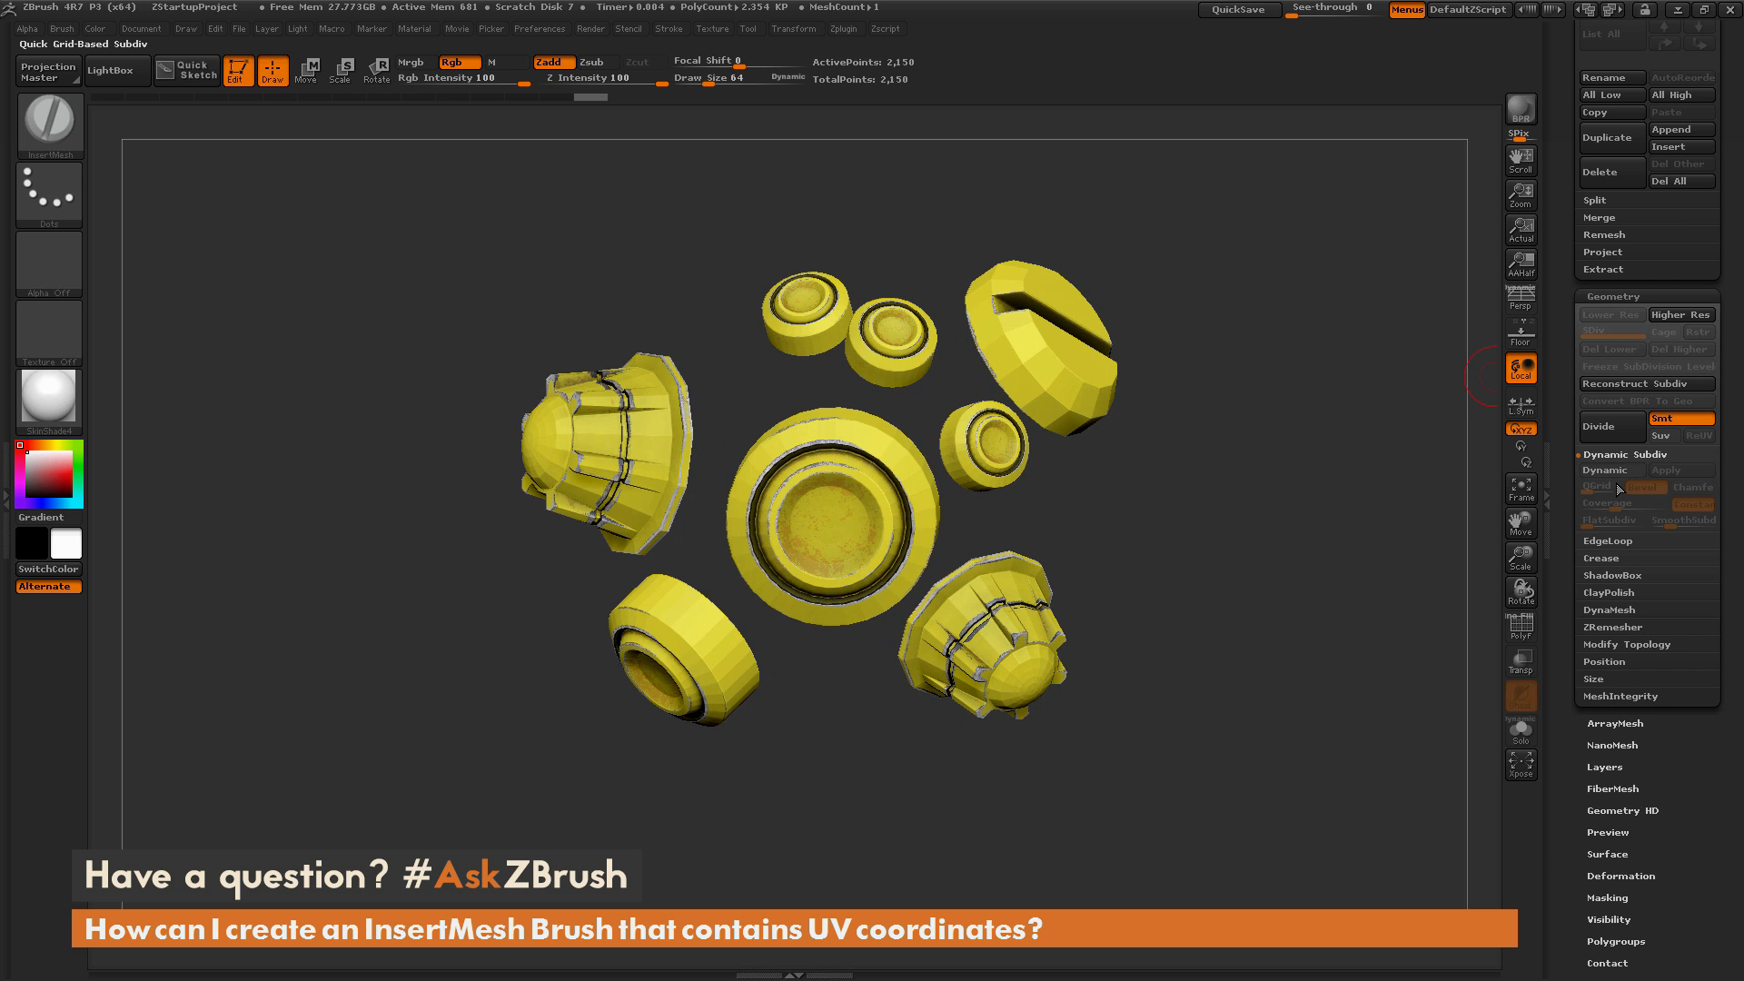
pyautogui.click(1609, 470)
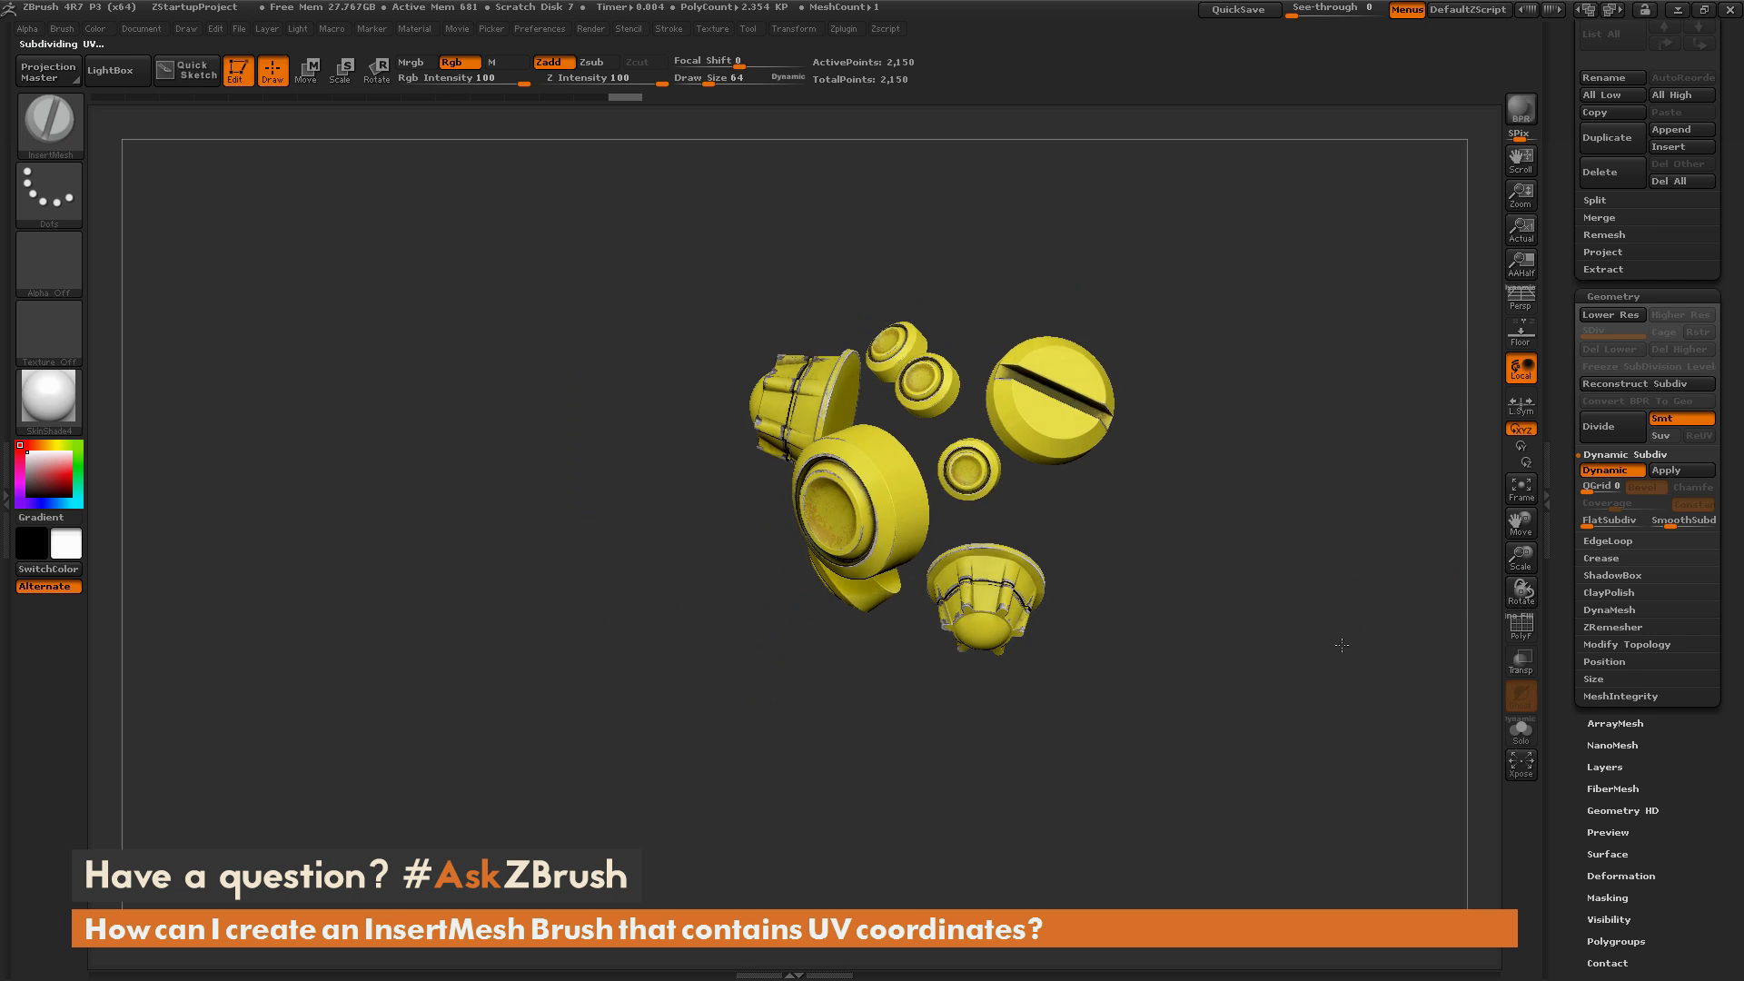
pyautogui.moveTo(1340, 645); pyautogui.dragTo(1299, 656)
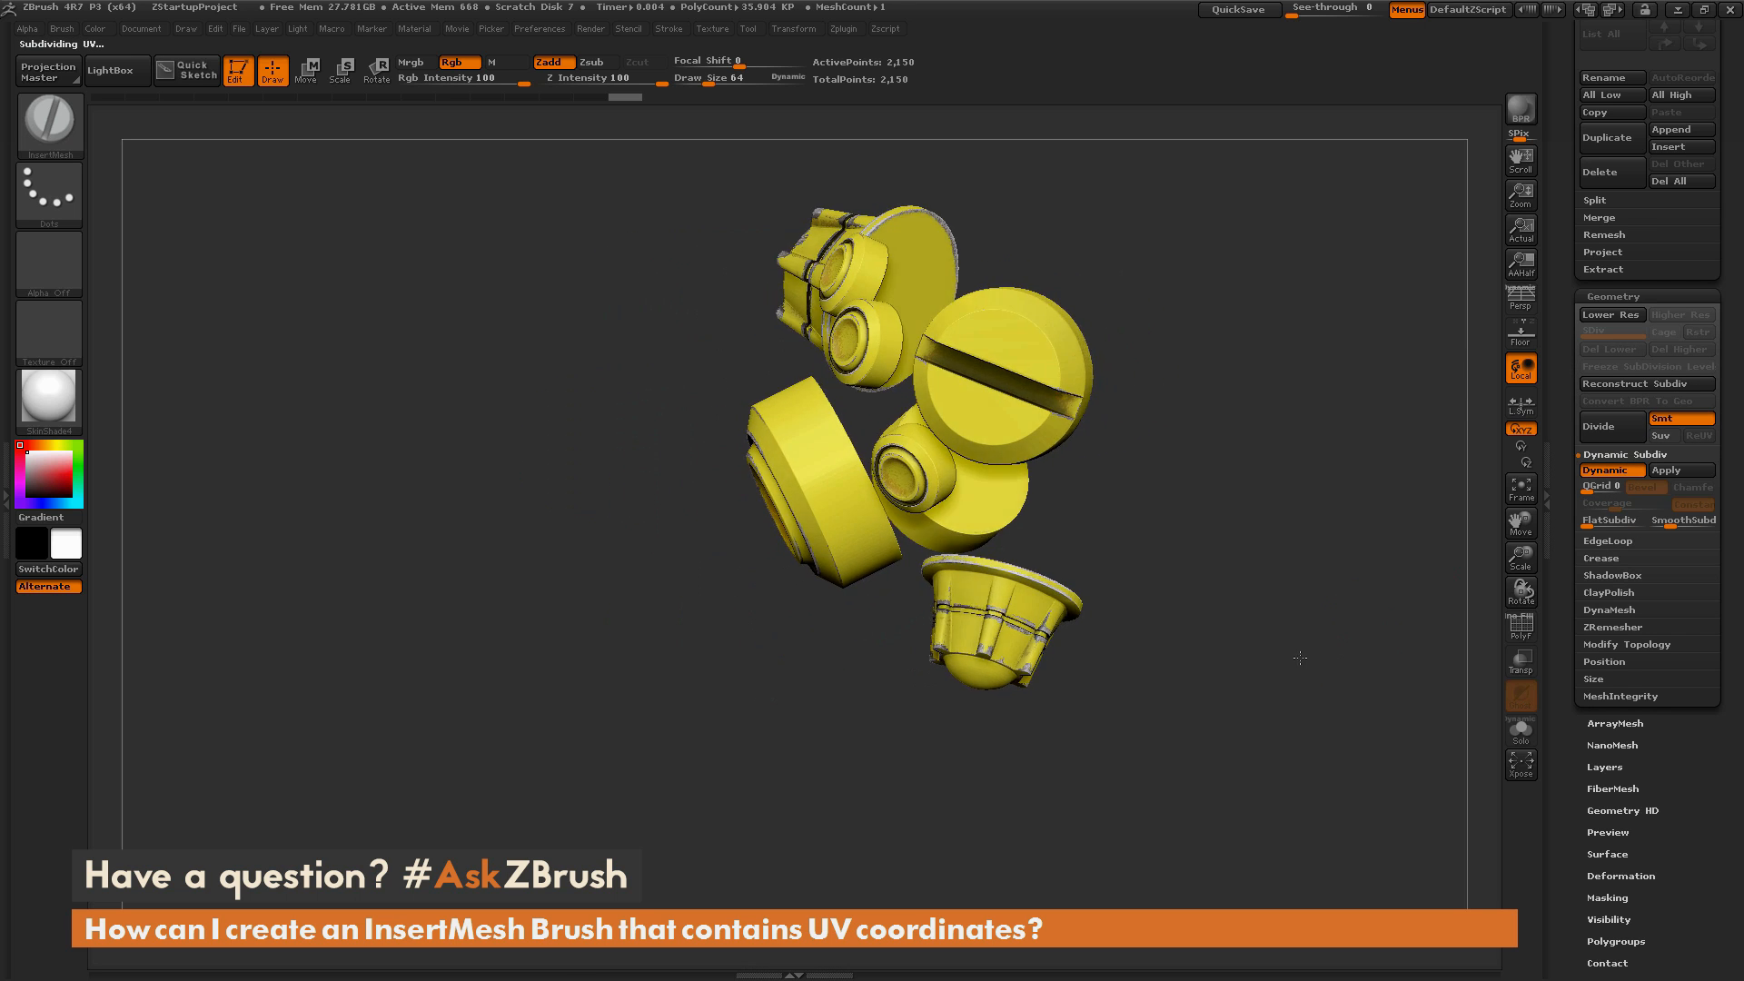
pyautogui.moveTo(1298, 658); pyautogui.dragTo(1199, 321)
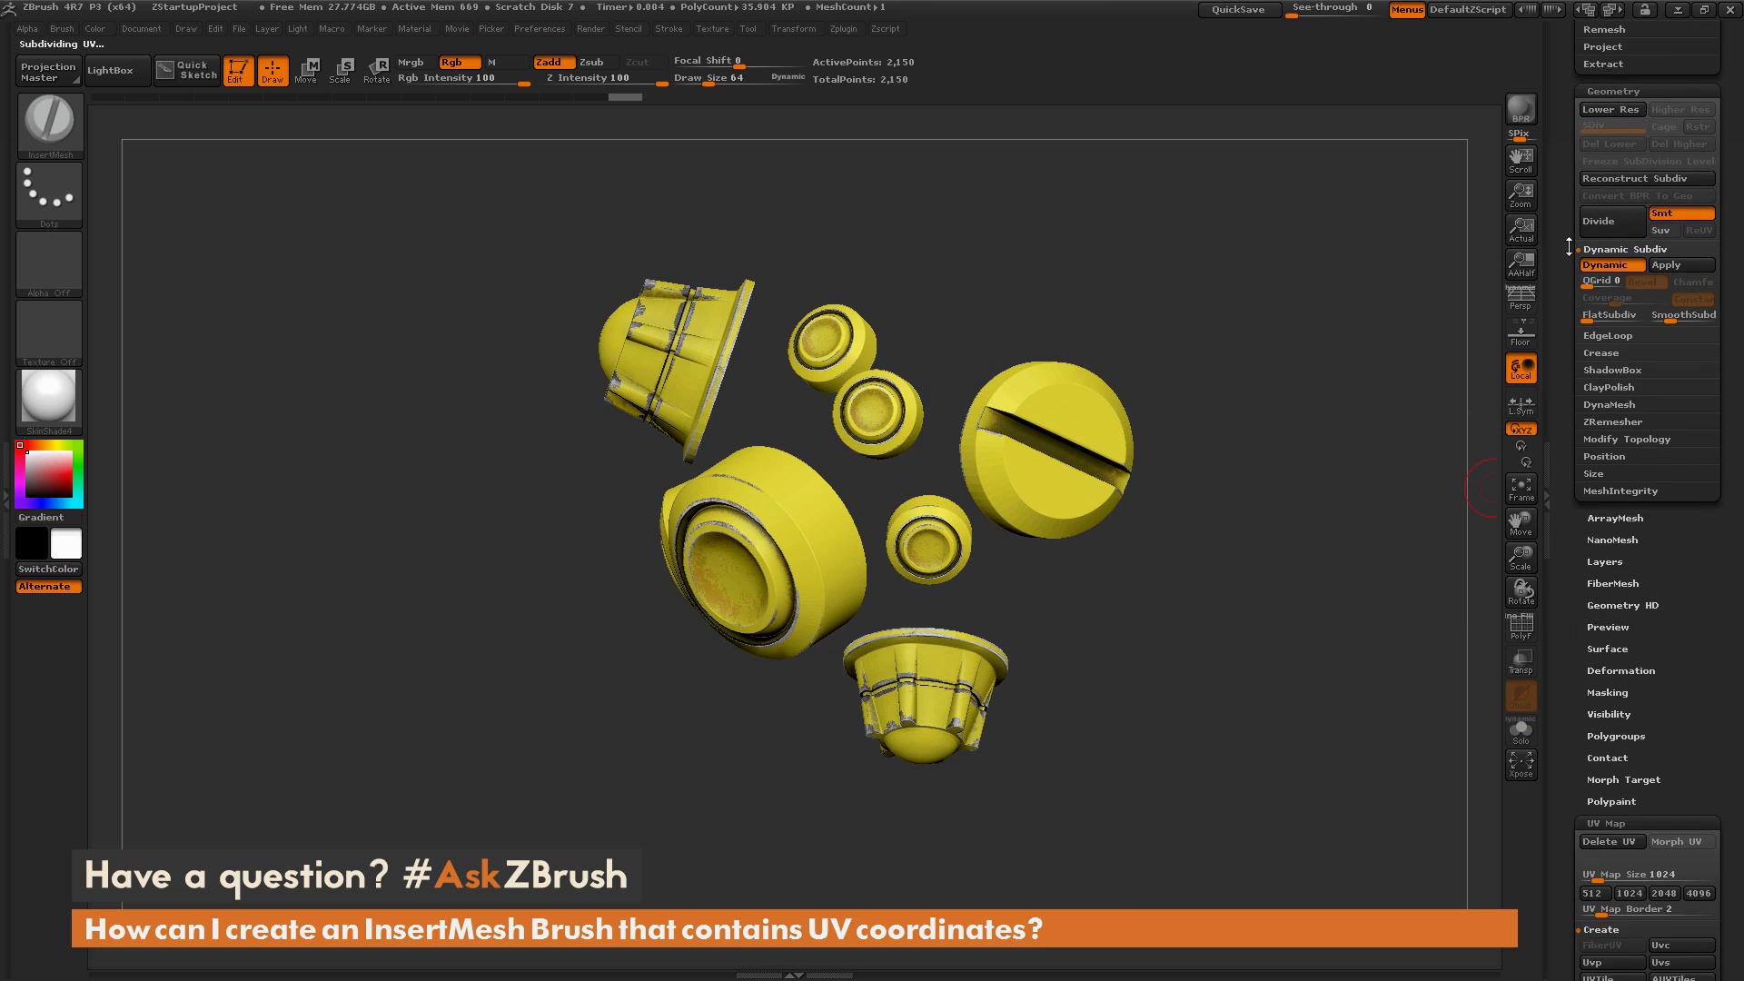
pyautogui.scroll(-3)
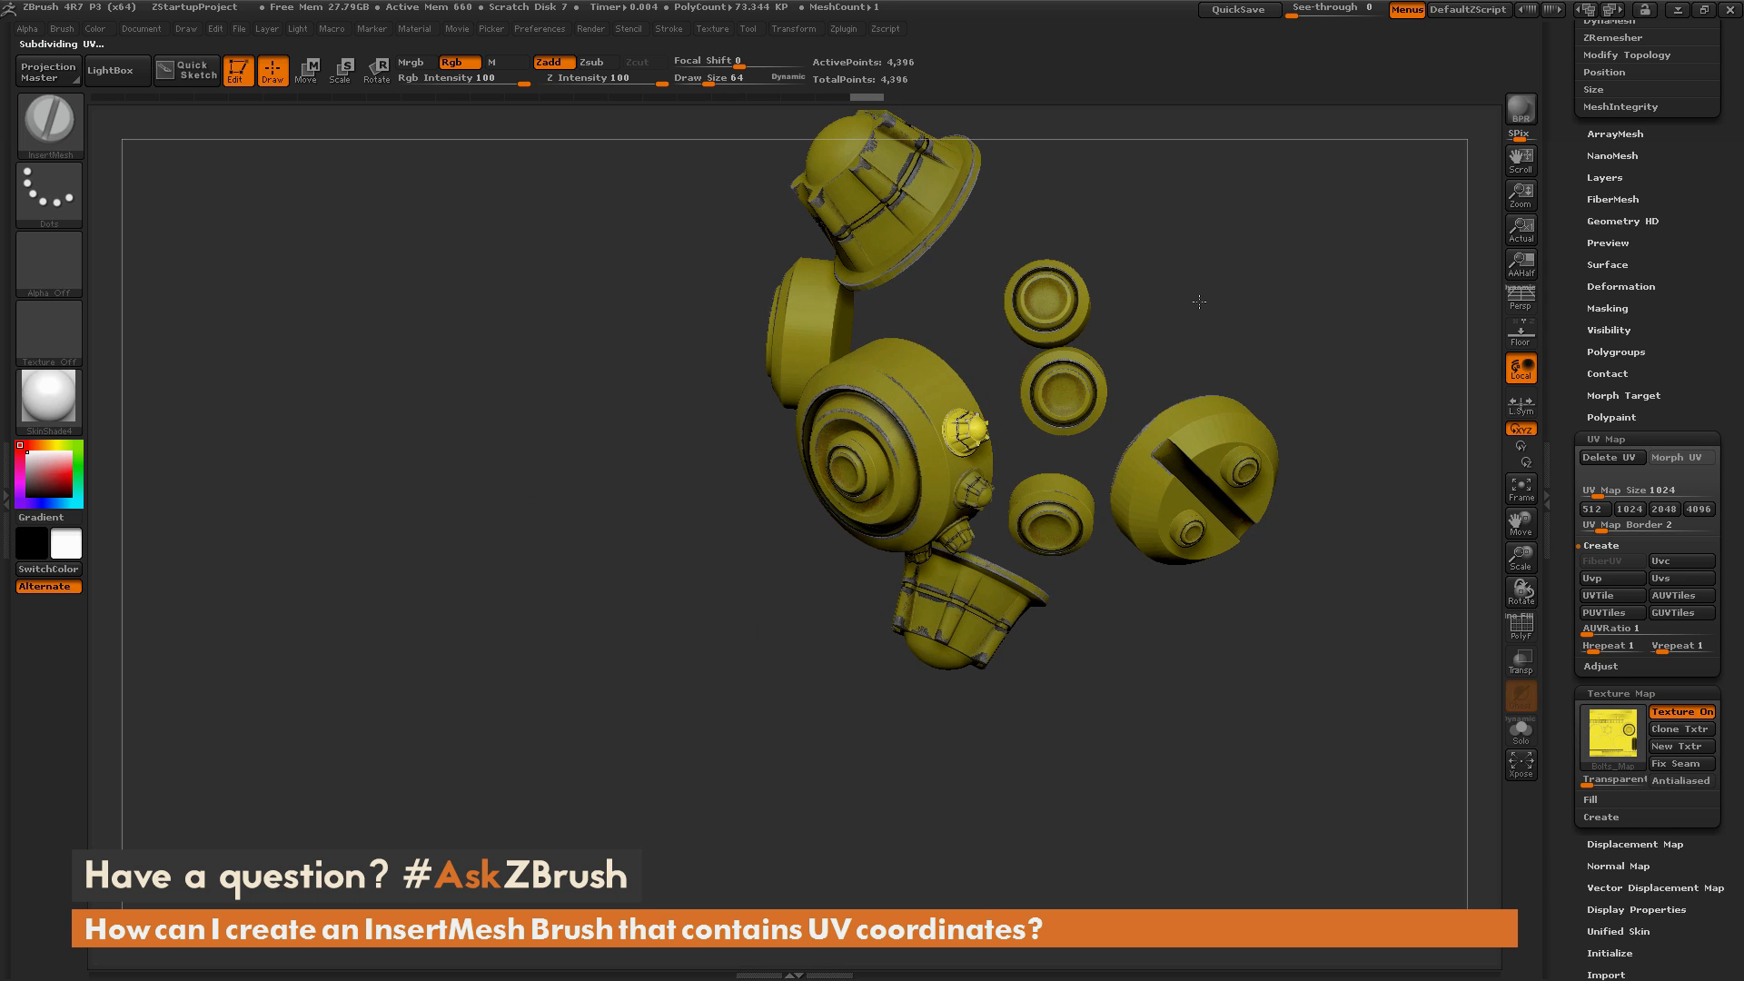
# Add small stud inserts around the central part and select another insert brush
pyautogui.moveTo(1199, 303); pyautogui.dragTo(912, 422)
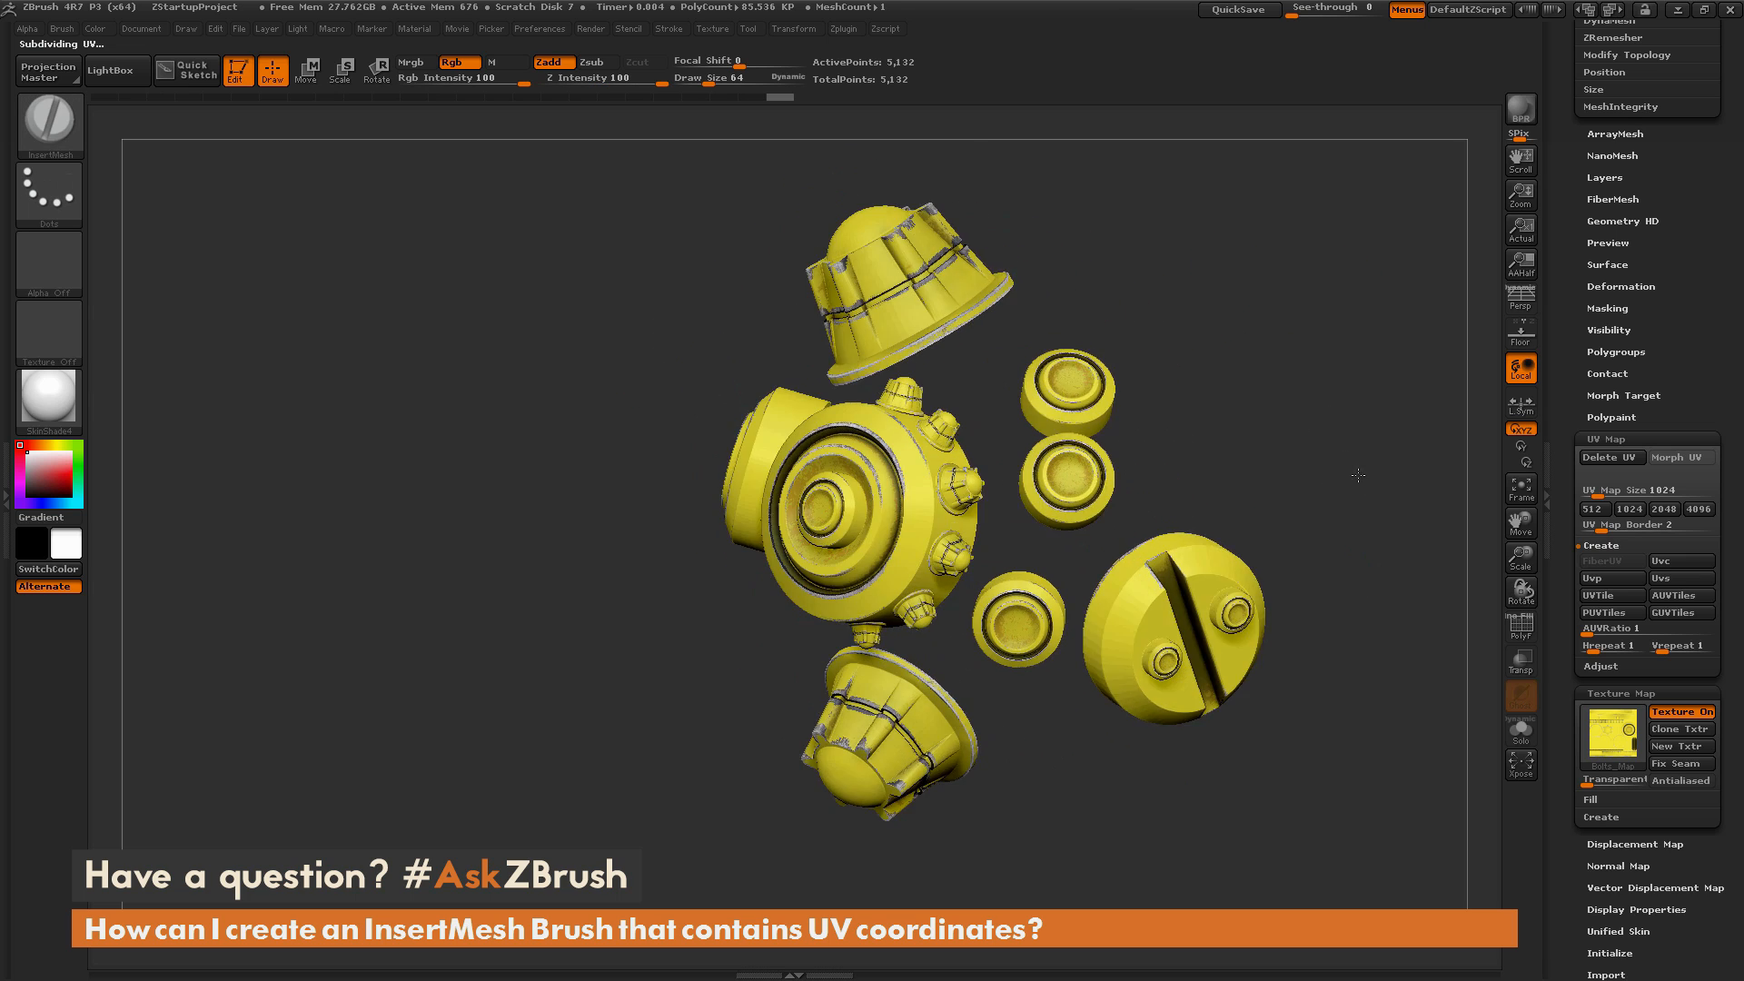
pyautogui.moveTo(1357, 475); pyautogui.dragTo(1322, 546)
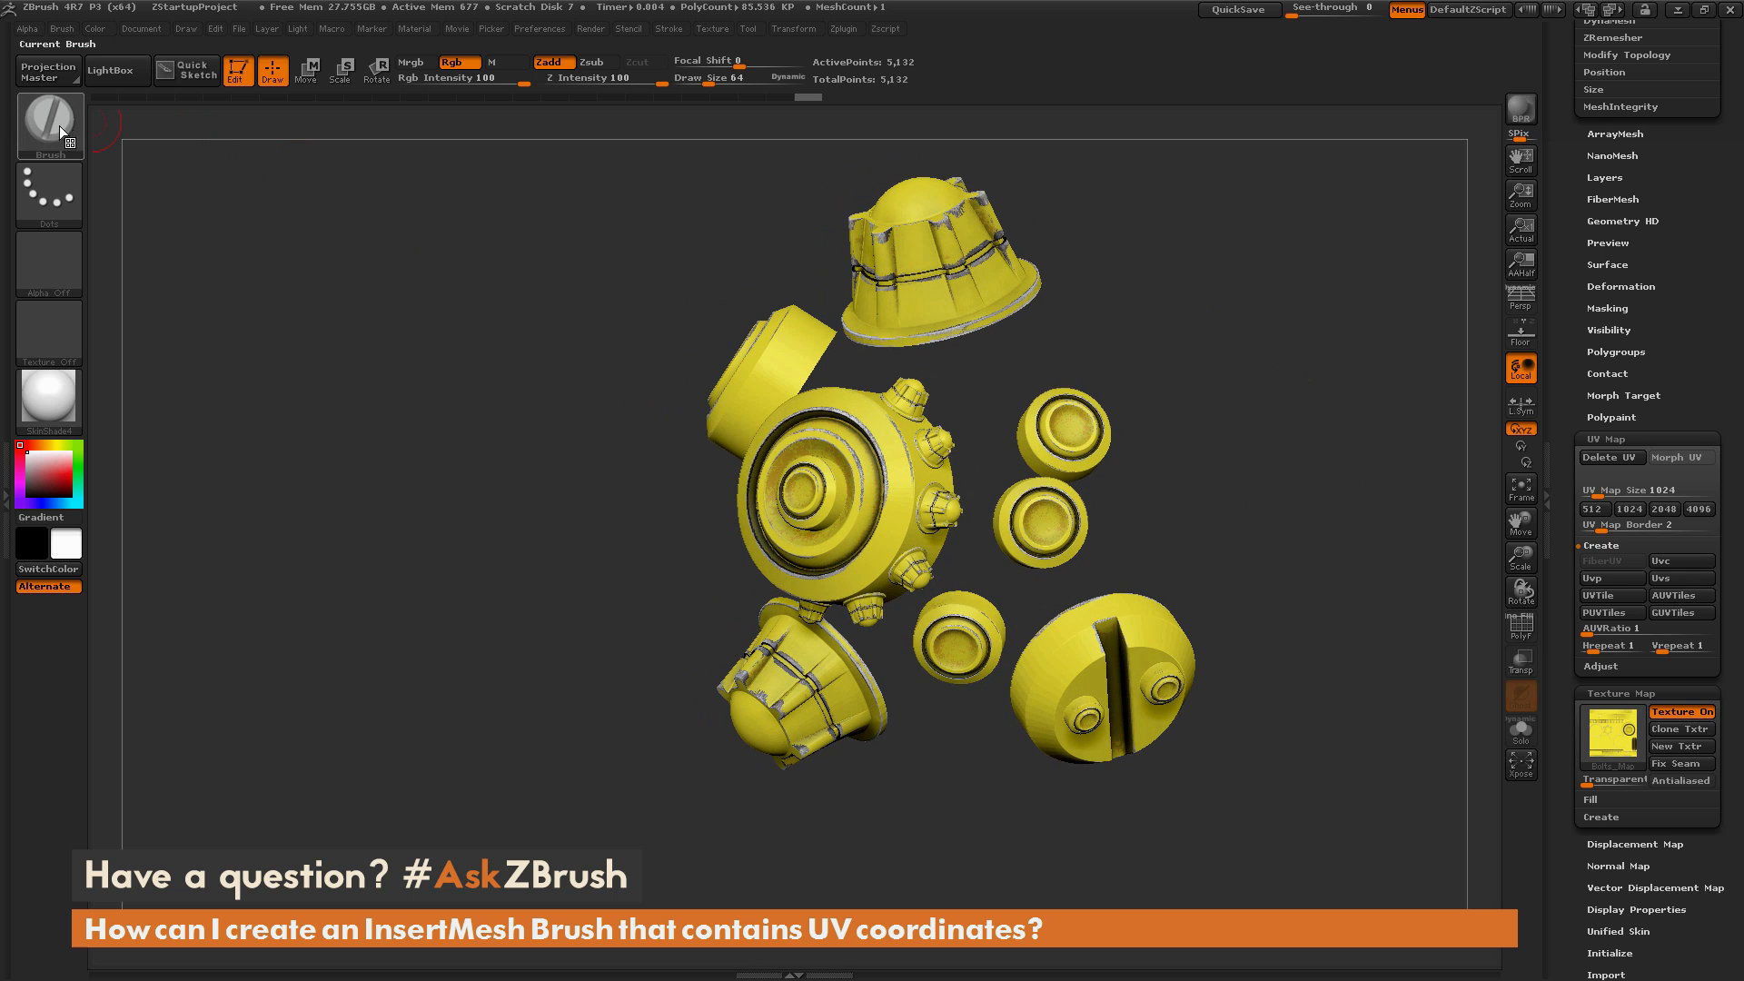
pyautogui.click(48, 124)
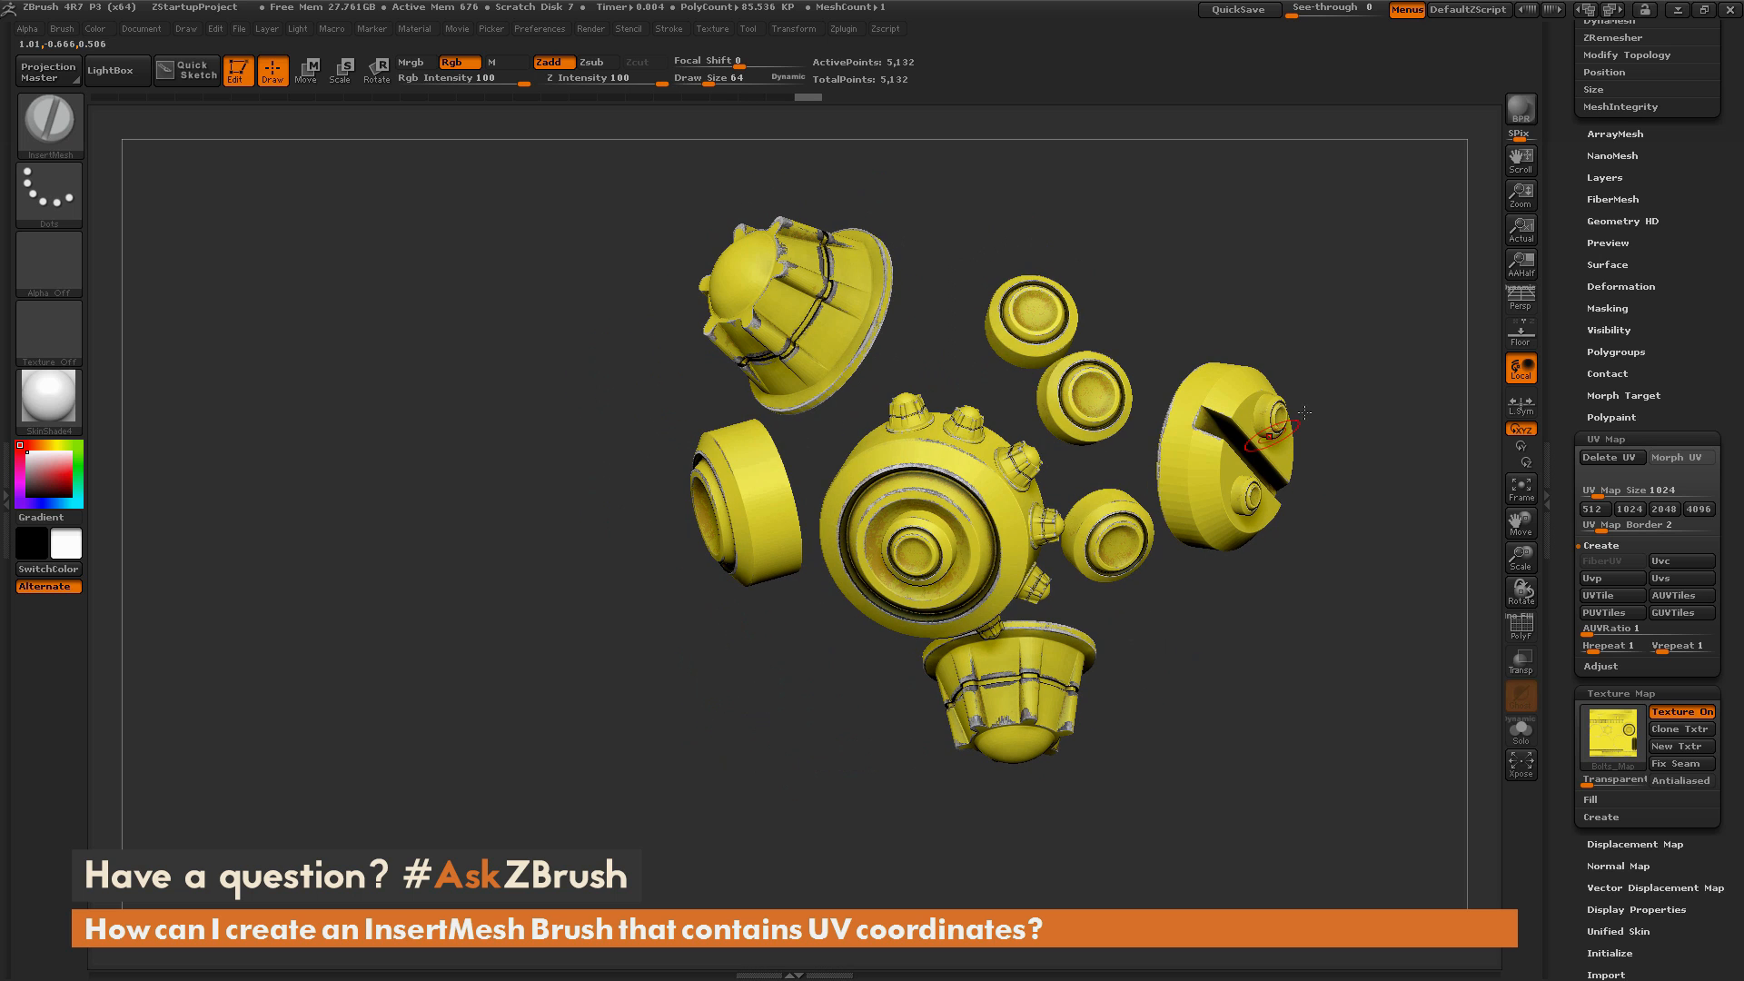
pyautogui.moveTo(1302, 417); pyautogui.dragTo(1387, 417)
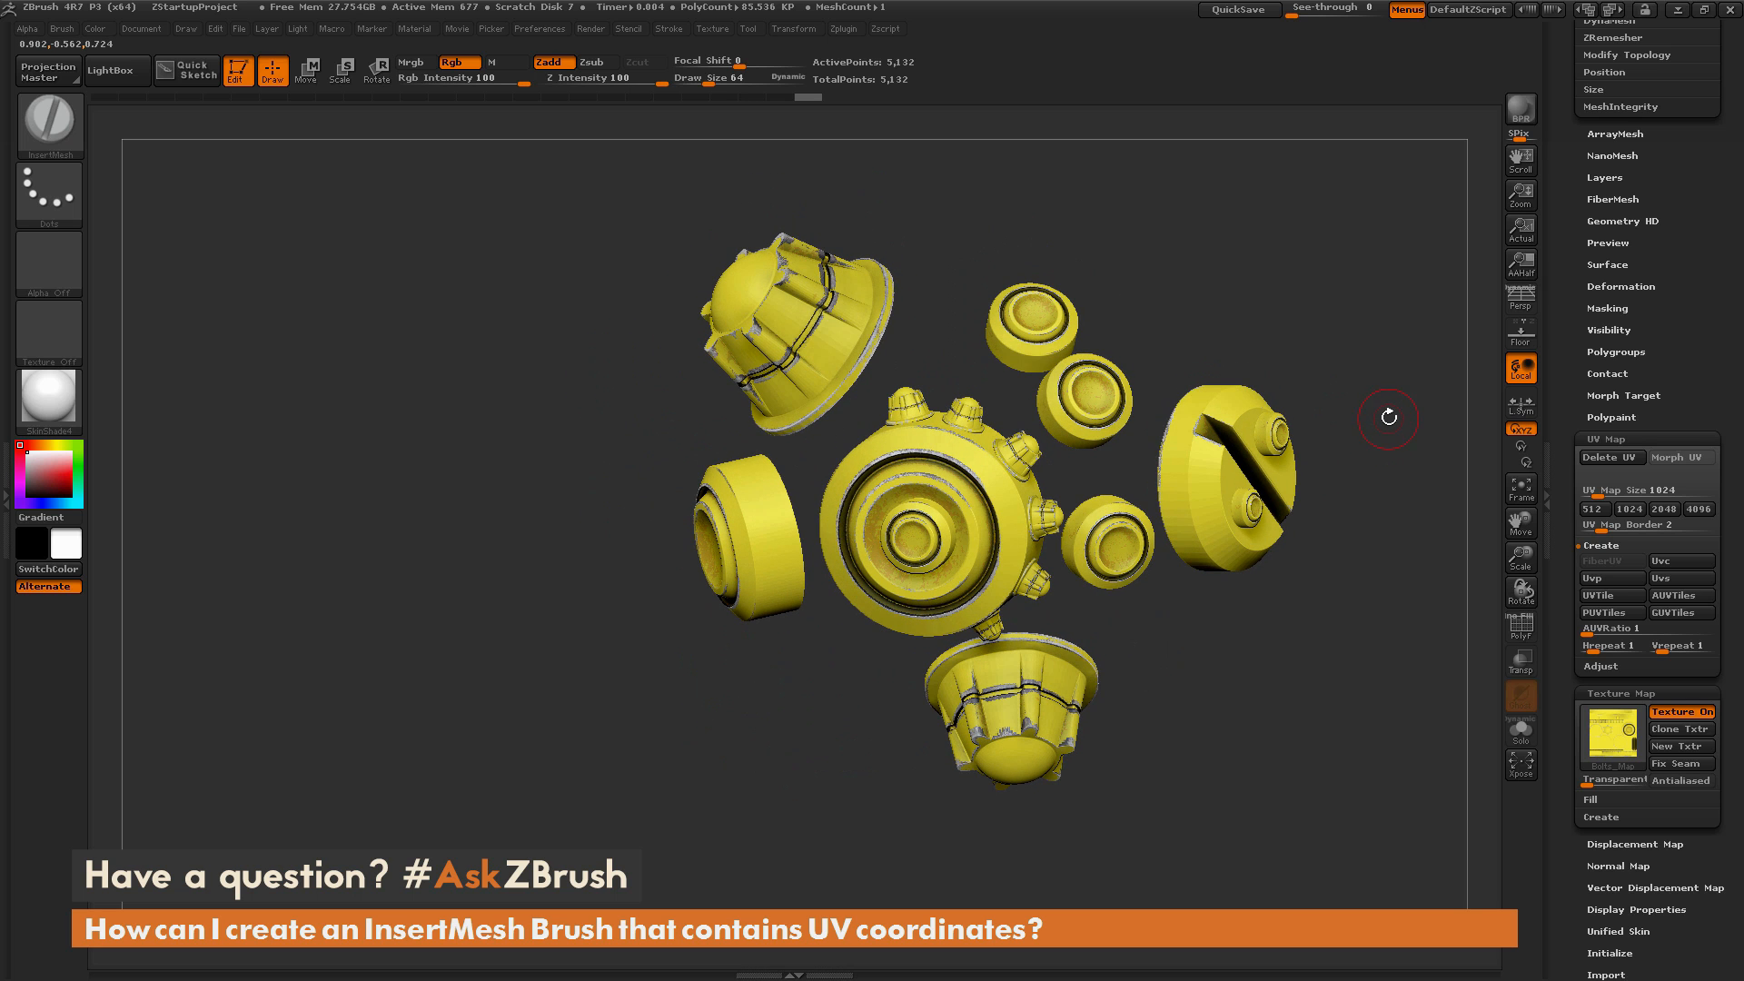